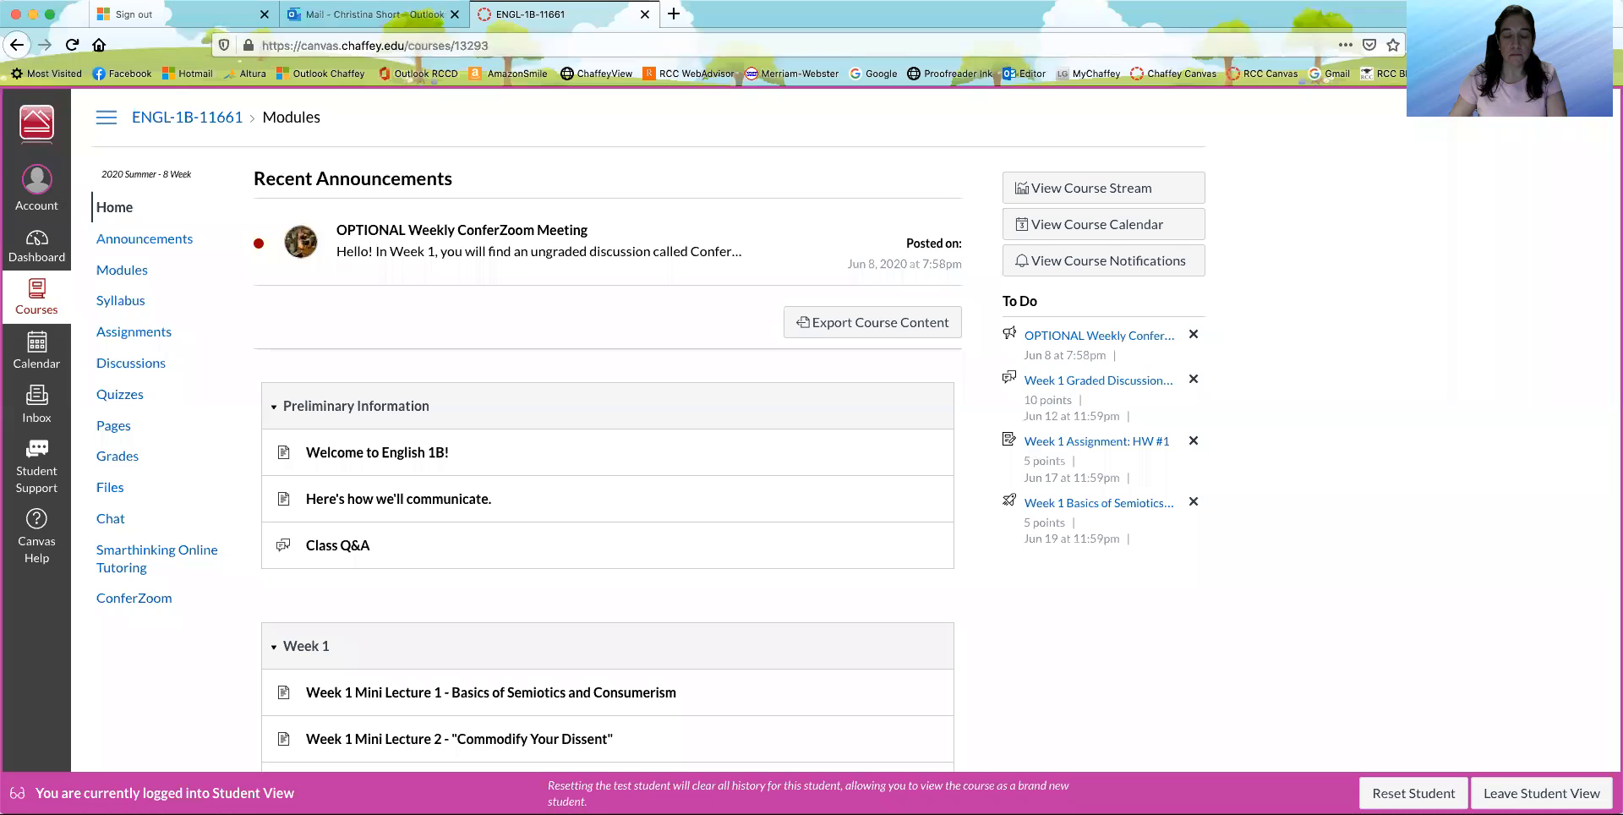
{"action": "mouse_move", "coordinate": [1180, 598]}
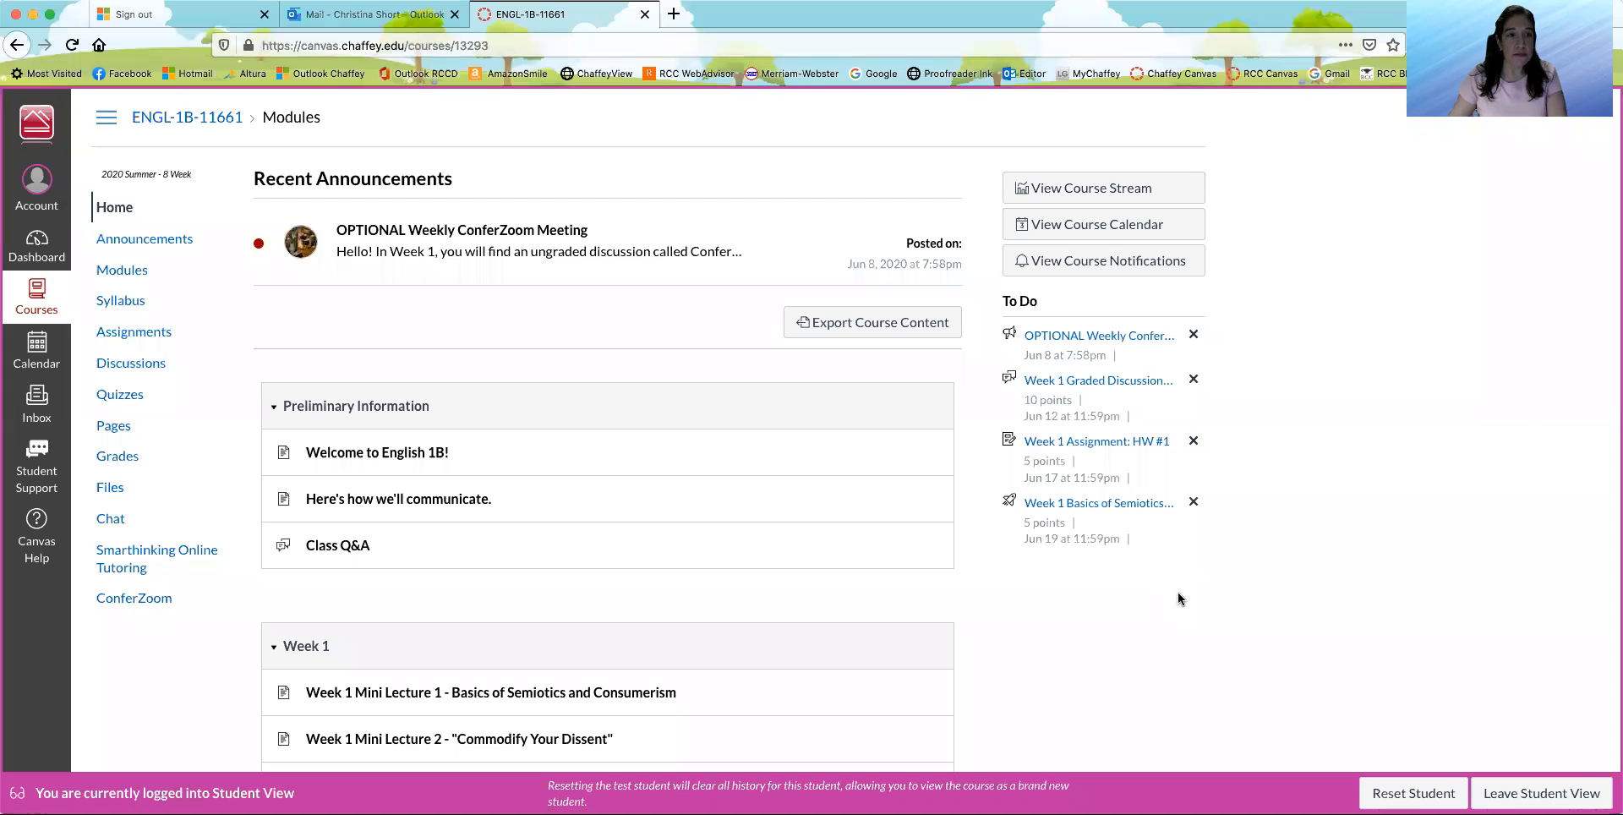
{"action": "mouse_move", "coordinate": [1369, 620]}
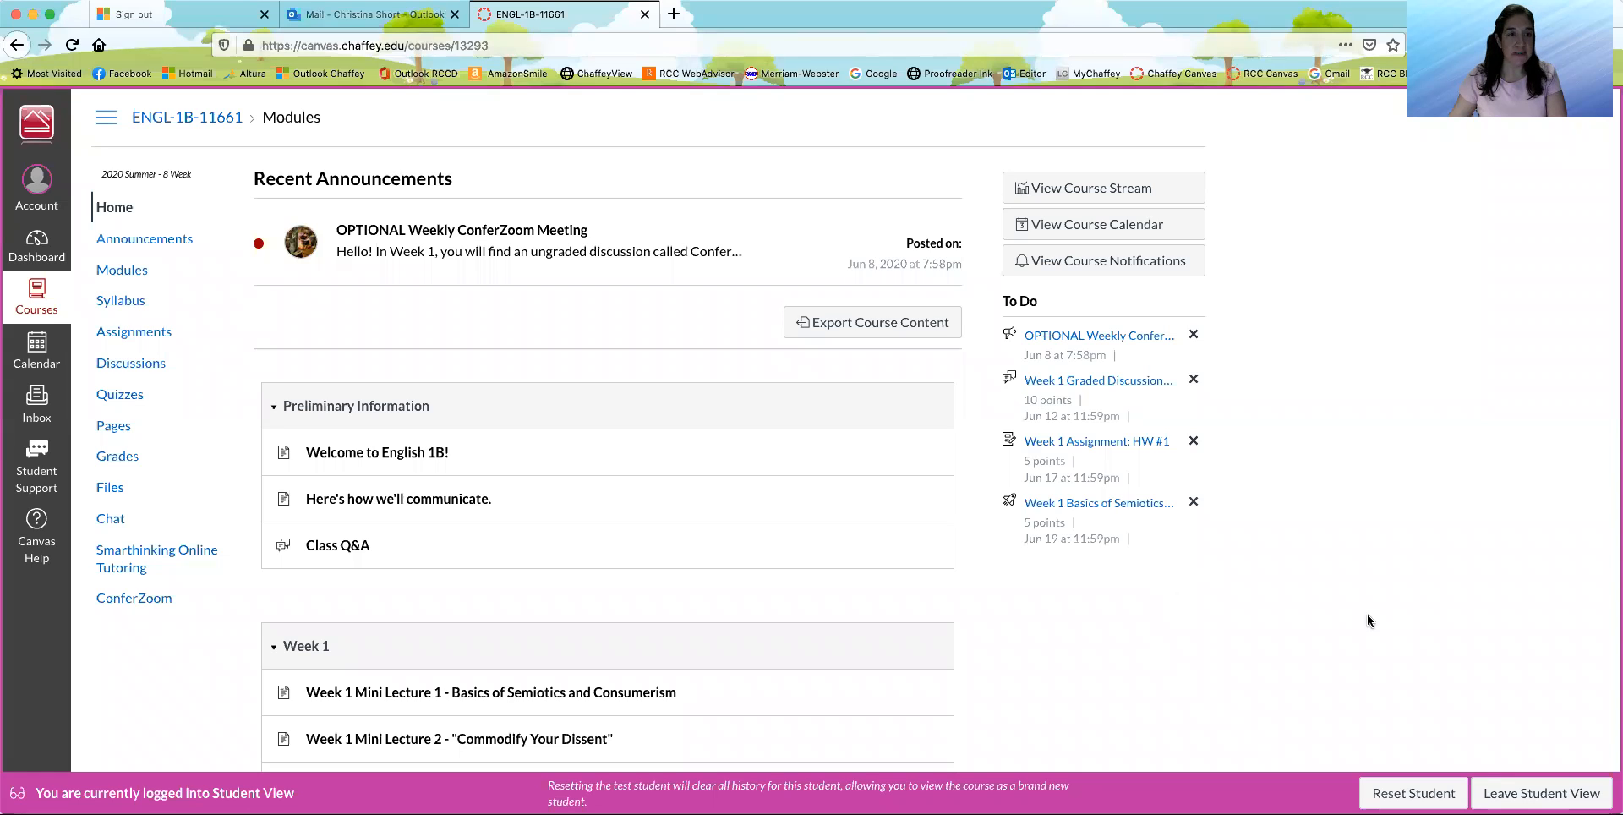
{"action": "mouse_move", "coordinate": [1378, 609]}
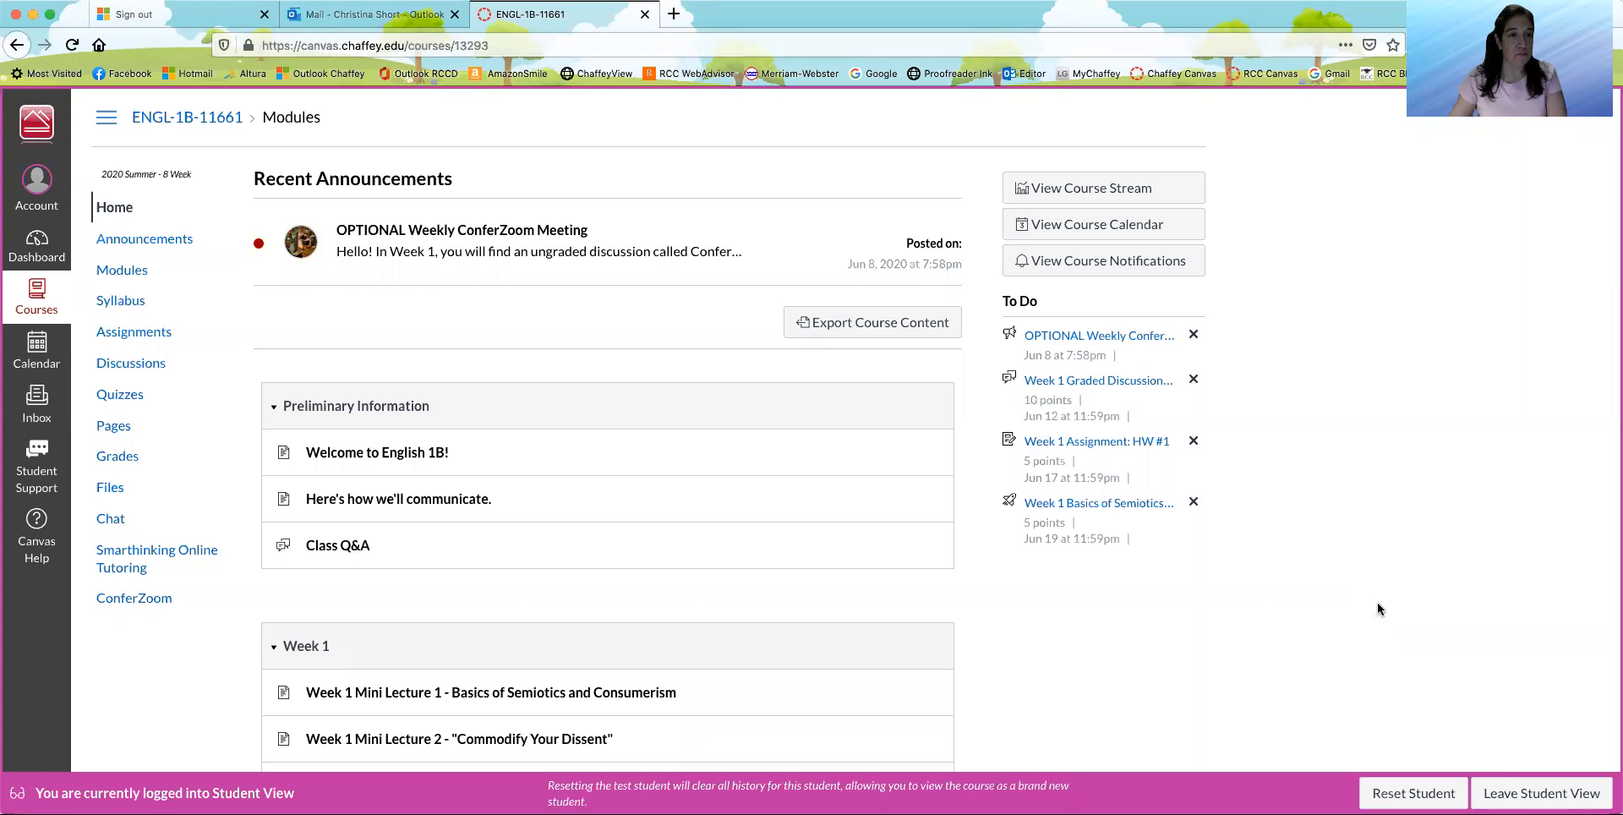
{"action": "mouse_move", "coordinate": [1385, 605]}
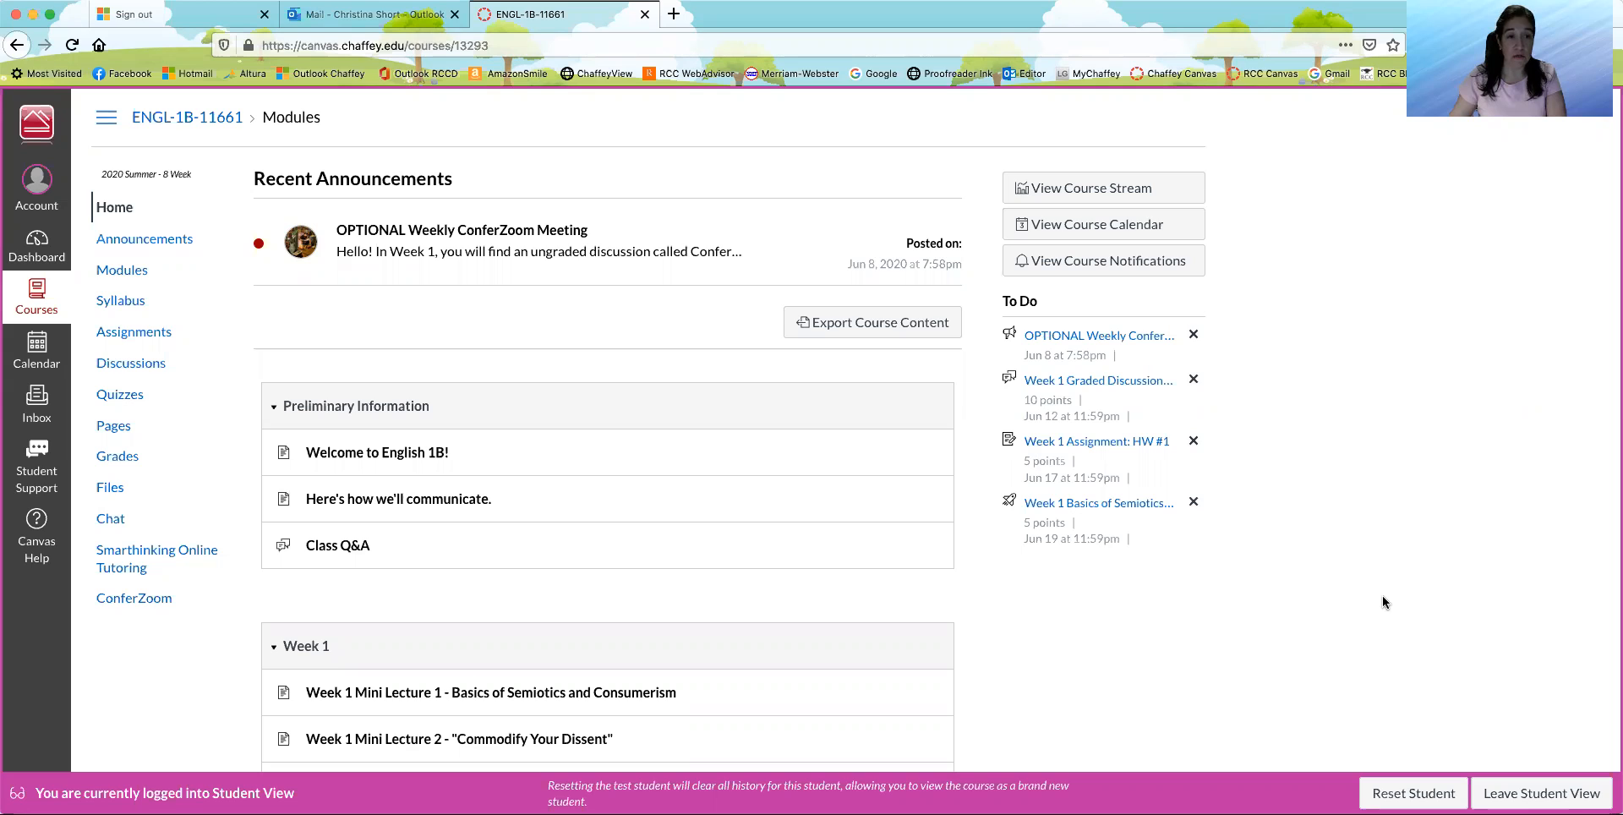
{"action": "mouse_move", "coordinate": [1302, 592]}
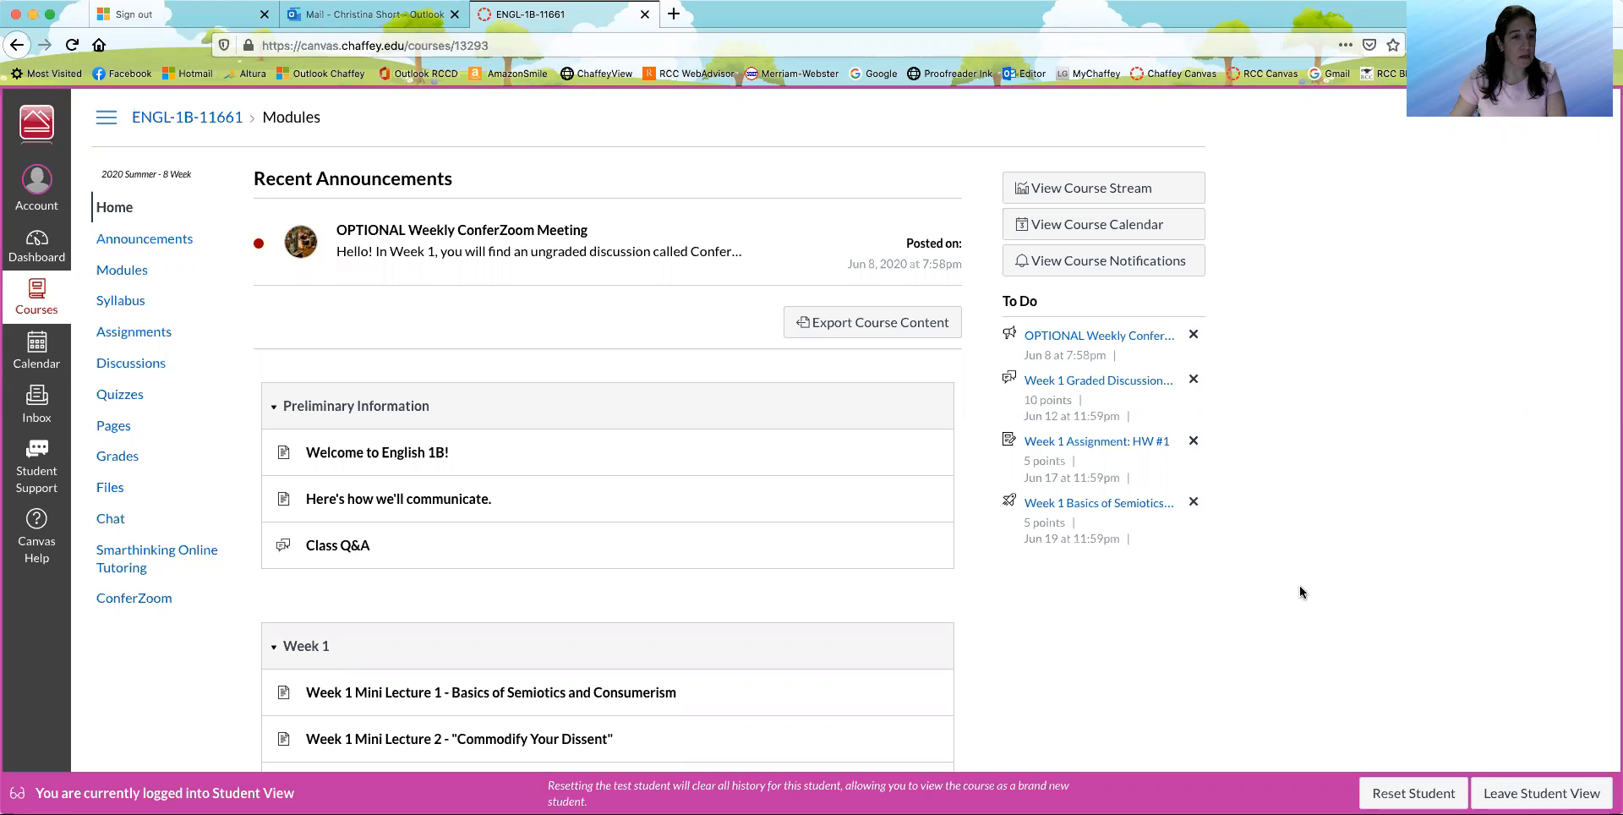
{"action": "mouse_move", "coordinate": [728, 494]}
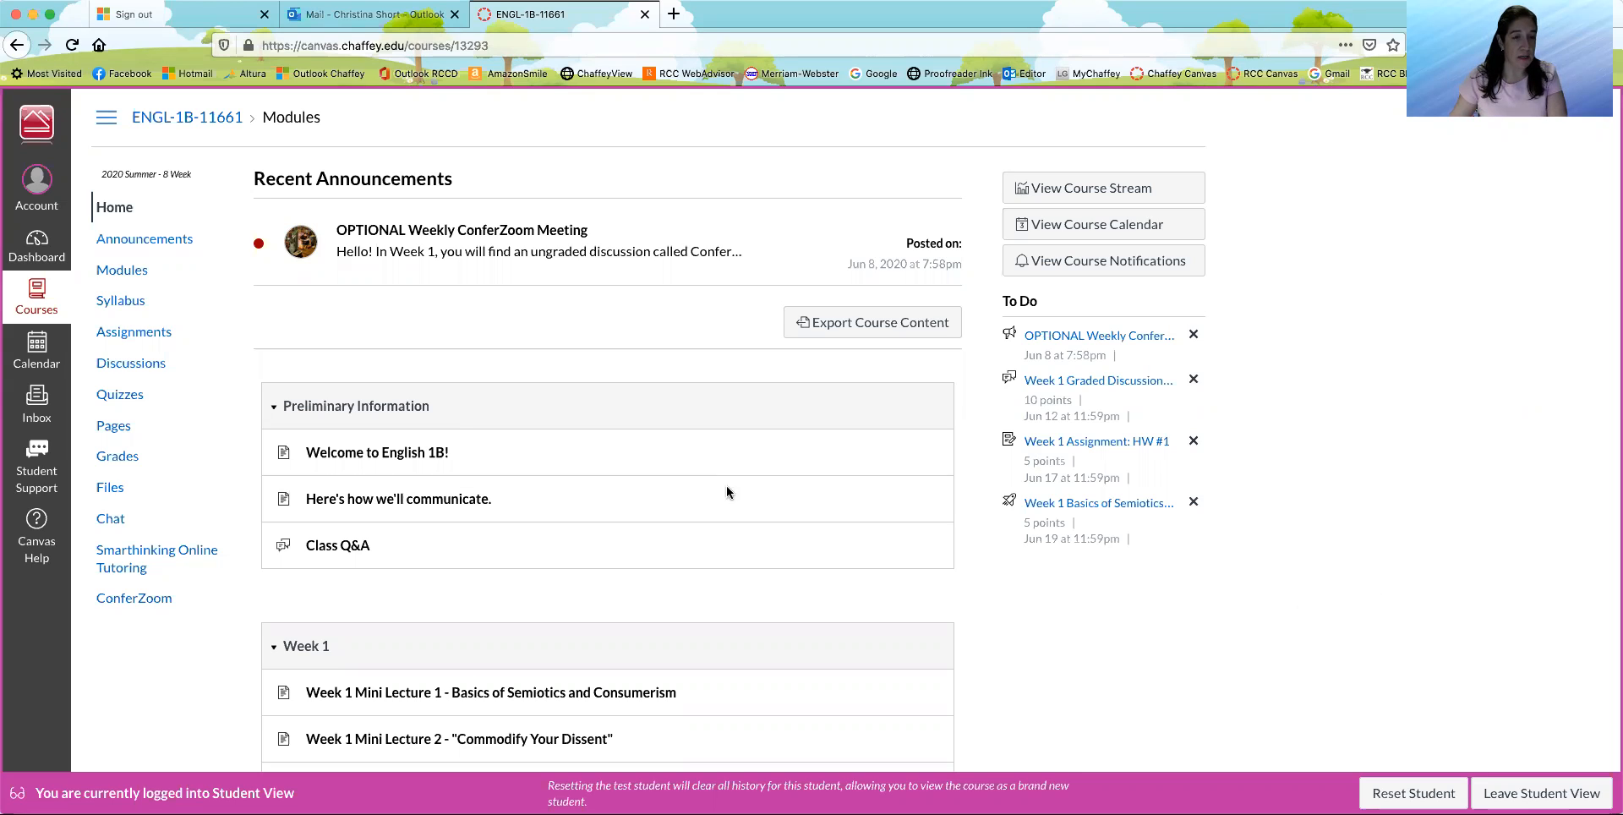
{"action": "mouse_move", "coordinate": [120, 301]}
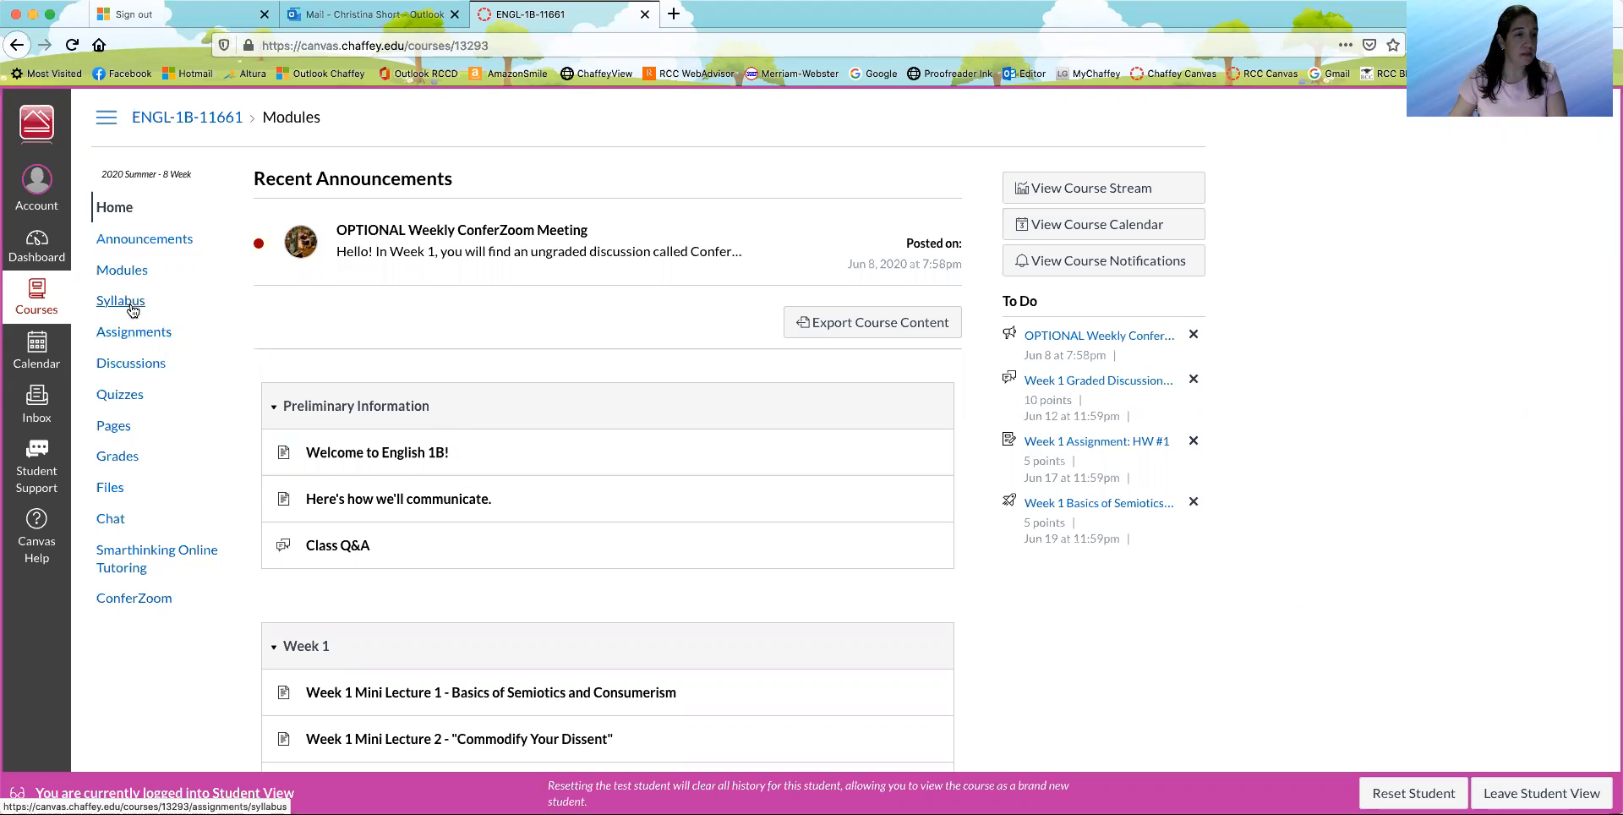
{"action": "mouse_move", "coordinate": [121, 300]}
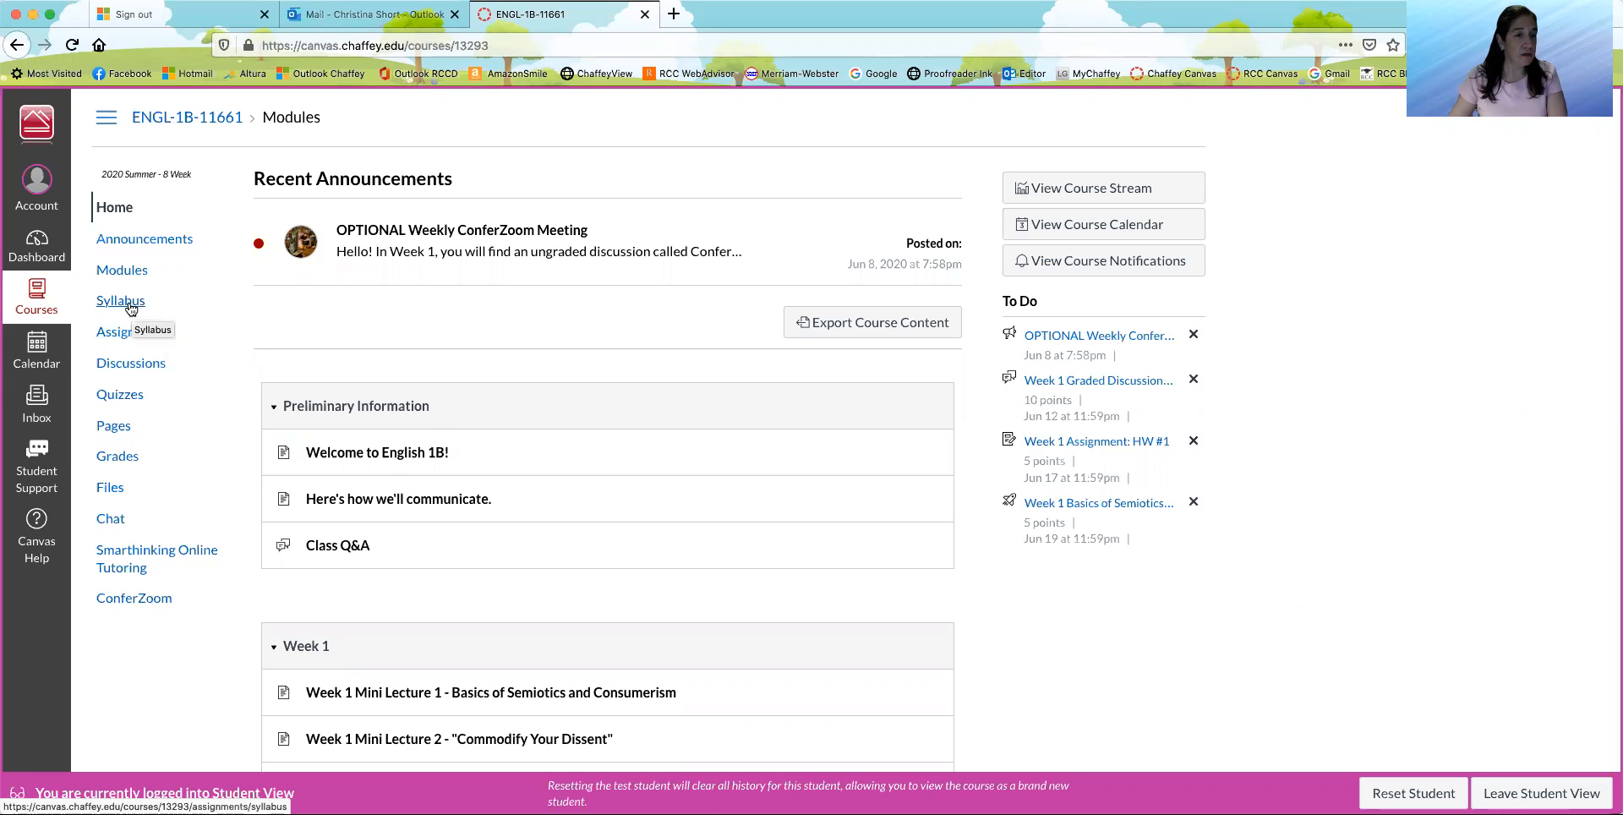
- View the English 1B-11661 Syllabus and Schedule preview from the Syllabus page down to page 2
{"action": "left_click", "coordinate": [120, 301]}
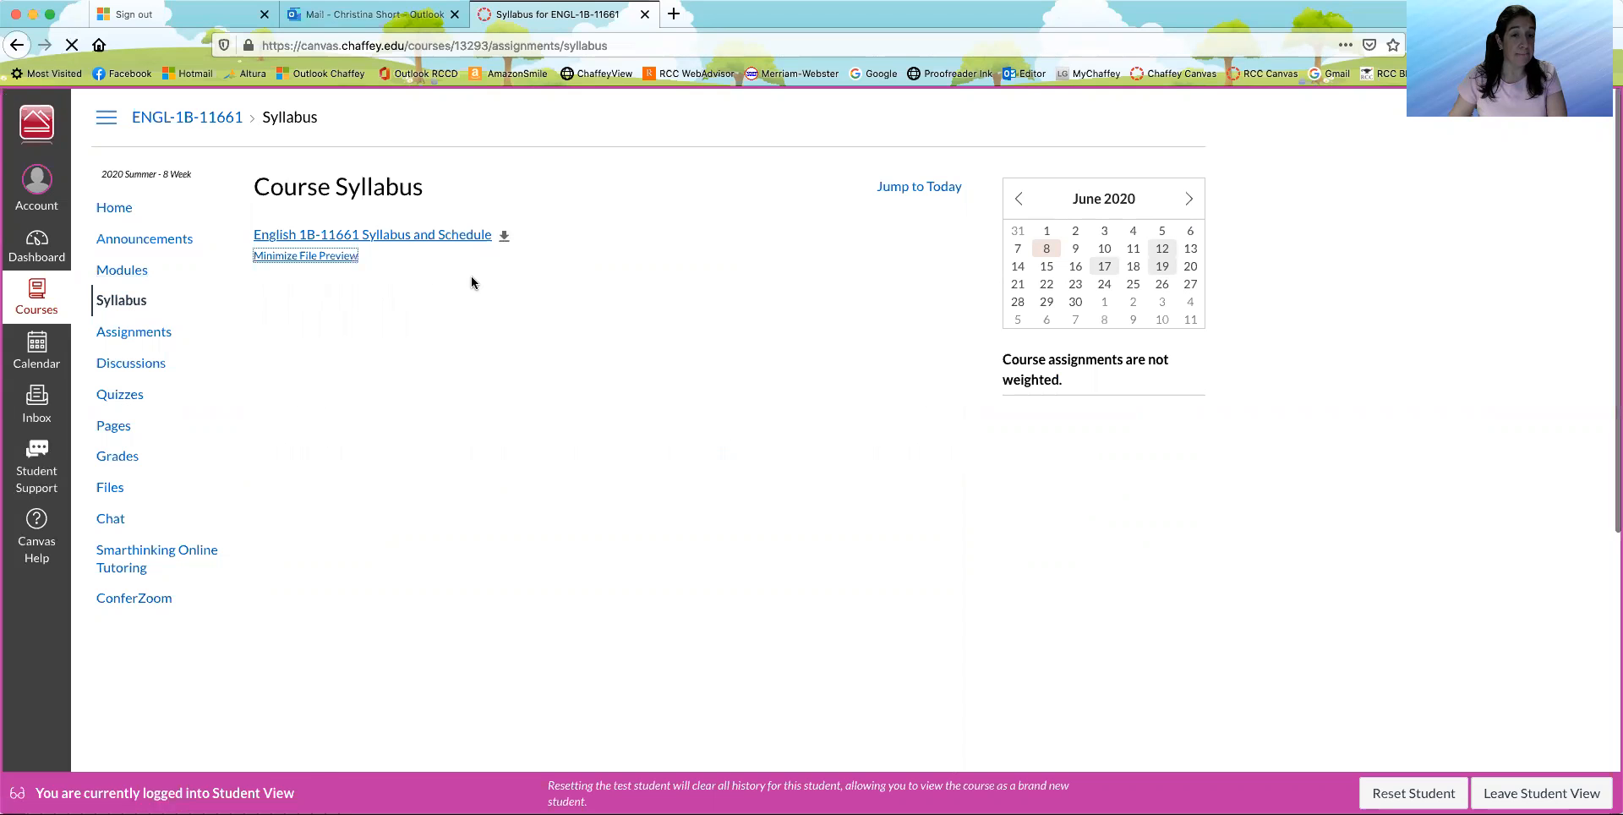
{"action": "left_click", "coordinate": [372, 233]}
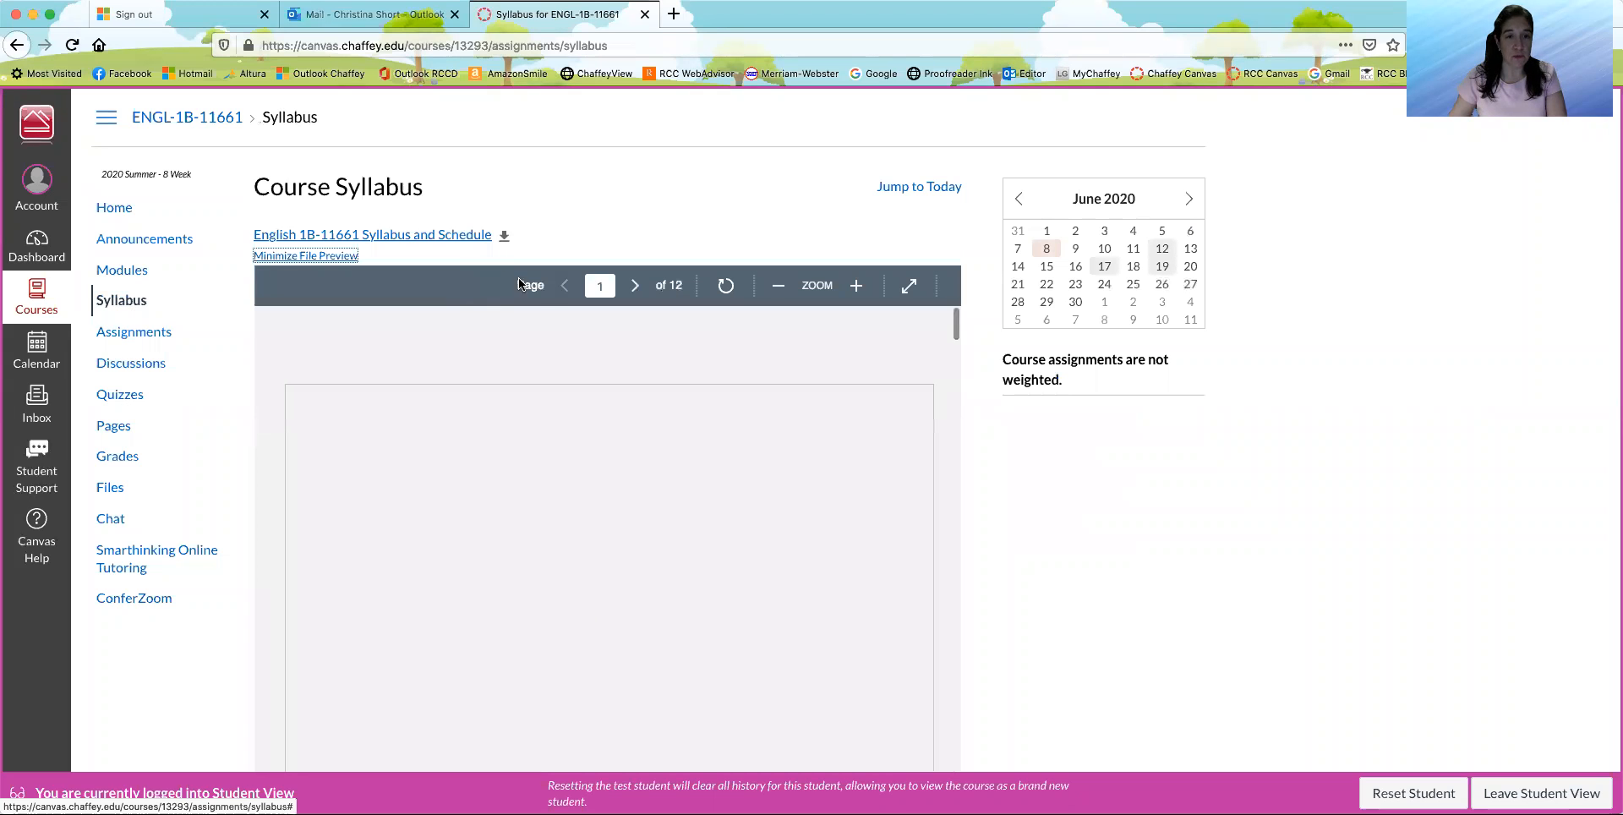
{"action": "scroll", "scroll_direction": "down", "scroll_amount": 3}
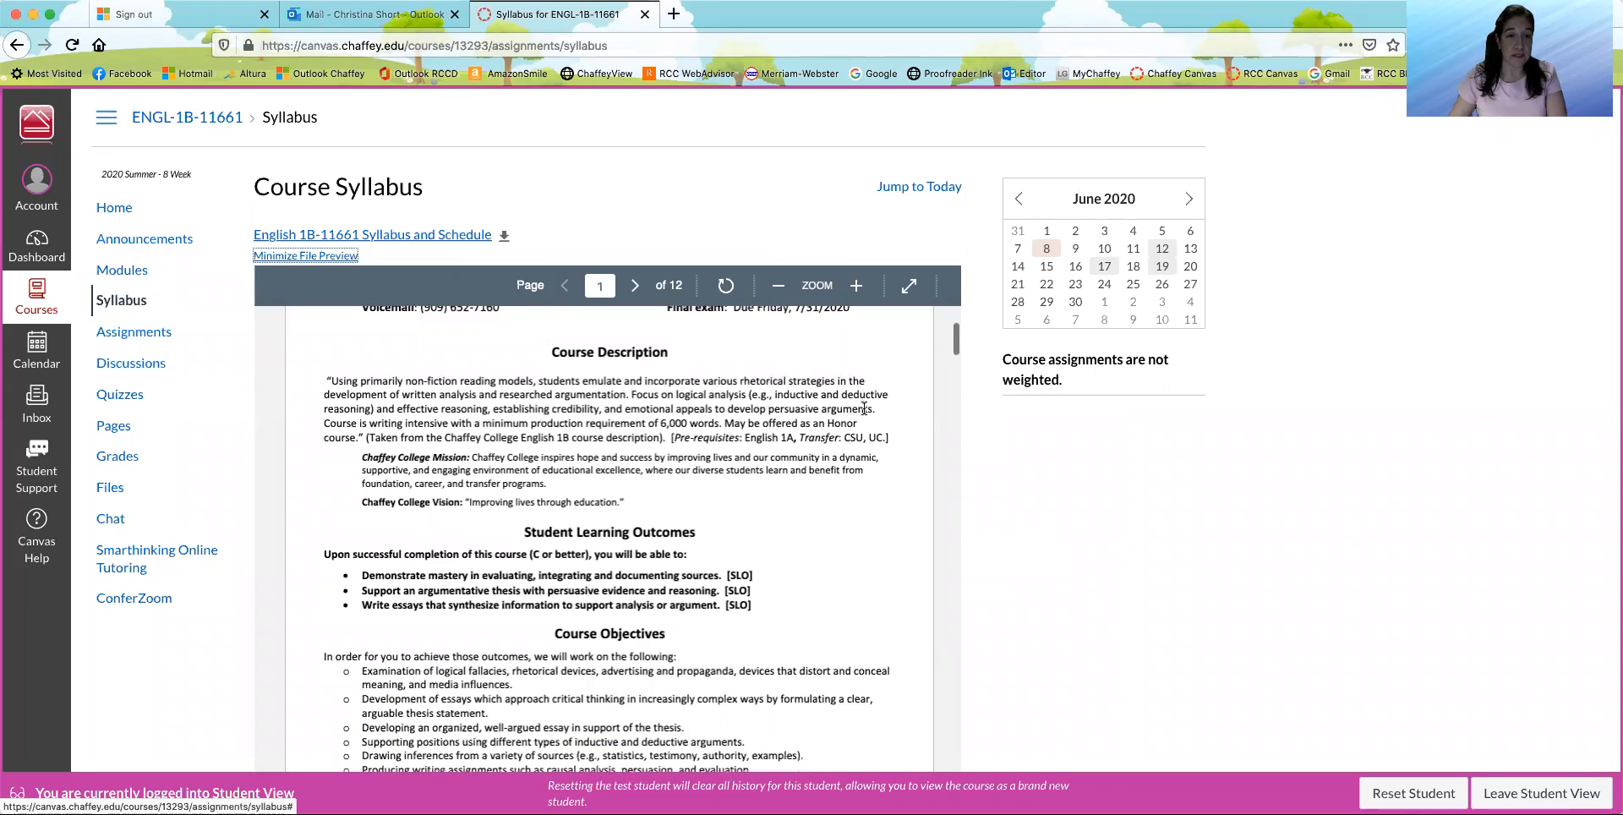
{"action": "scroll", "scroll_direction": "down", "scroll_amount": 3}
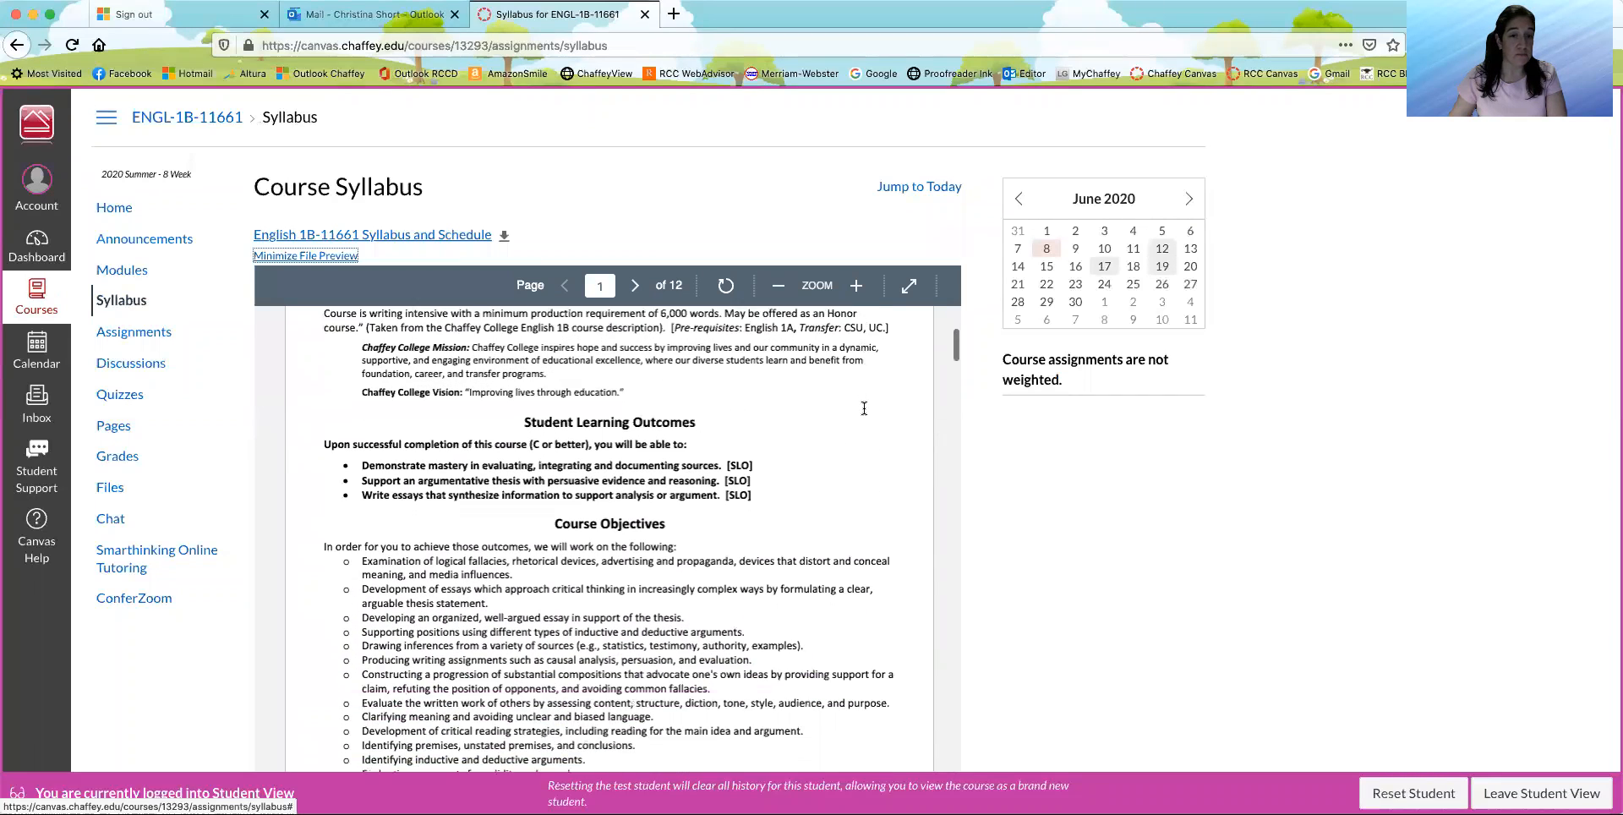
{"action": "left_click", "coordinate": [634, 288]}
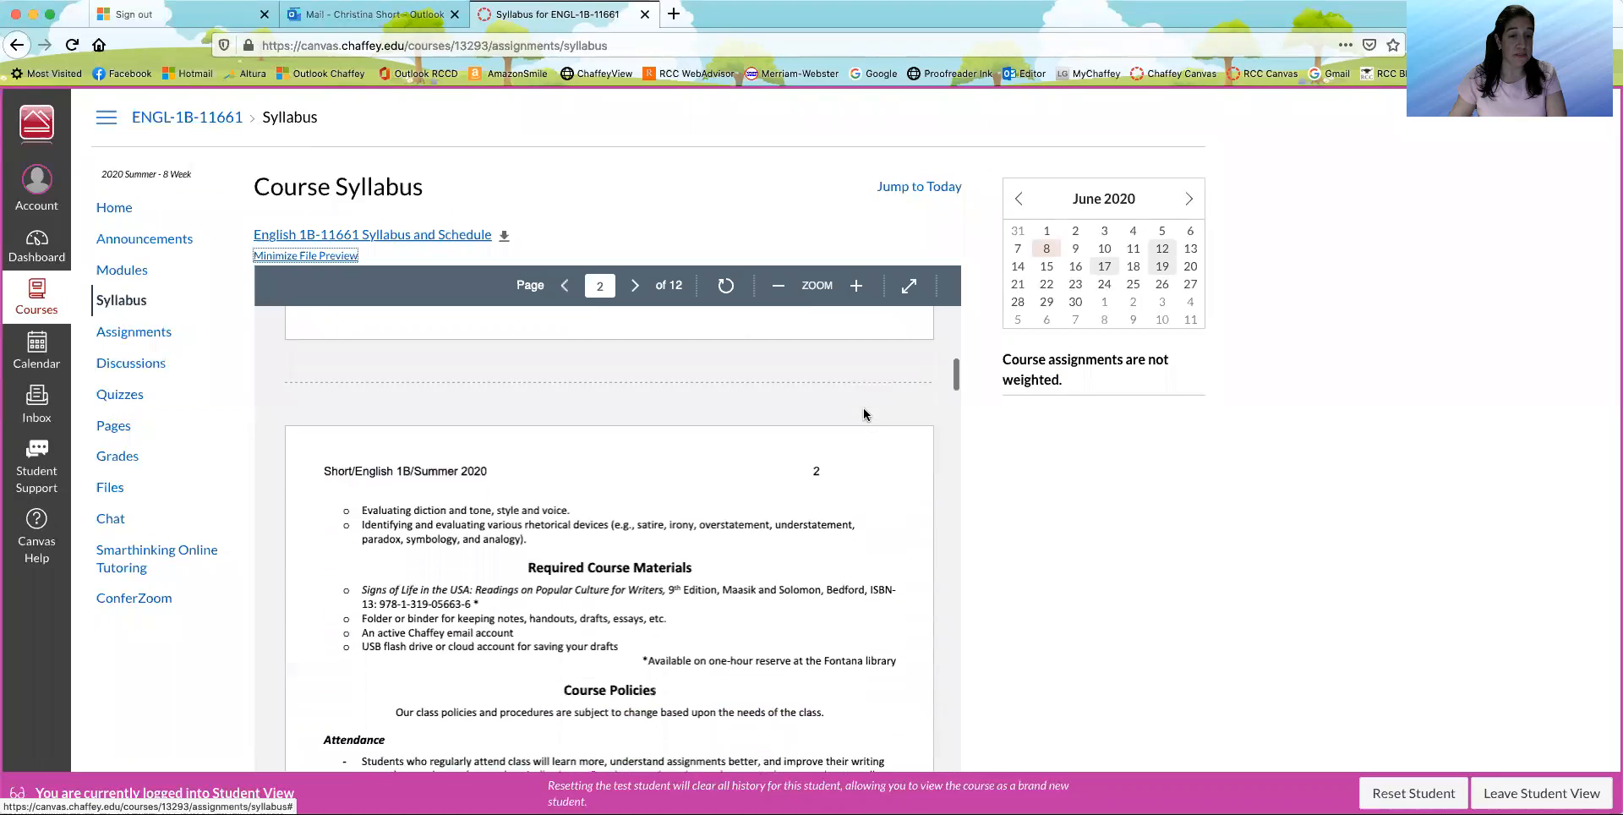
{"action": "scroll", "scroll_direction": "down", "scroll_amount": 3}
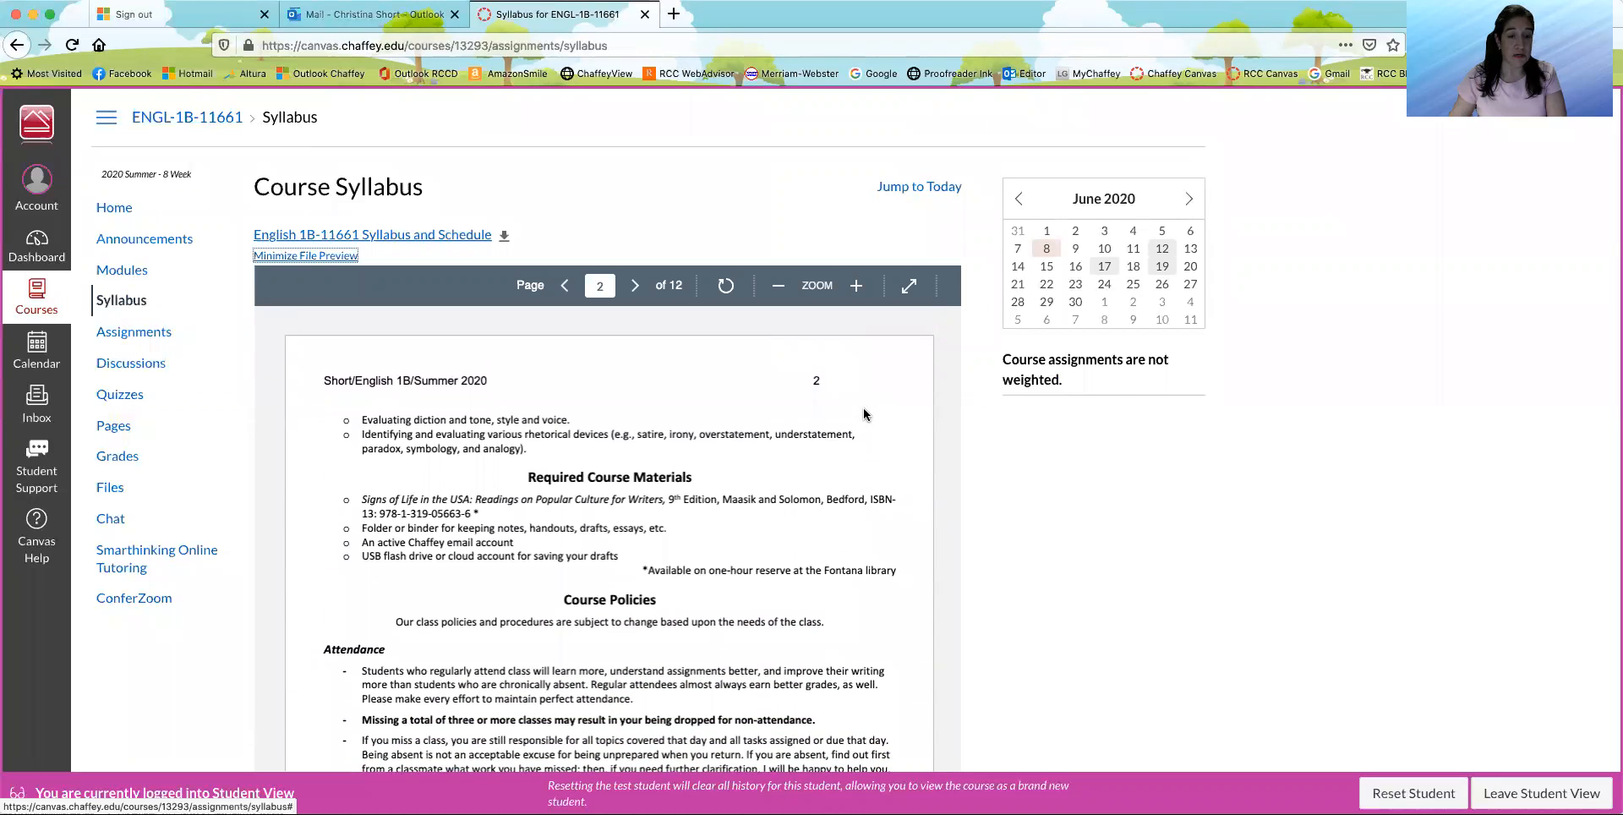
{"action": "scroll", "scroll_direction": "down", "scroll_amount": 3}
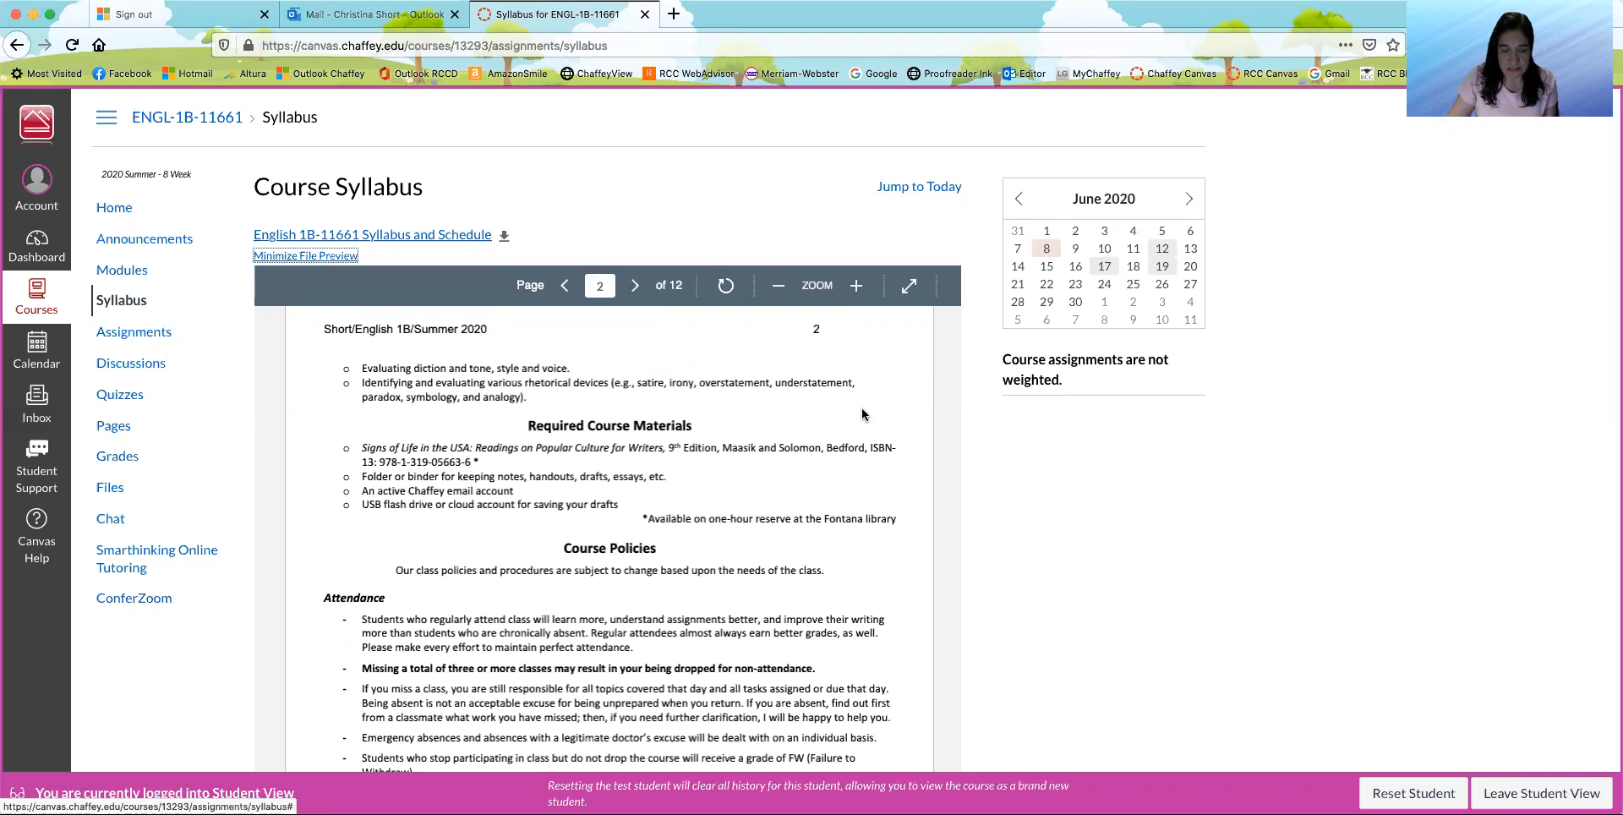
{"action": "mouse_move", "coordinate": [836, 445]}
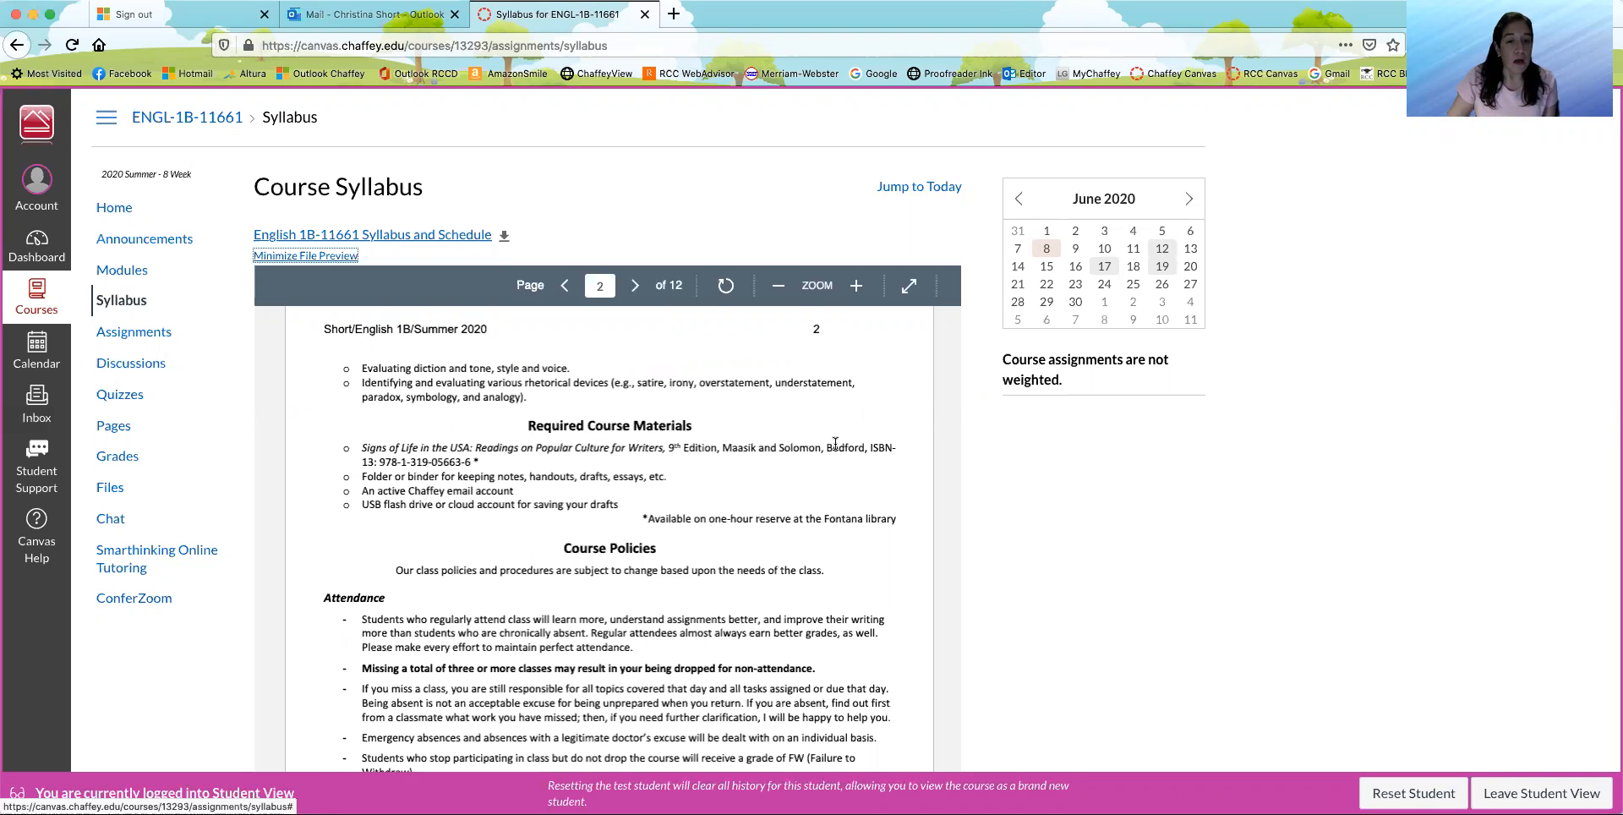
- Read down to page 3's accommodations, late-work and plagiarism policies
{"action": "scroll", "scroll_direction": "down", "scroll_amount": 3}
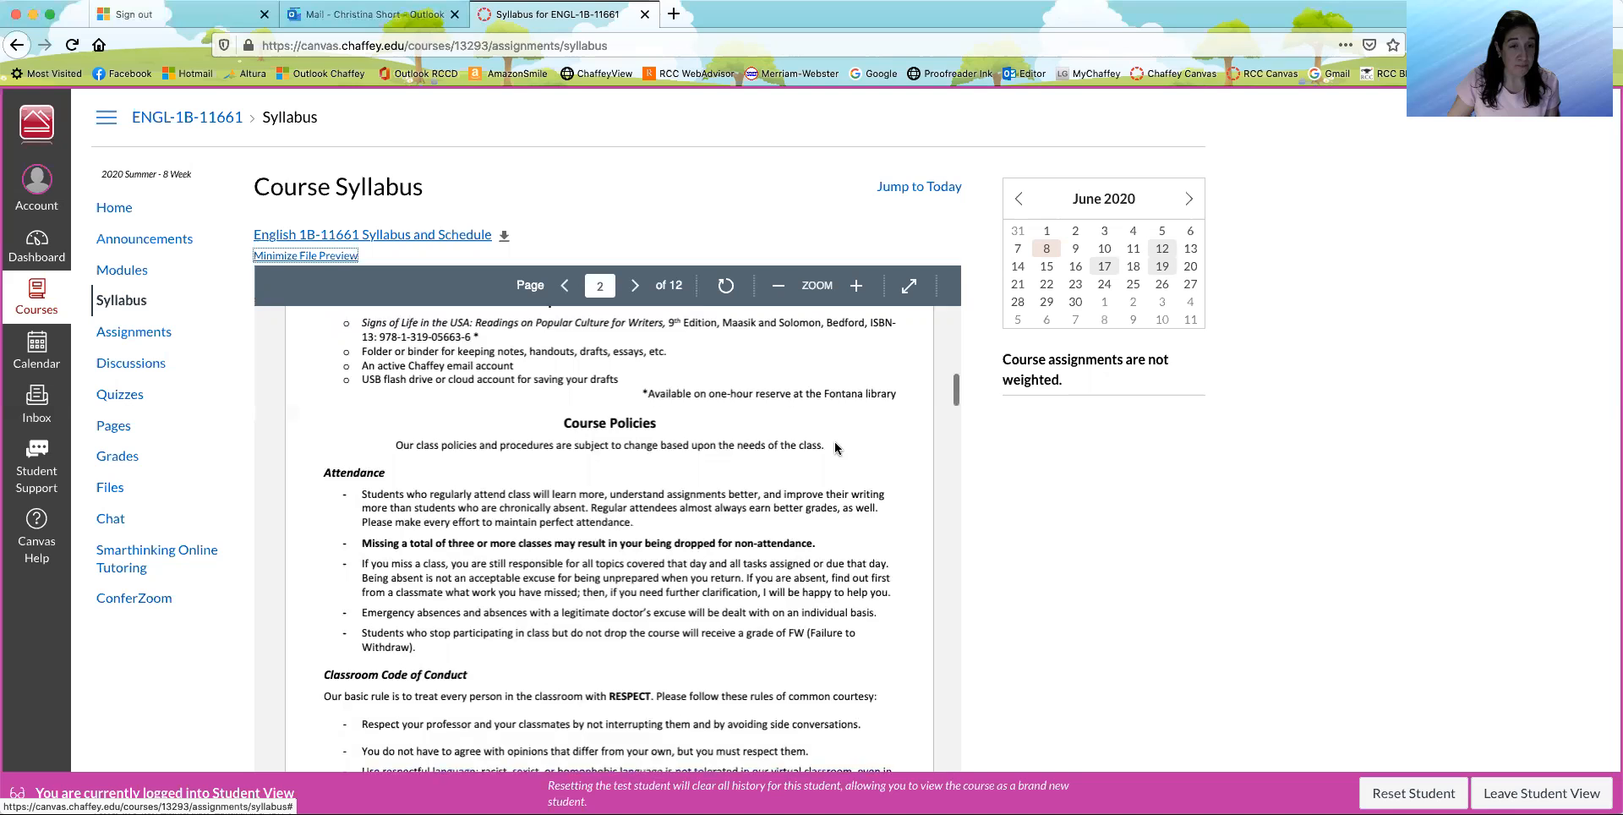
{"action": "scroll", "scroll_direction": "down", "scroll_amount": 3}
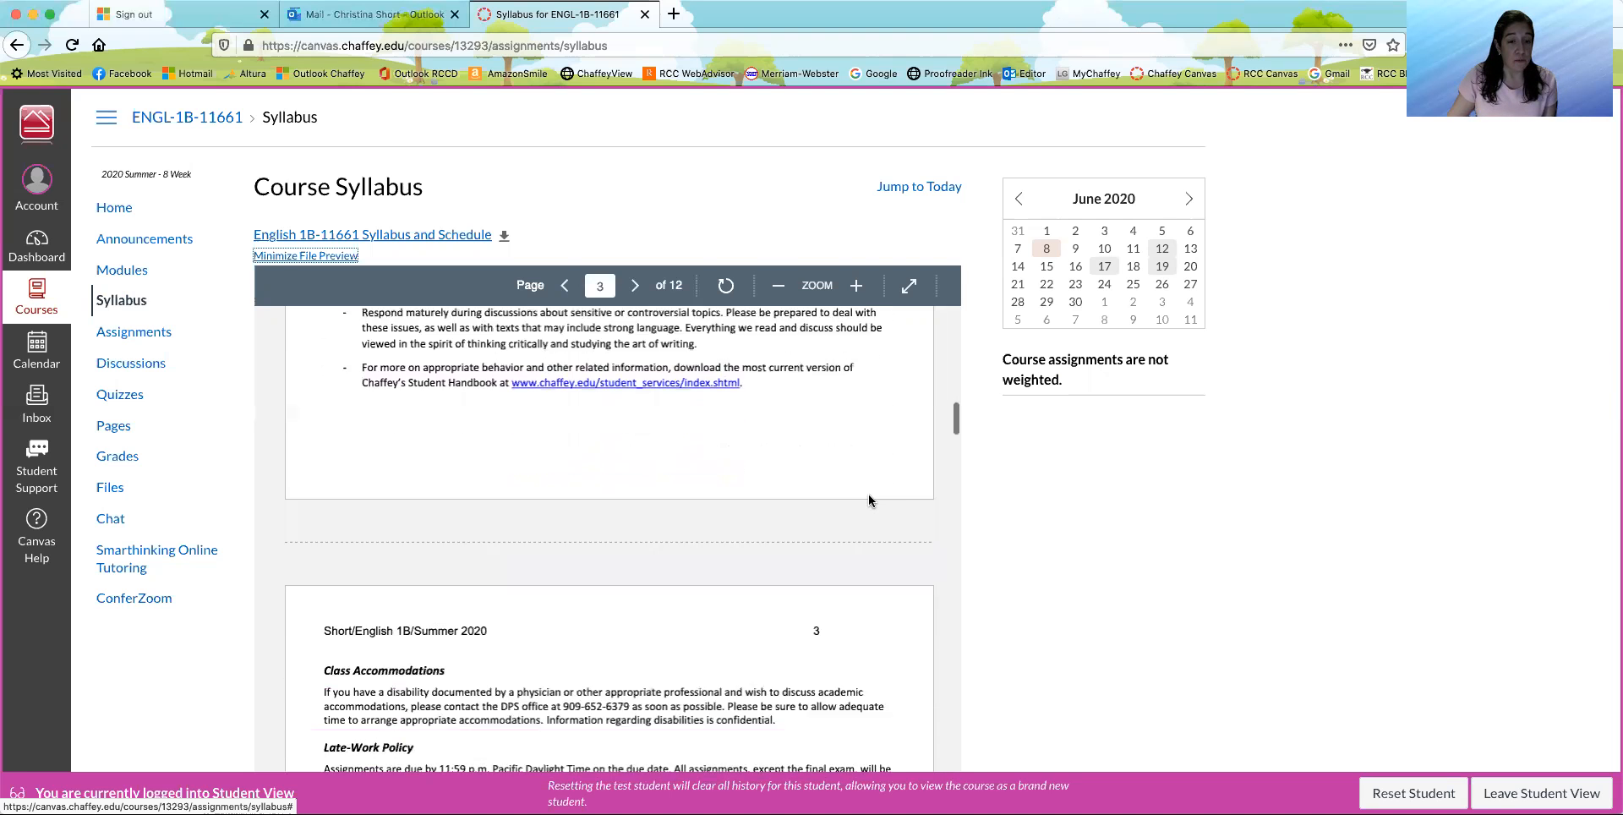
{"action": "scroll", "scroll_direction": "down", "scroll_amount": 3}
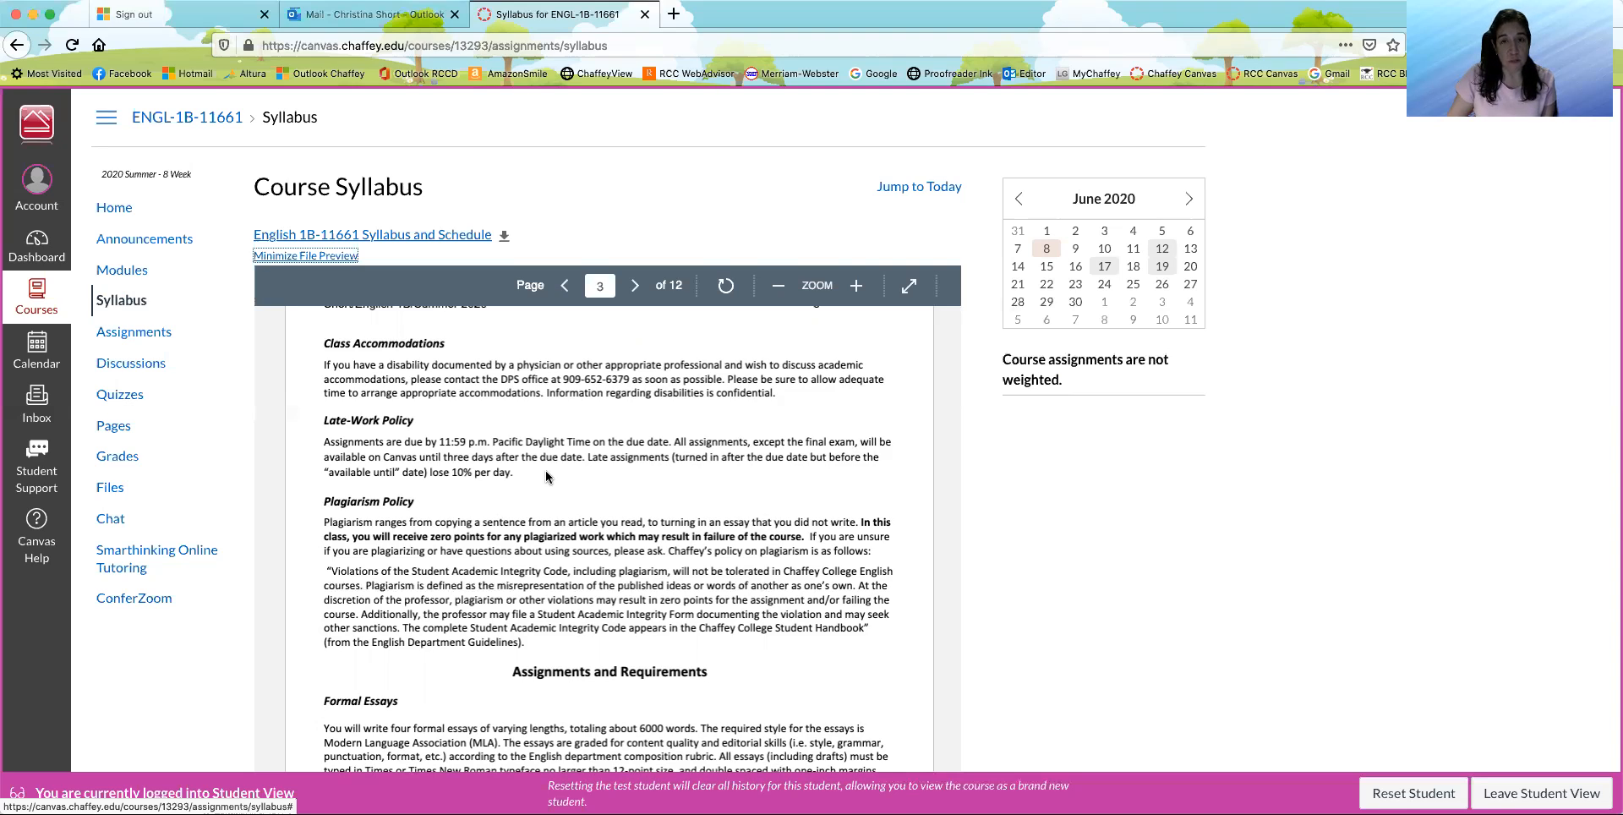
- Continue to page 4's final exam, essay revision and Resources to Support Your Success section
{"action": "scroll", "scroll_direction": "down", "scroll_amount": 3}
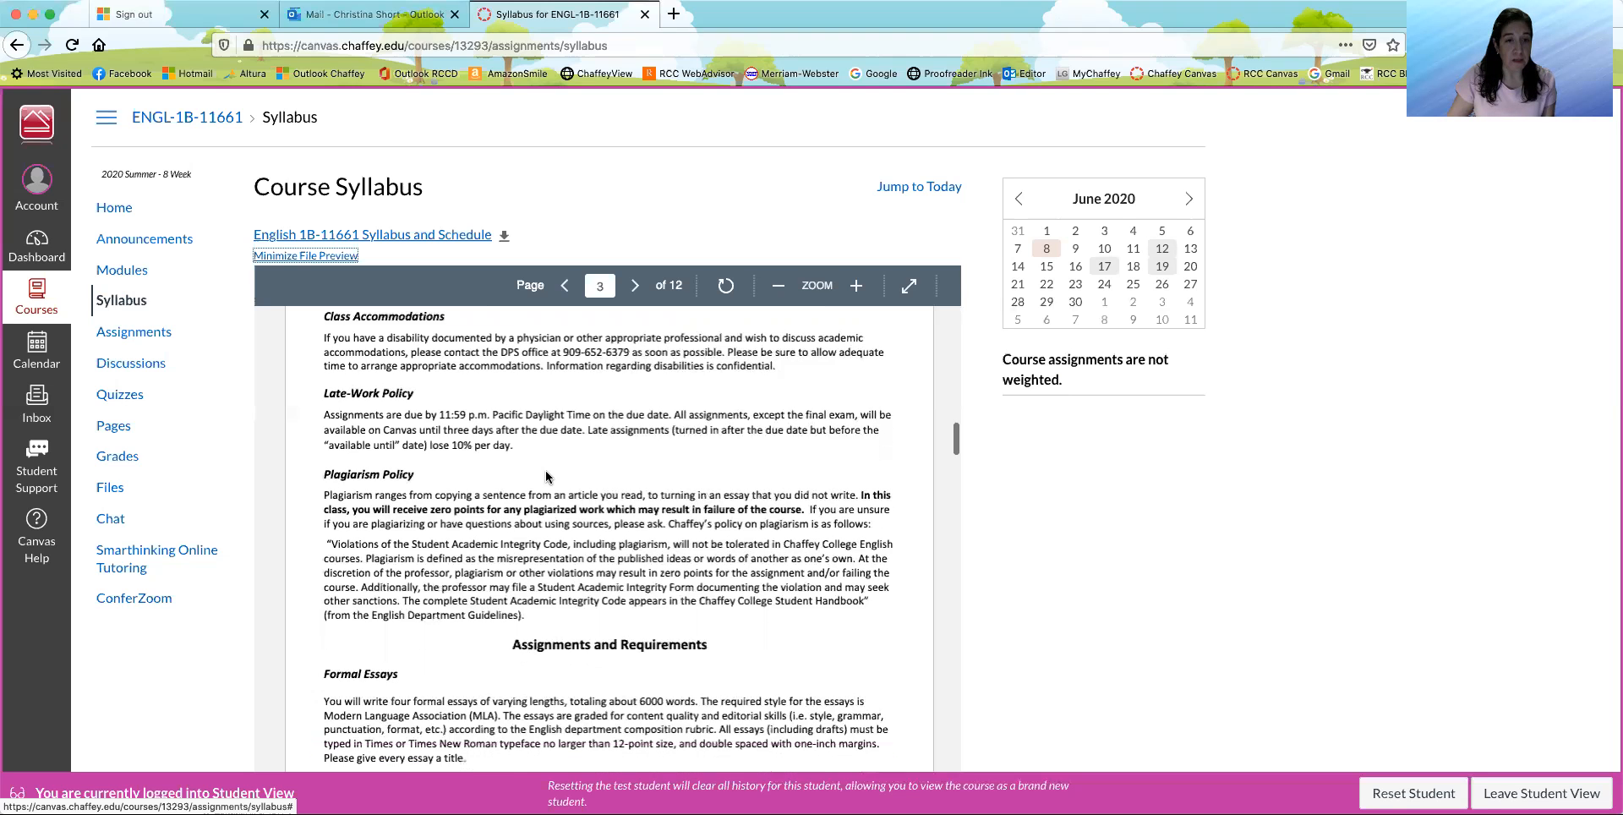
{"action": "scroll", "scroll_direction": "down", "scroll_amount": 3}
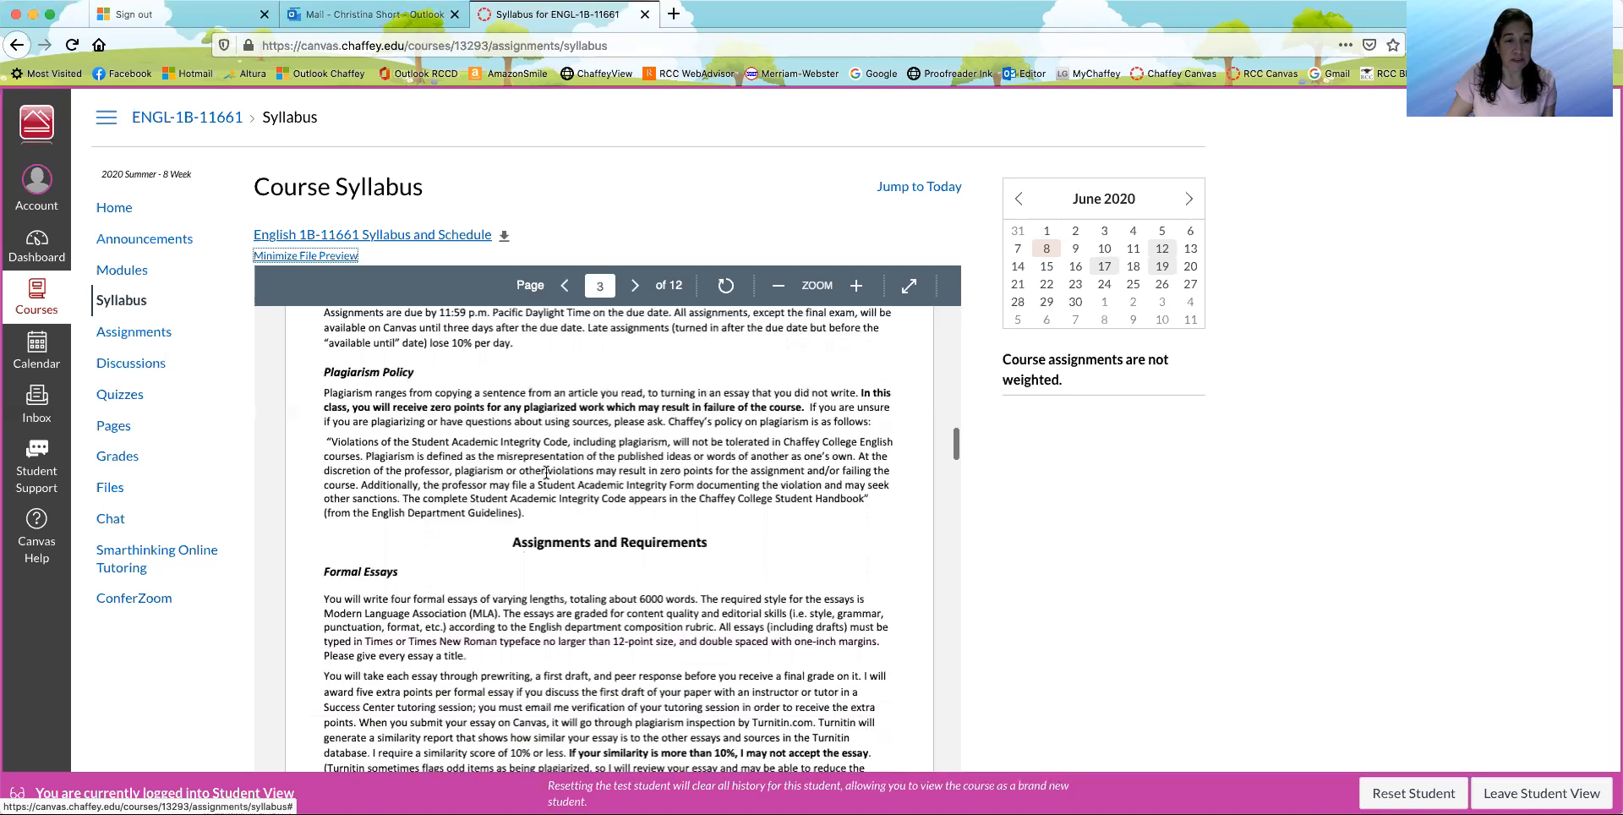
{"action": "scroll", "scroll_direction": "down", "scroll_amount": 3}
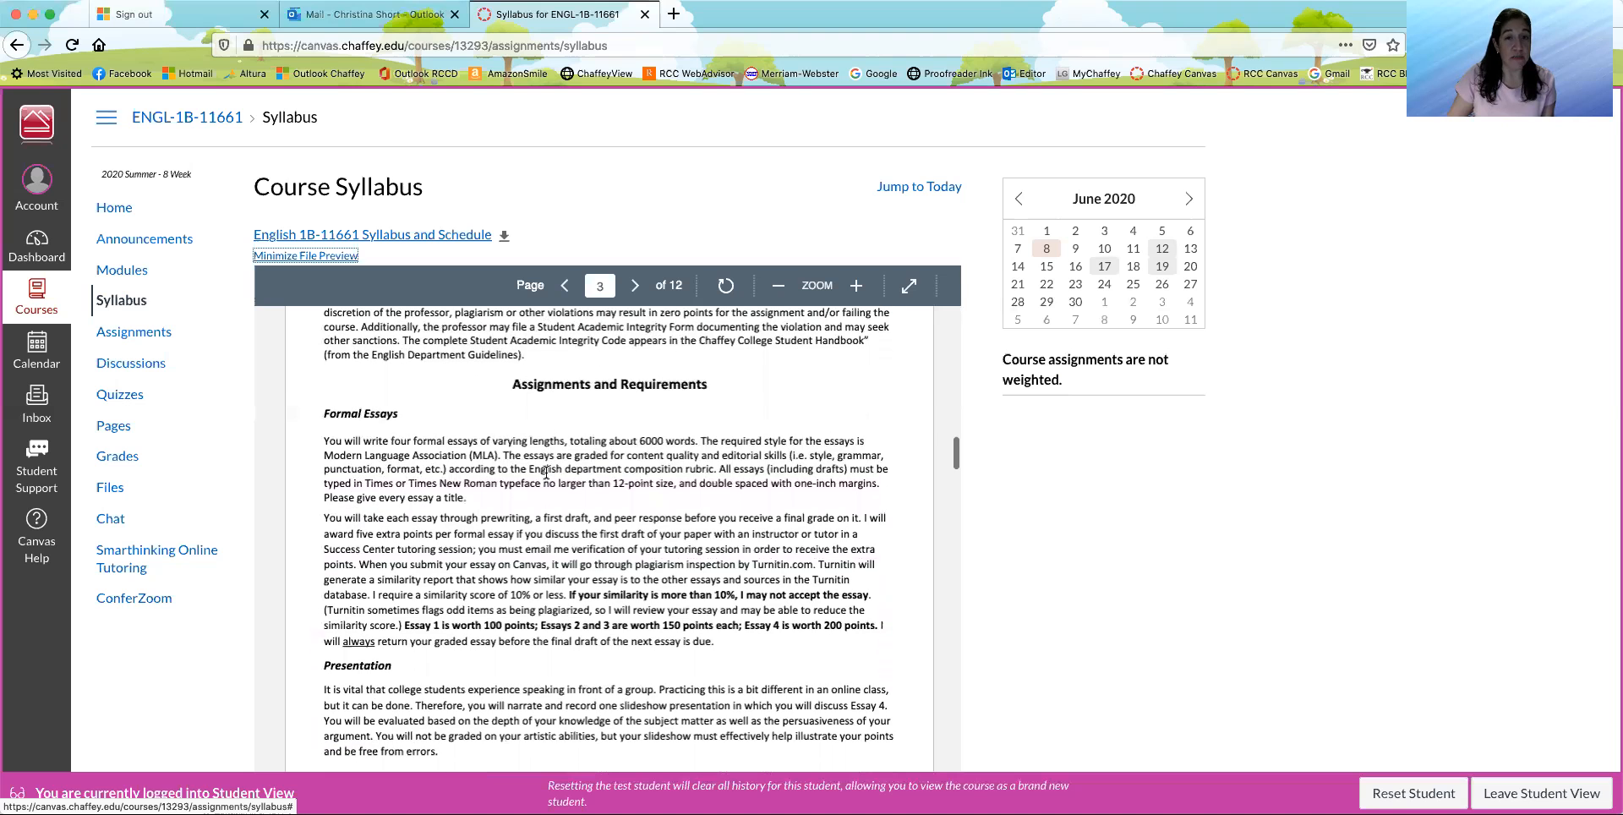
{"action": "scroll", "scroll_direction": "down", "scroll_amount": 3}
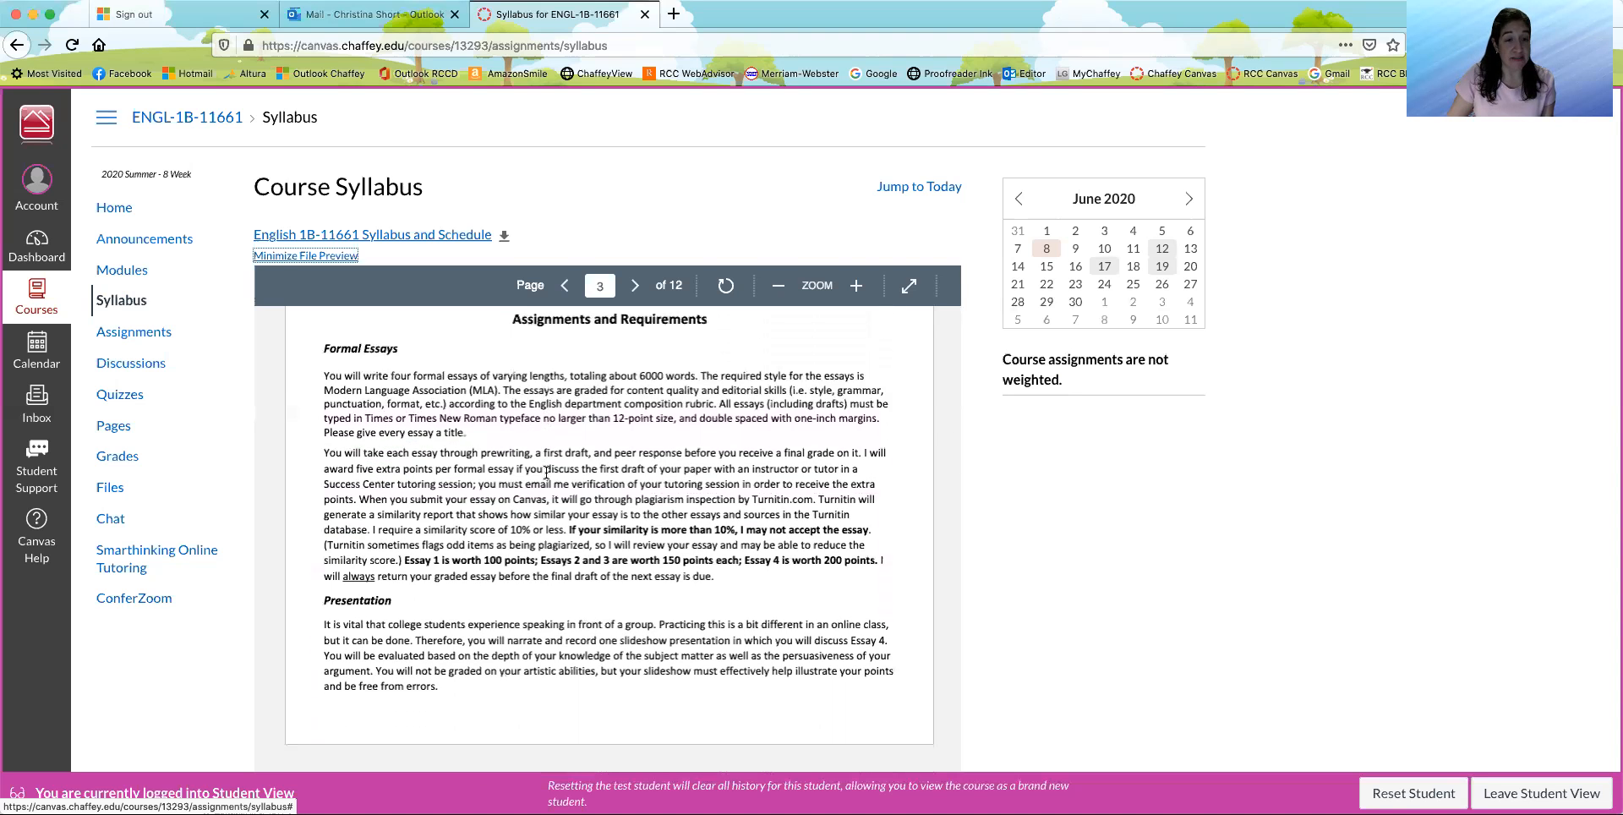
{"action": "left_click", "coordinate": [634, 286]}
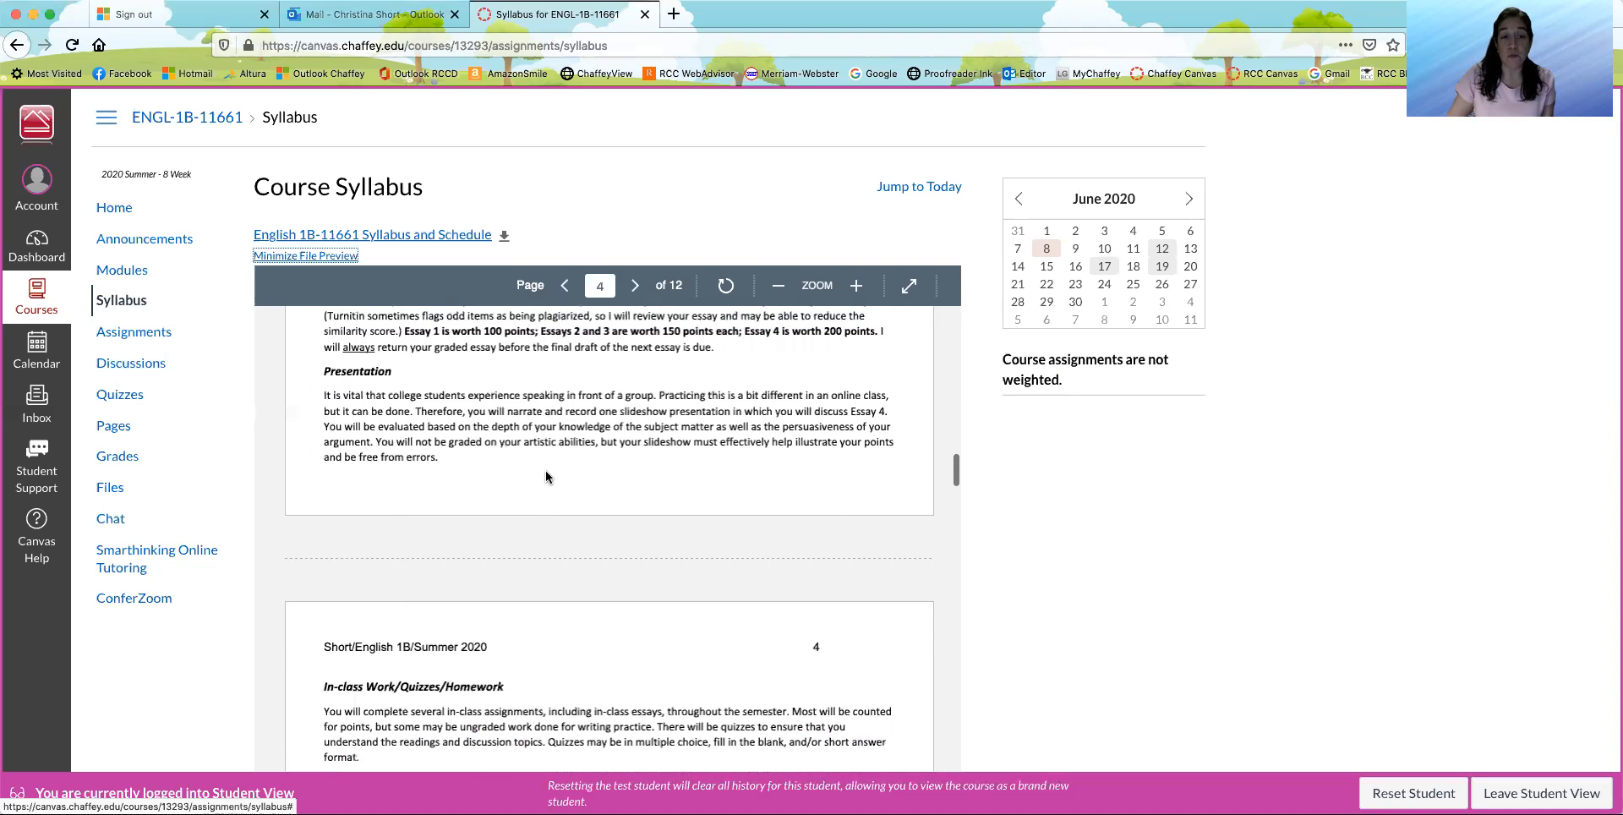
{"action": "scroll", "scroll_direction": "down", "scroll_amount": 3}
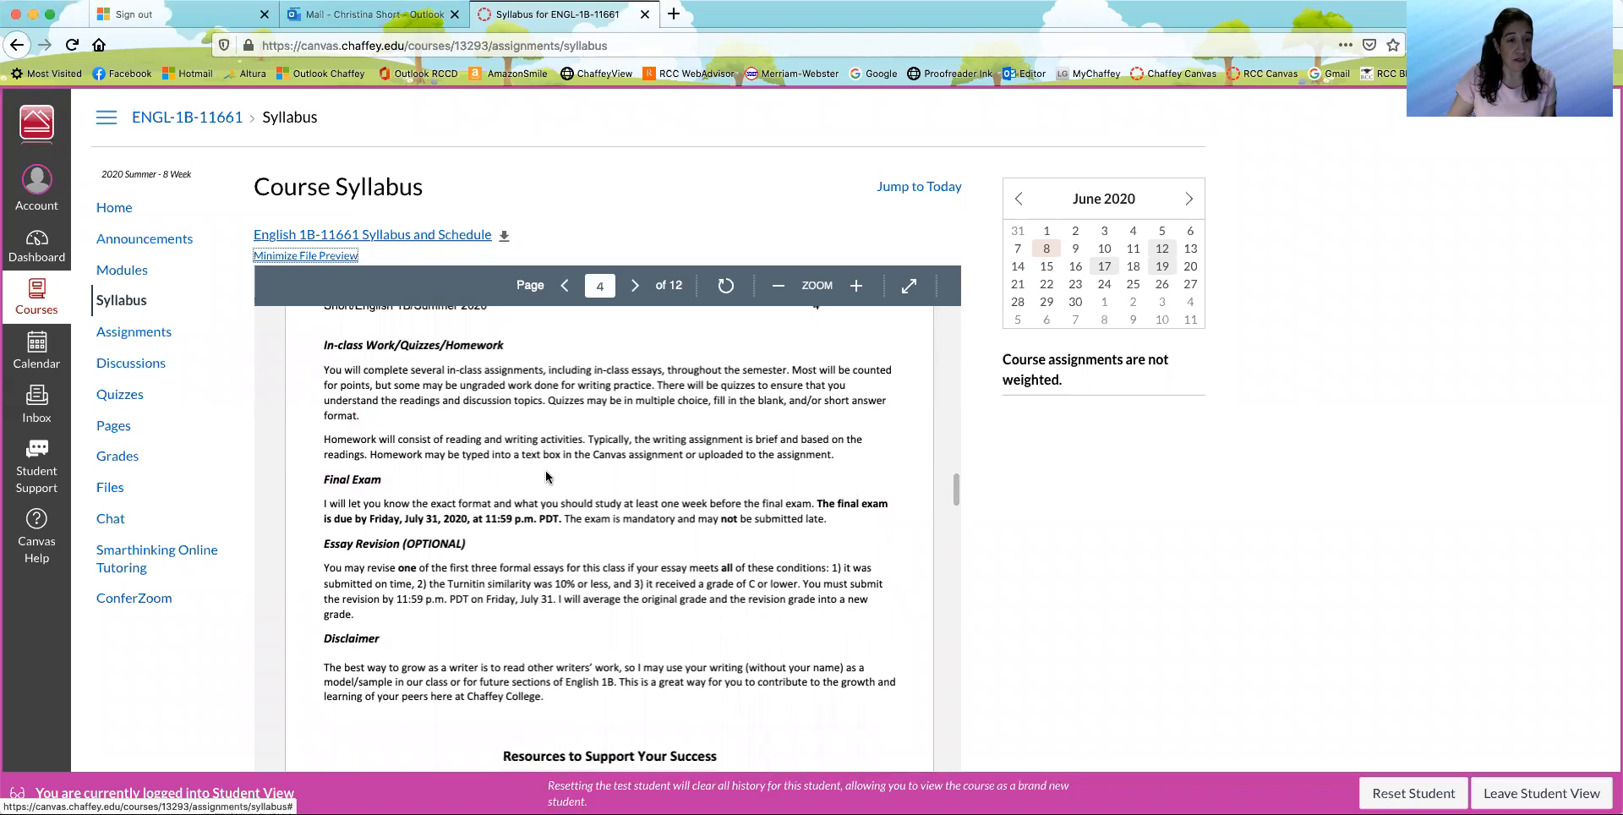
{"action": "scroll", "scroll_direction": "down", "scroll_amount": 3}
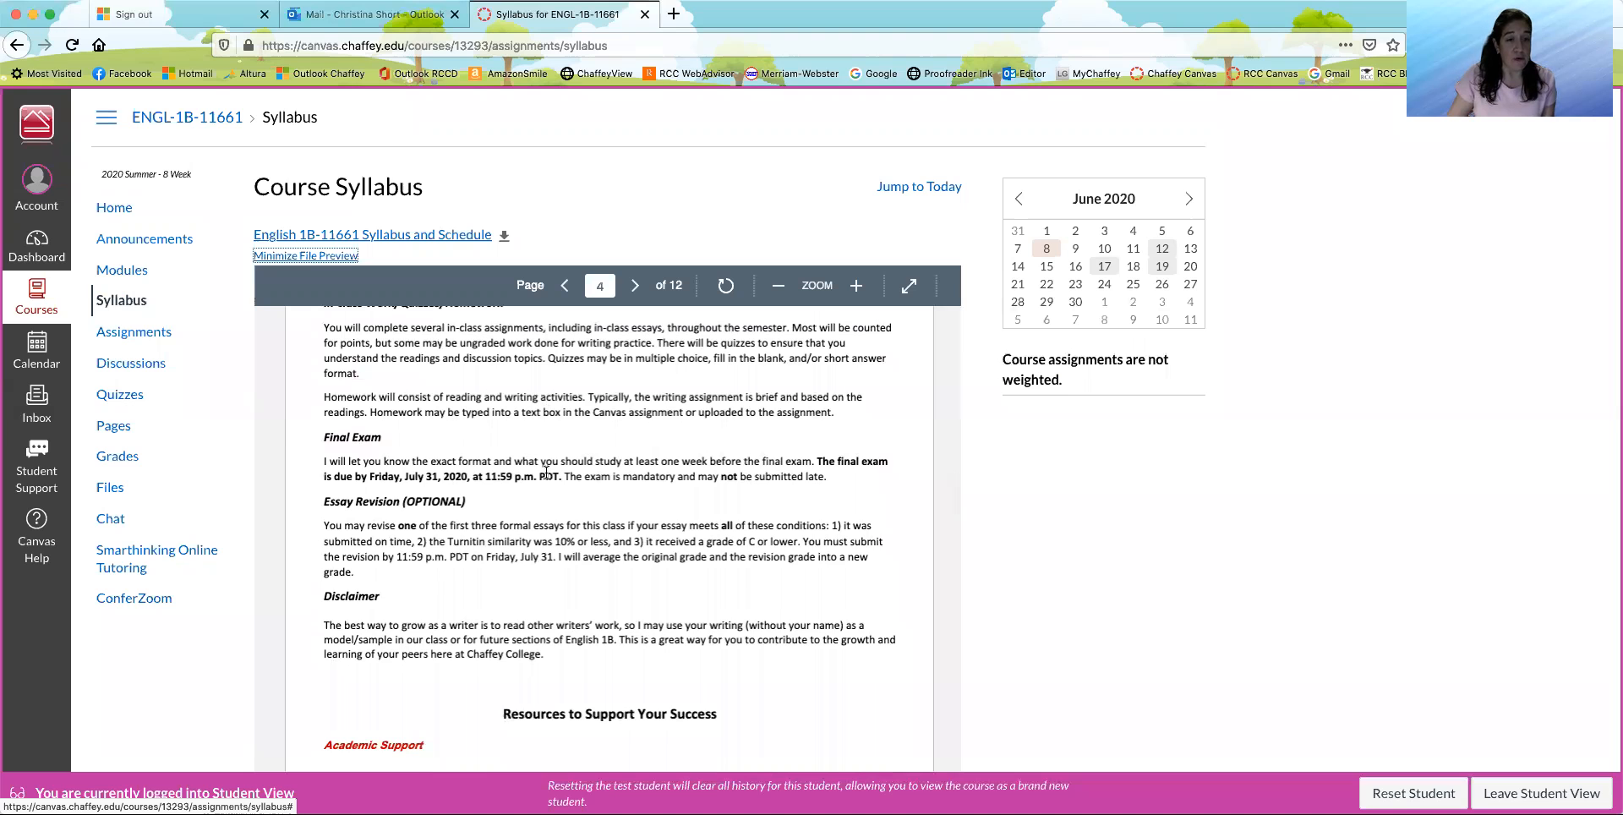
{"action": "scroll", "scroll_direction": "down", "scroll_amount": 3}
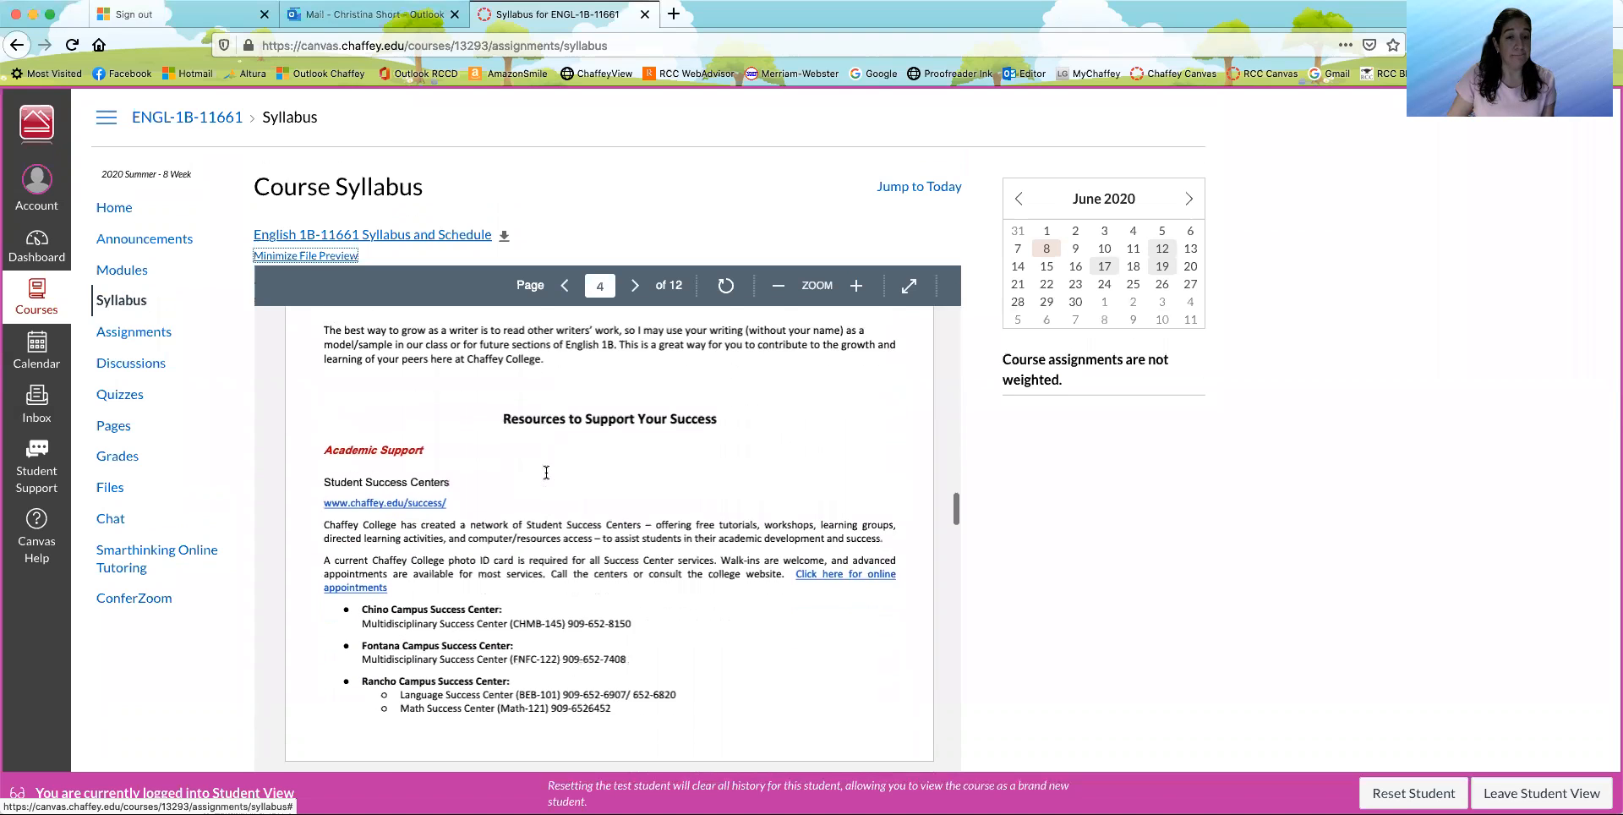
- Page through the first campus support services sections of the syllabus preview
{"action": "scroll", "scroll_direction": "down", "scroll_amount": 3}
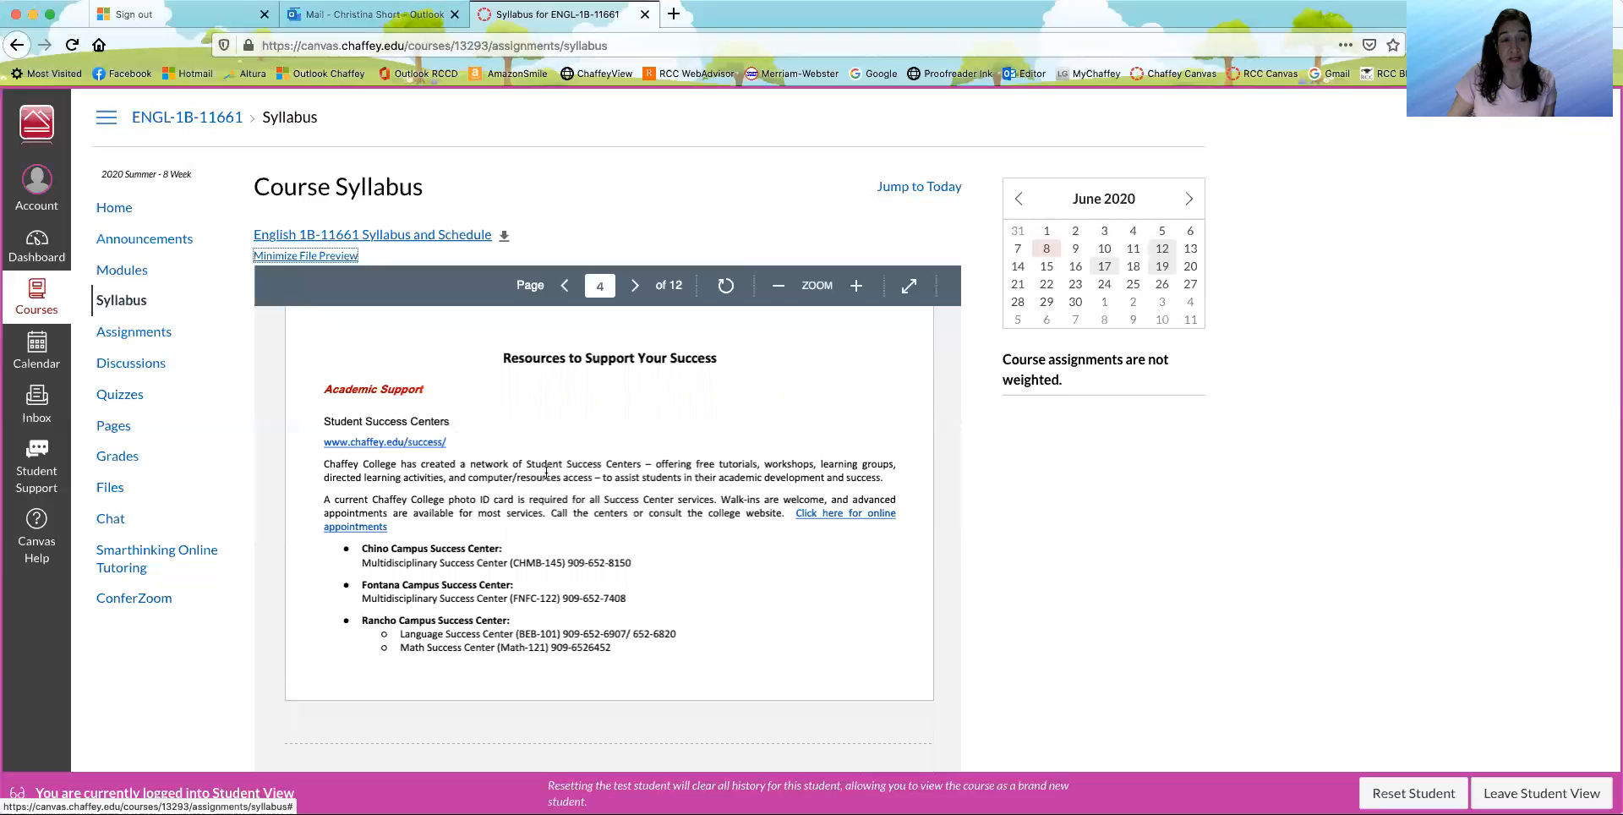
{"action": "left_click", "coordinate": [634, 285]}
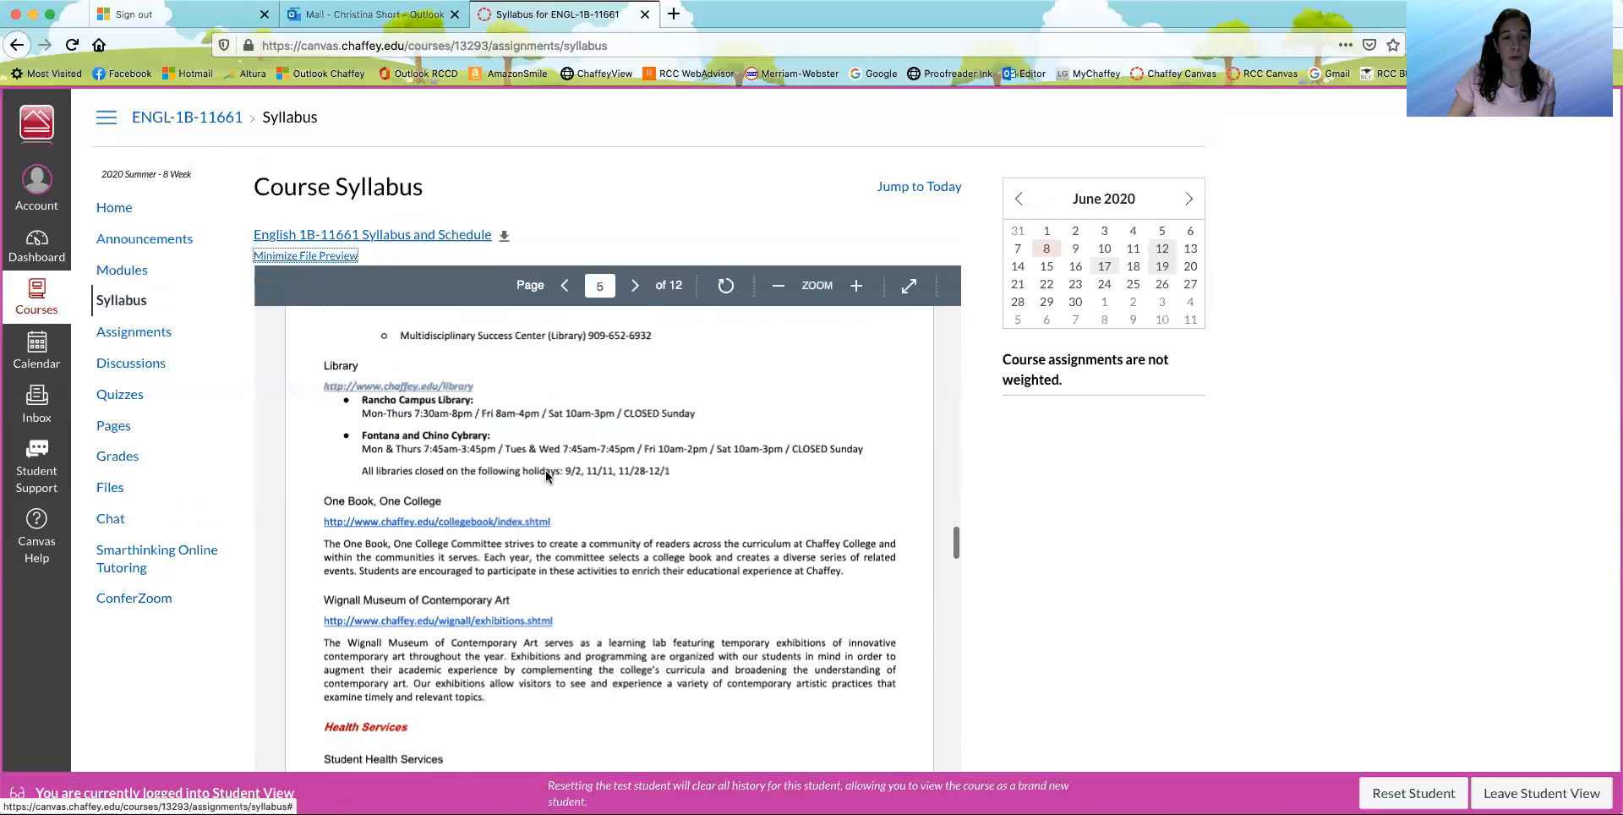
{"action": "left_click", "coordinate": [634, 284]}
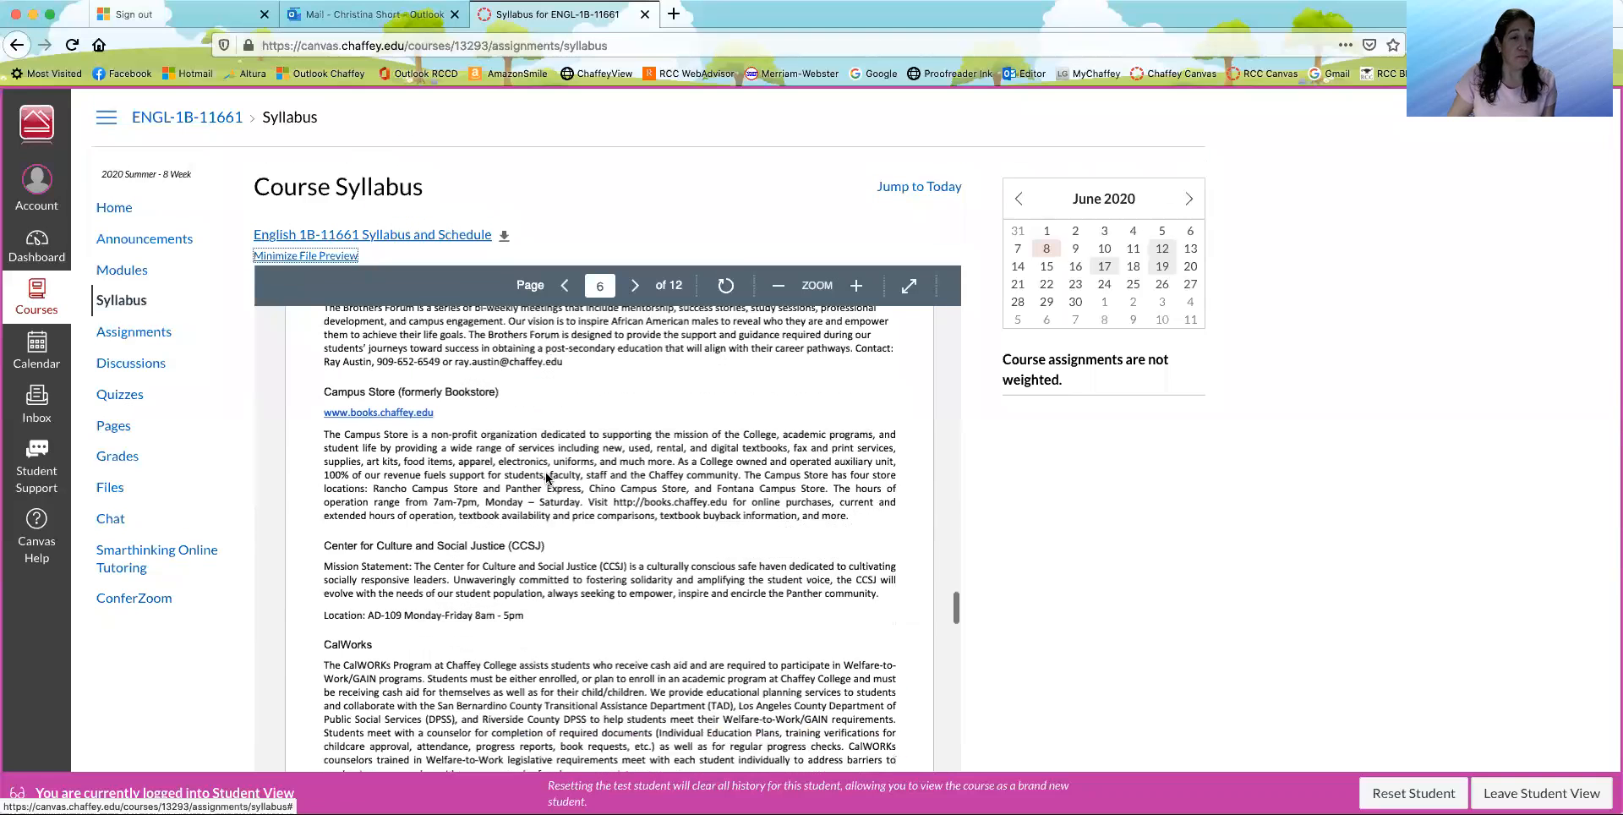
{"action": "scroll", "scroll_direction": "down", "scroll_amount": 3}
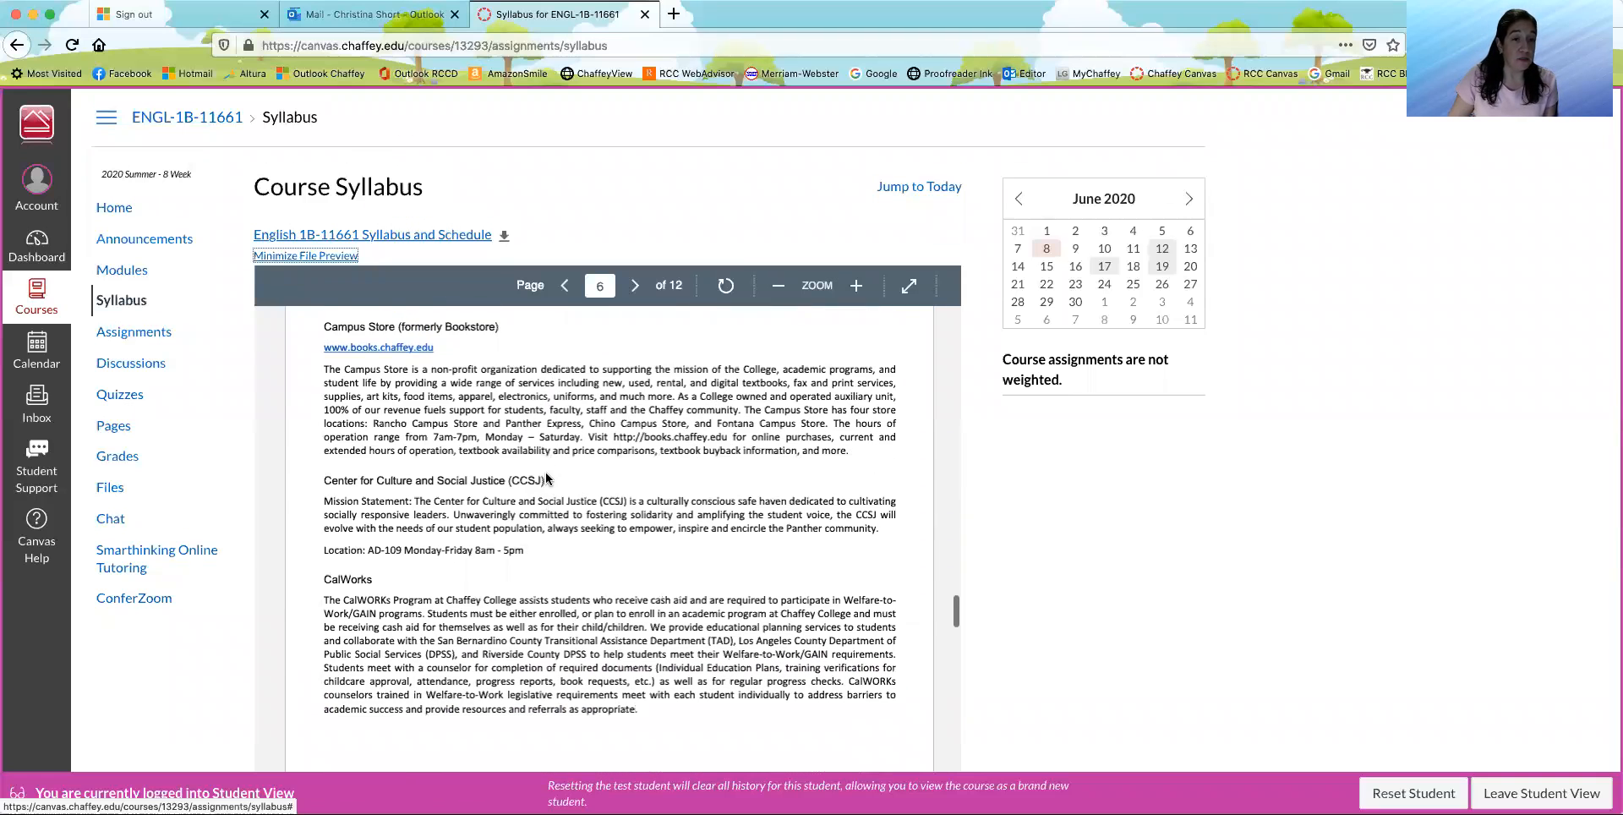
{"action": "scroll", "scroll_direction": "down", "scroll_amount": 3}
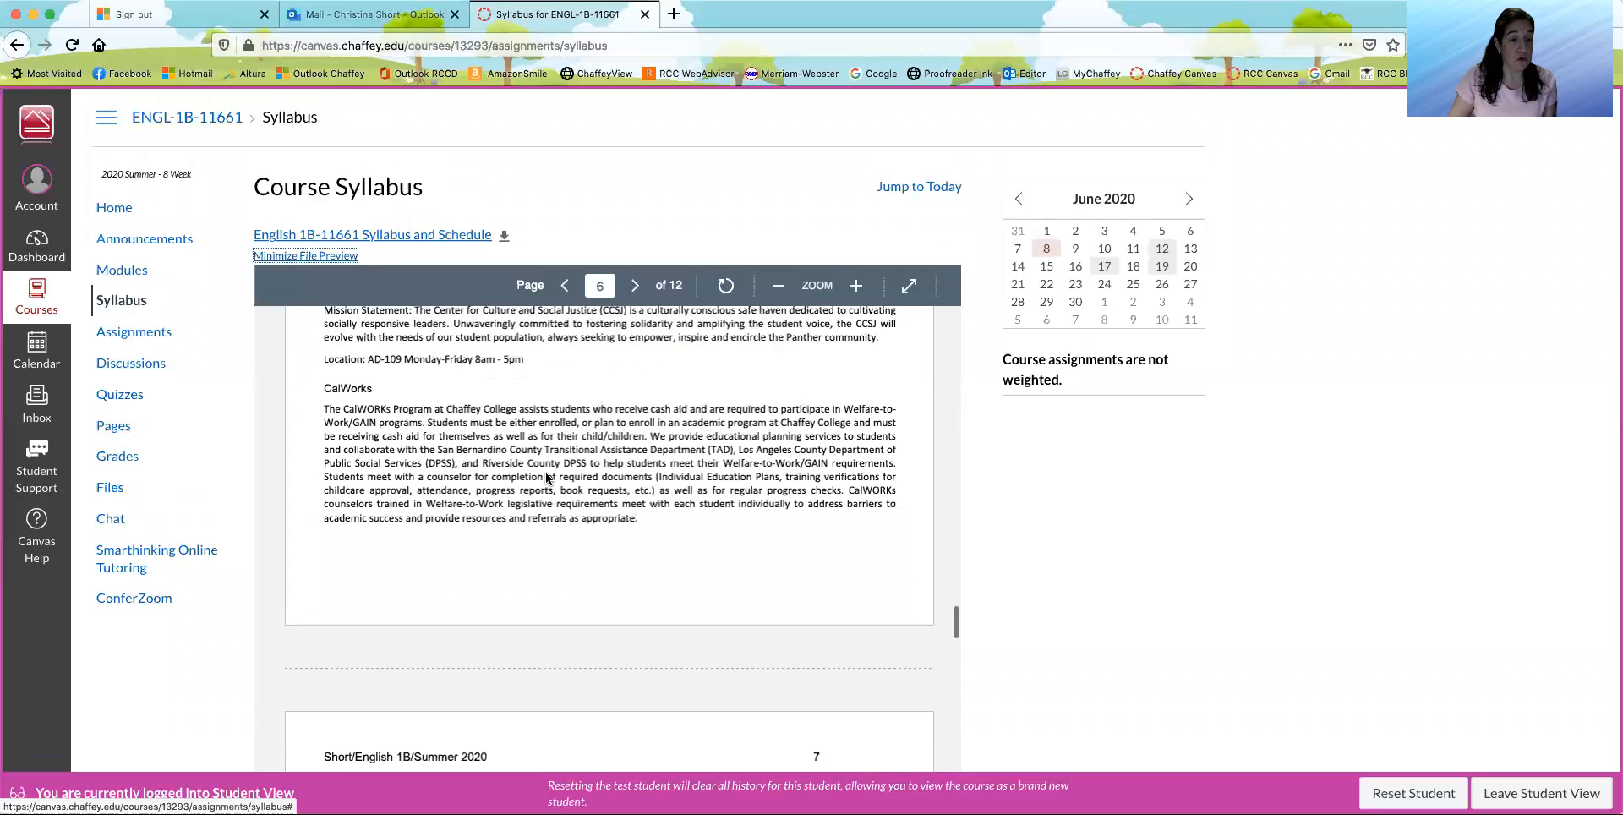
{"action": "left_click", "coordinate": [634, 285]}
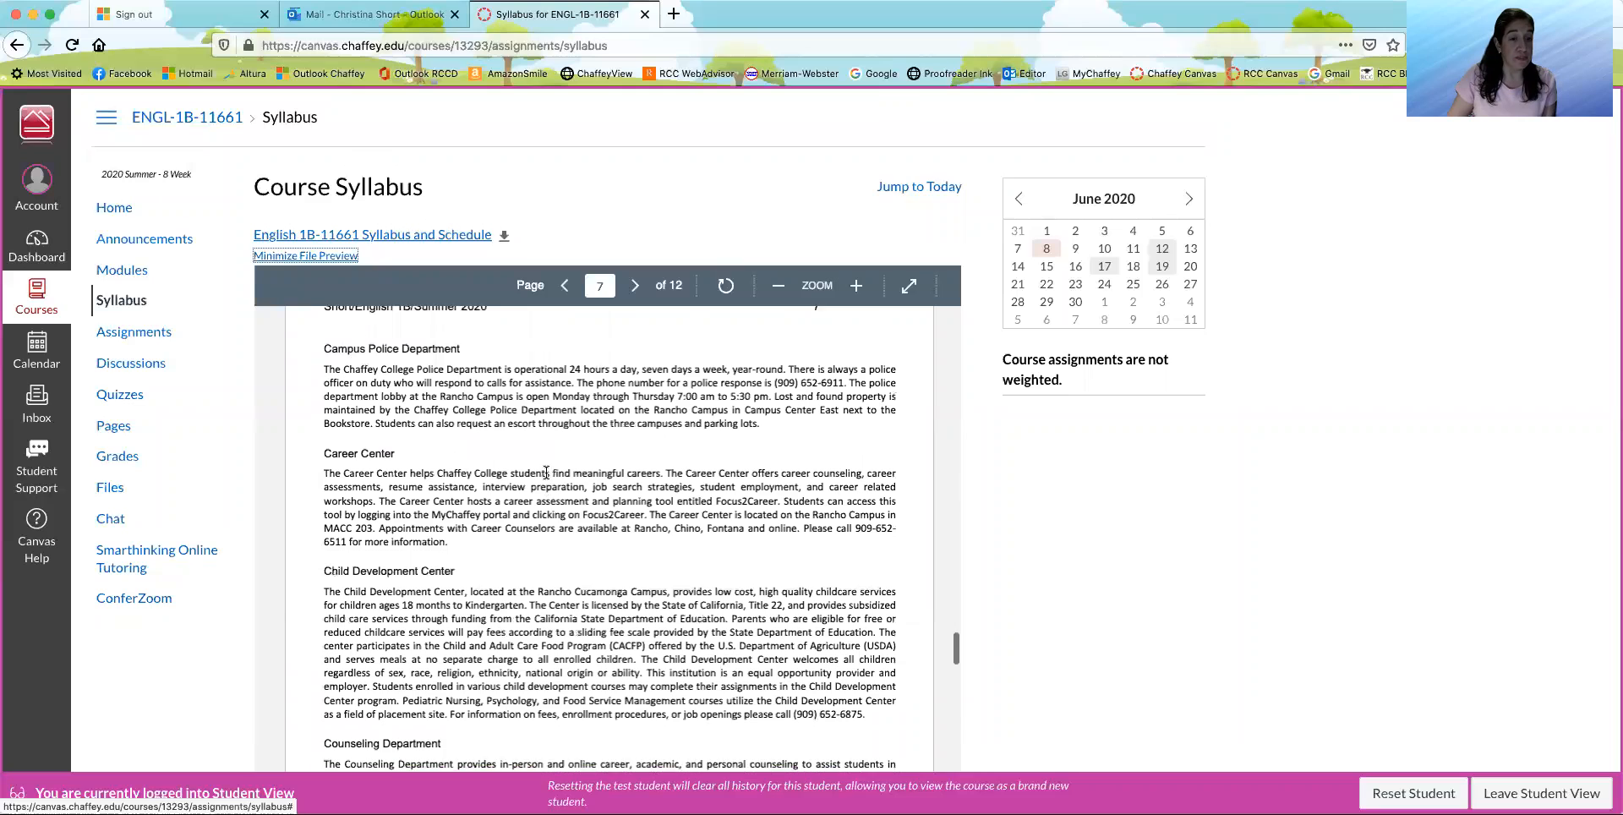
{"action": "scroll", "scroll_direction": "down", "scroll_amount": 3}
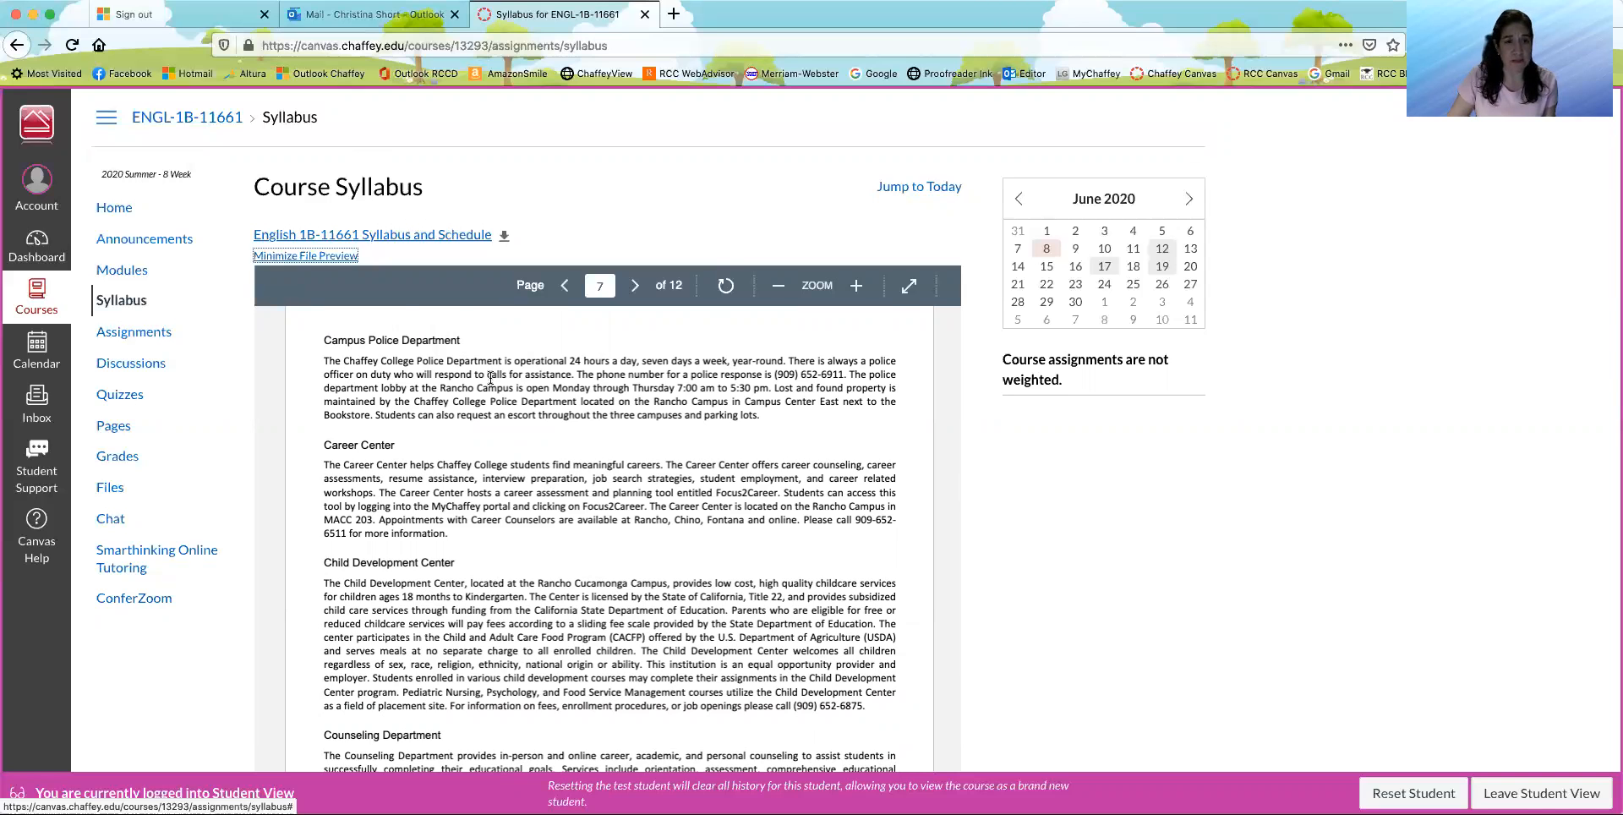
{"action": "scroll", "scroll_direction": "down", "scroll_amount": 3}
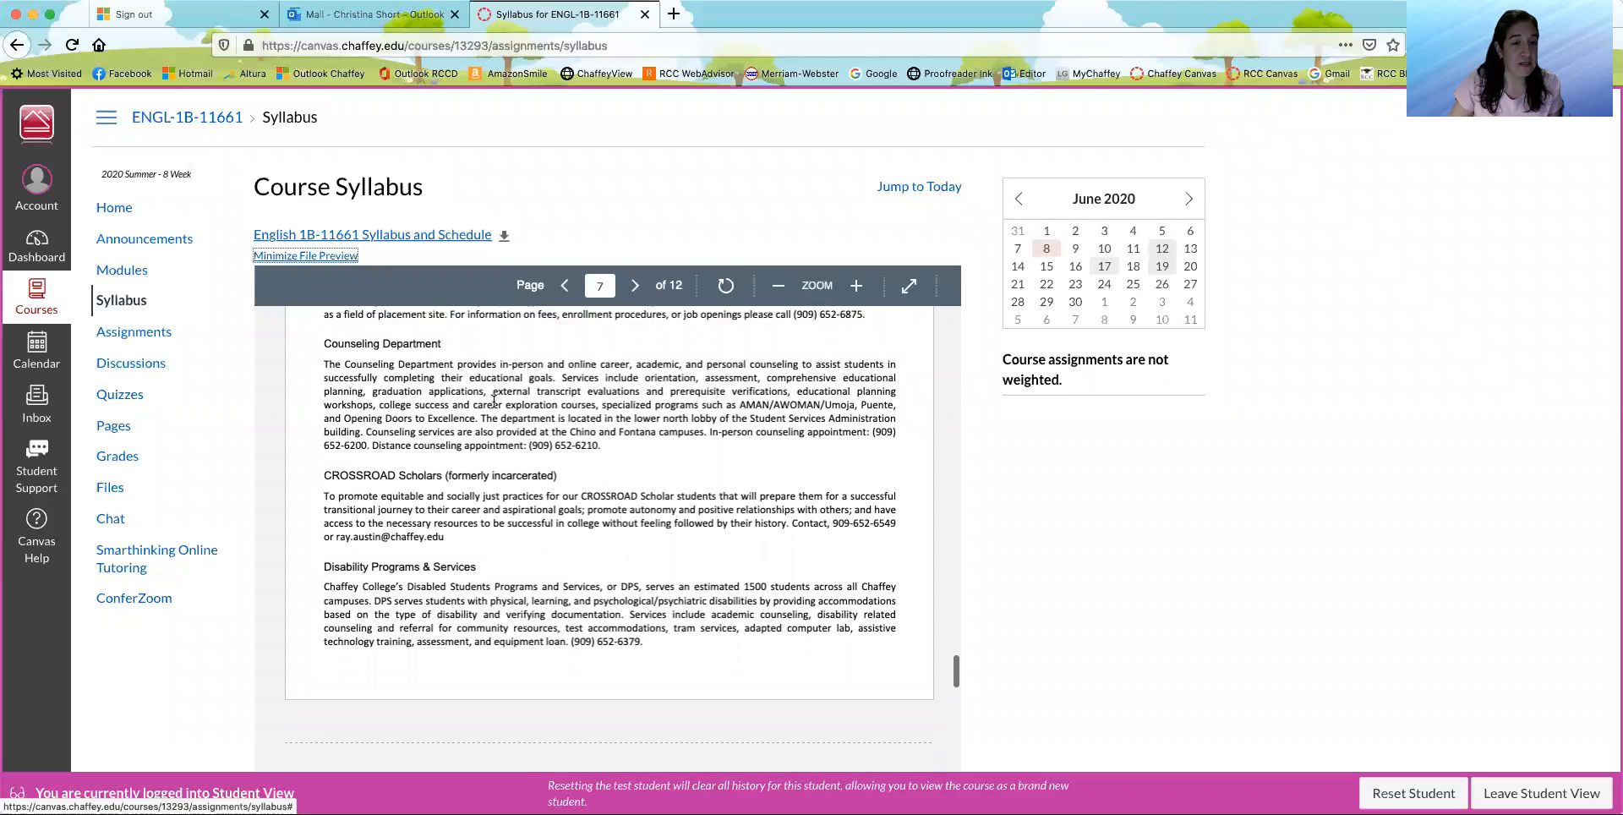
- Continue past the Veterans & Eligible Family Members section to the page 10 grading scale
{"action": "left_click", "coordinate": [634, 284]}
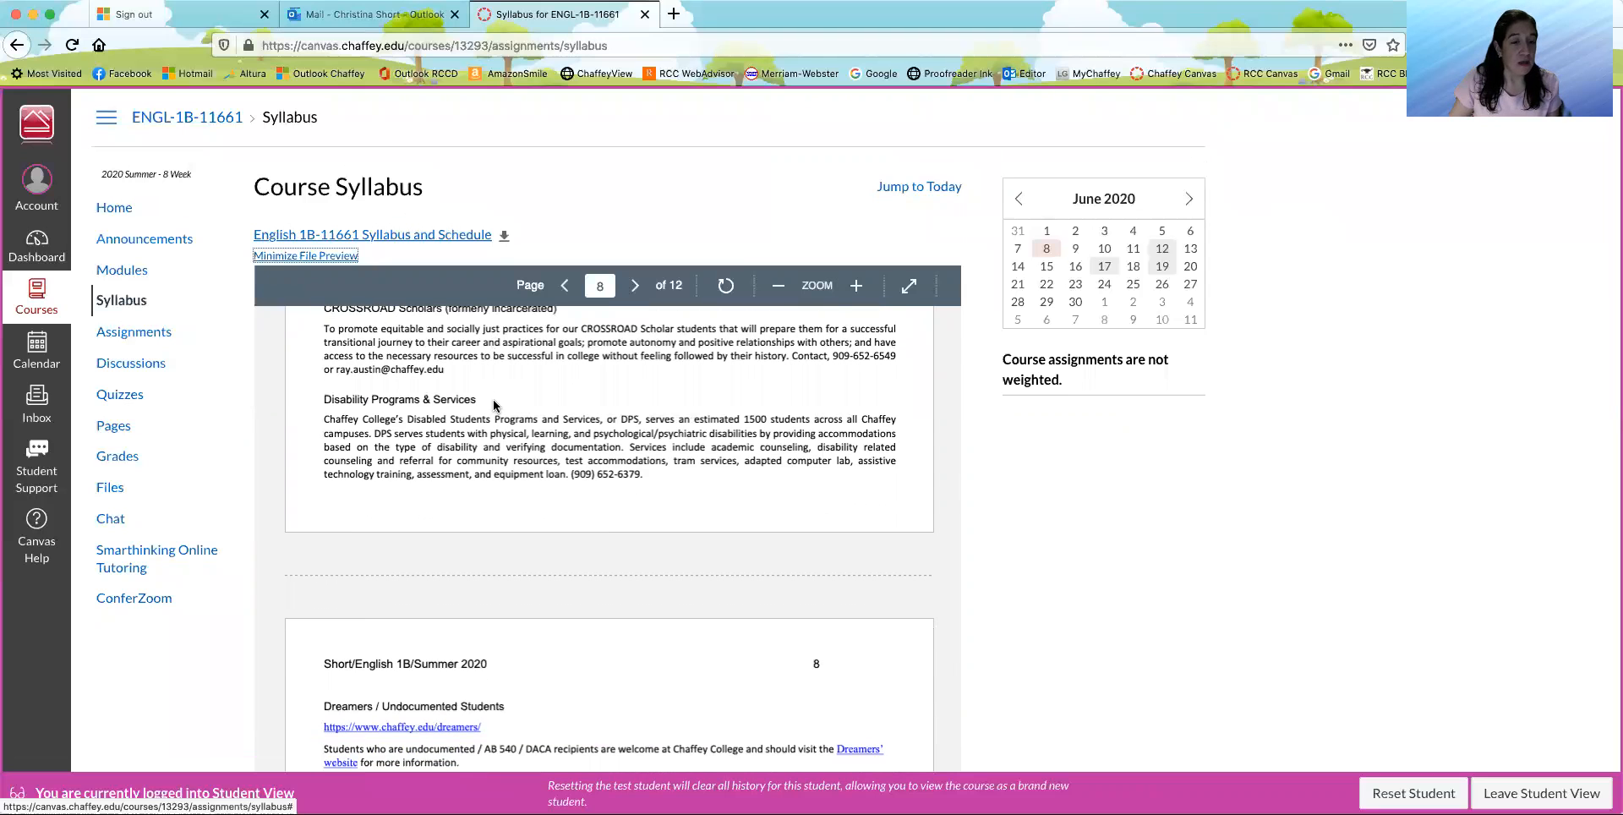
{"action": "scroll", "scroll_direction": "down", "scroll_amount": 3}
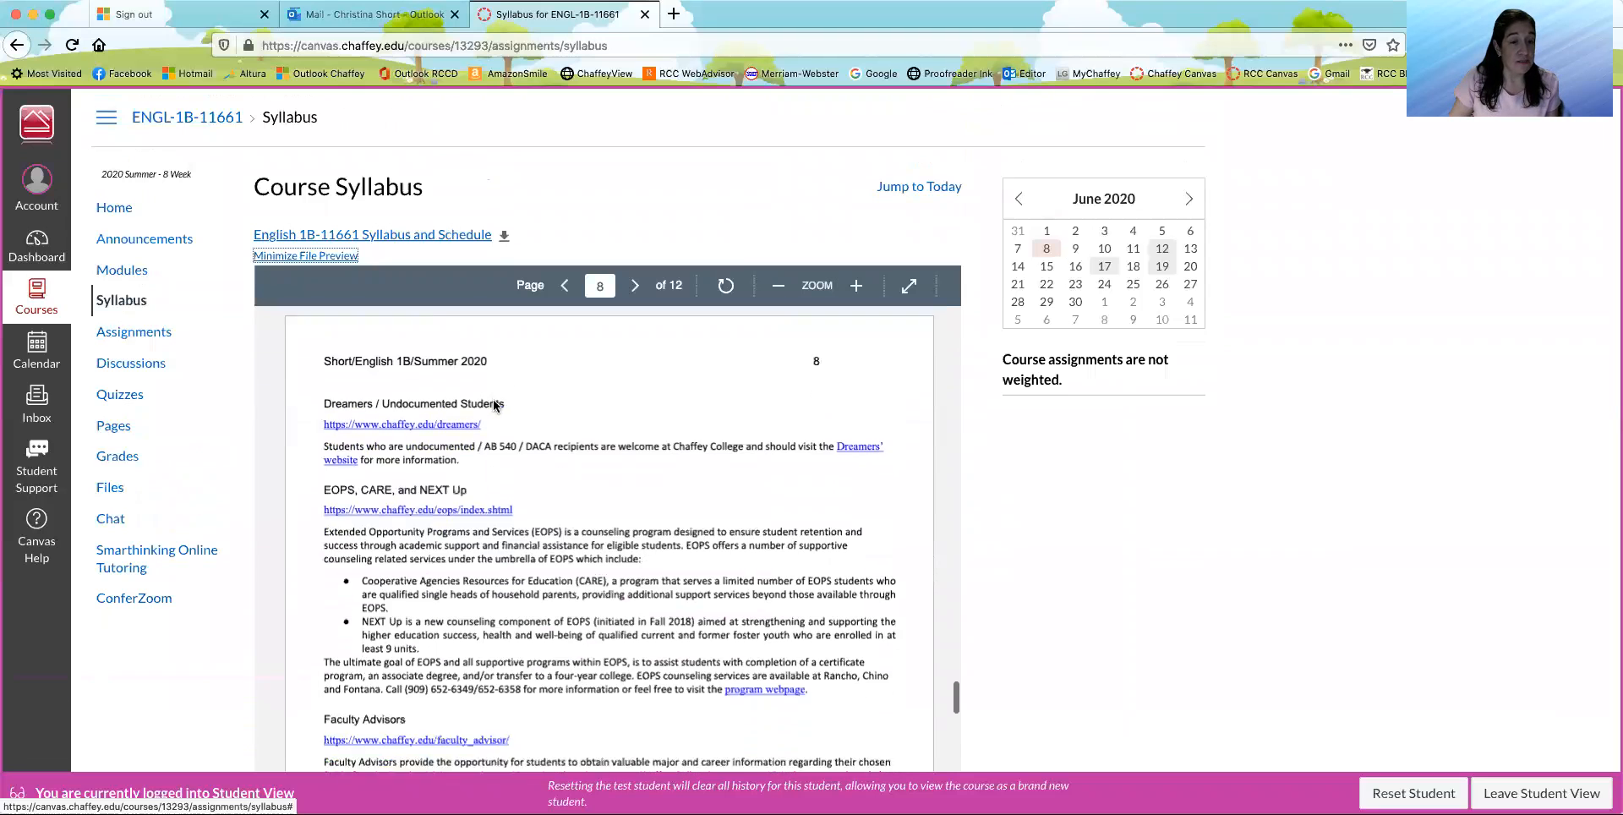
{"action": "scroll", "scroll_direction": "down", "scroll_amount": 3}
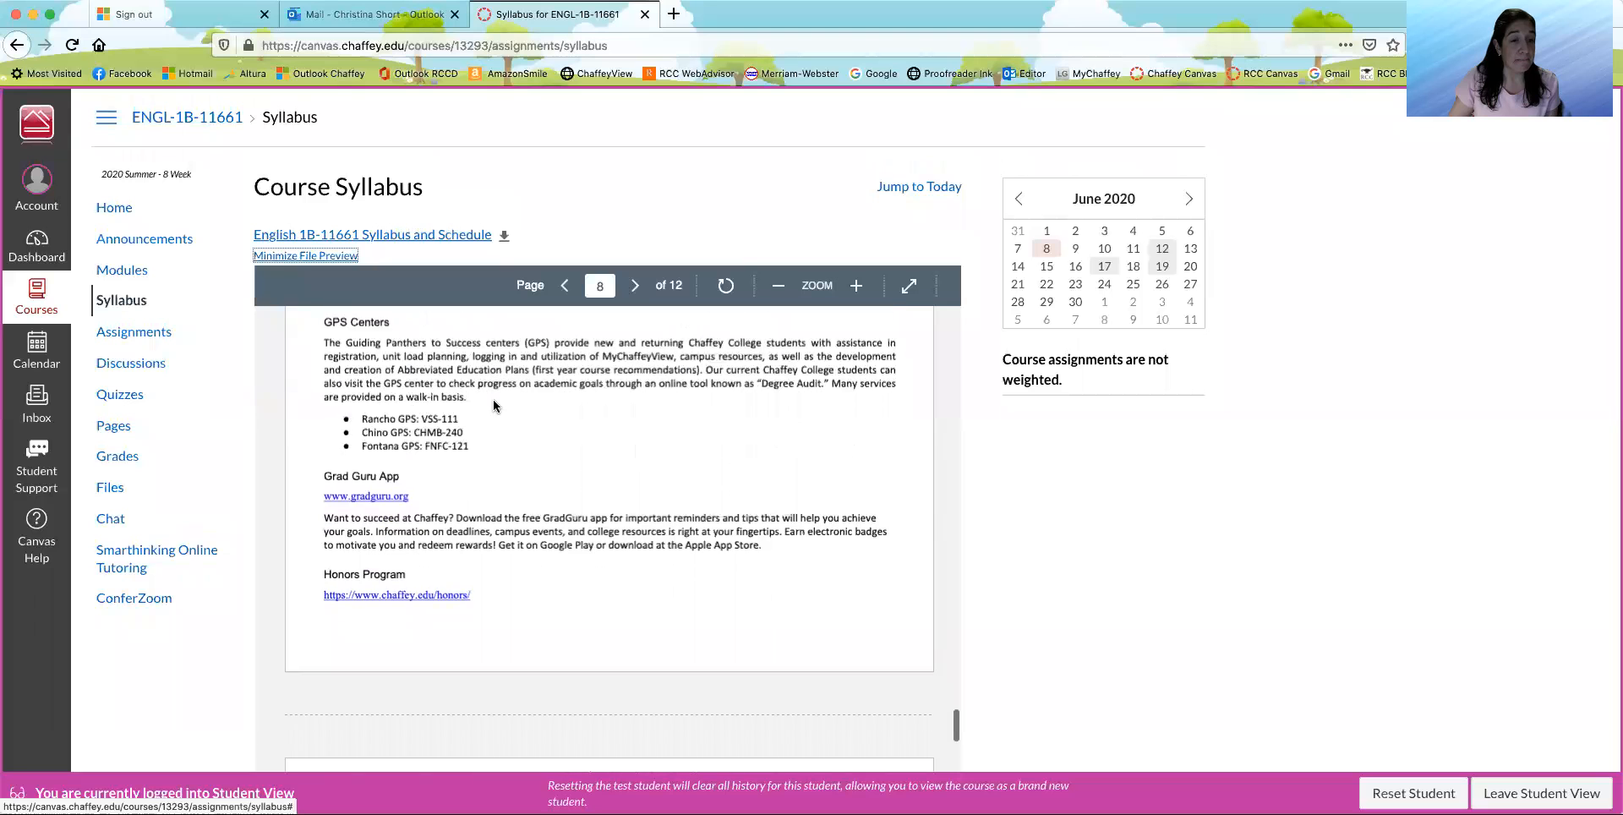
{"action": "left_click", "coordinate": [634, 286]}
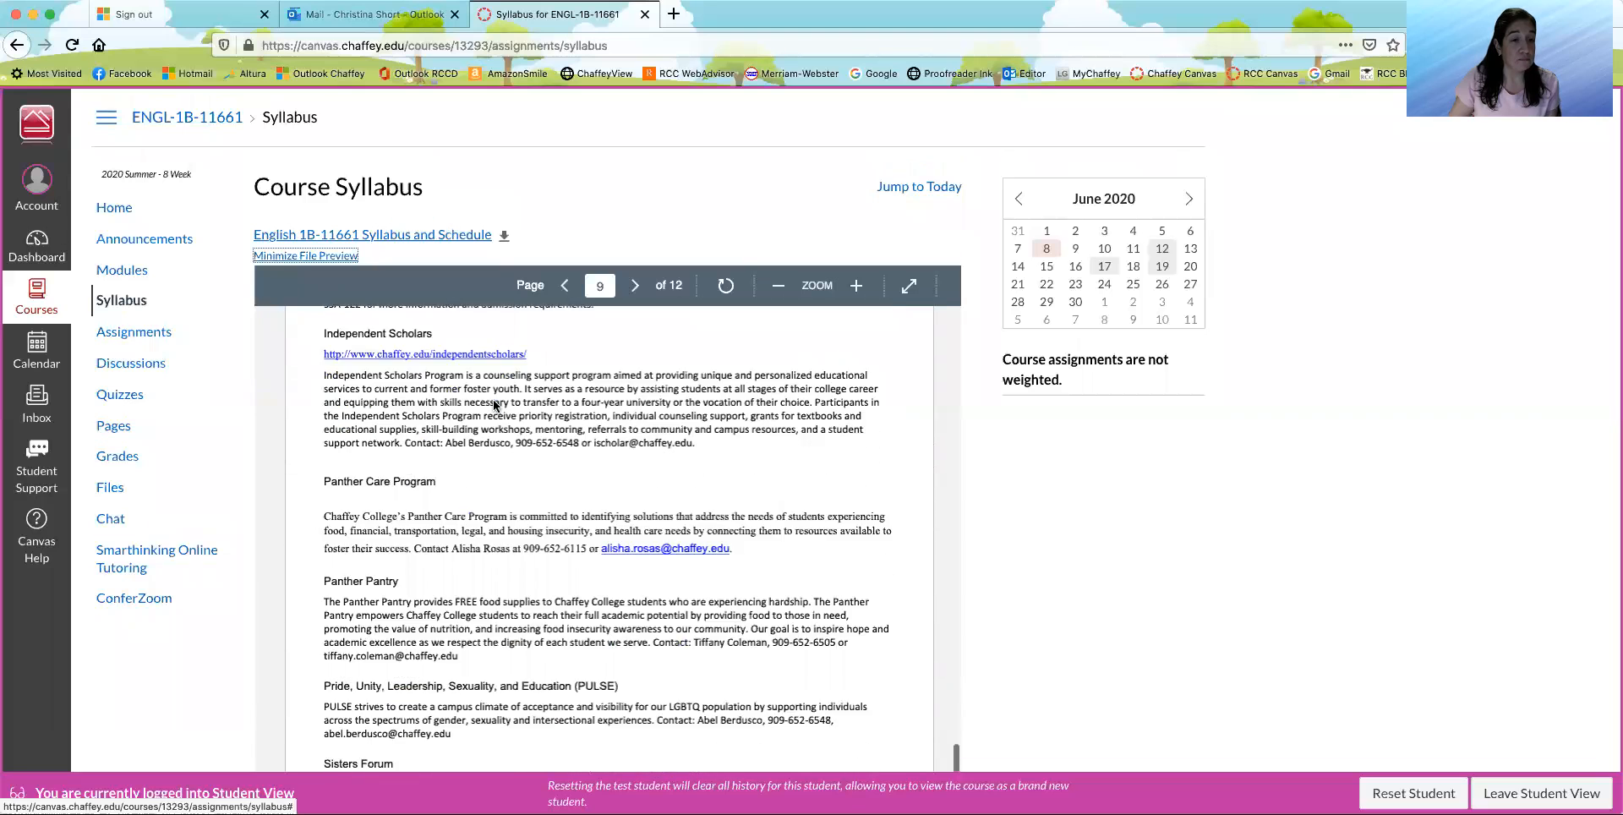
{"action": "scroll", "scroll_direction": "down", "scroll_amount": 3}
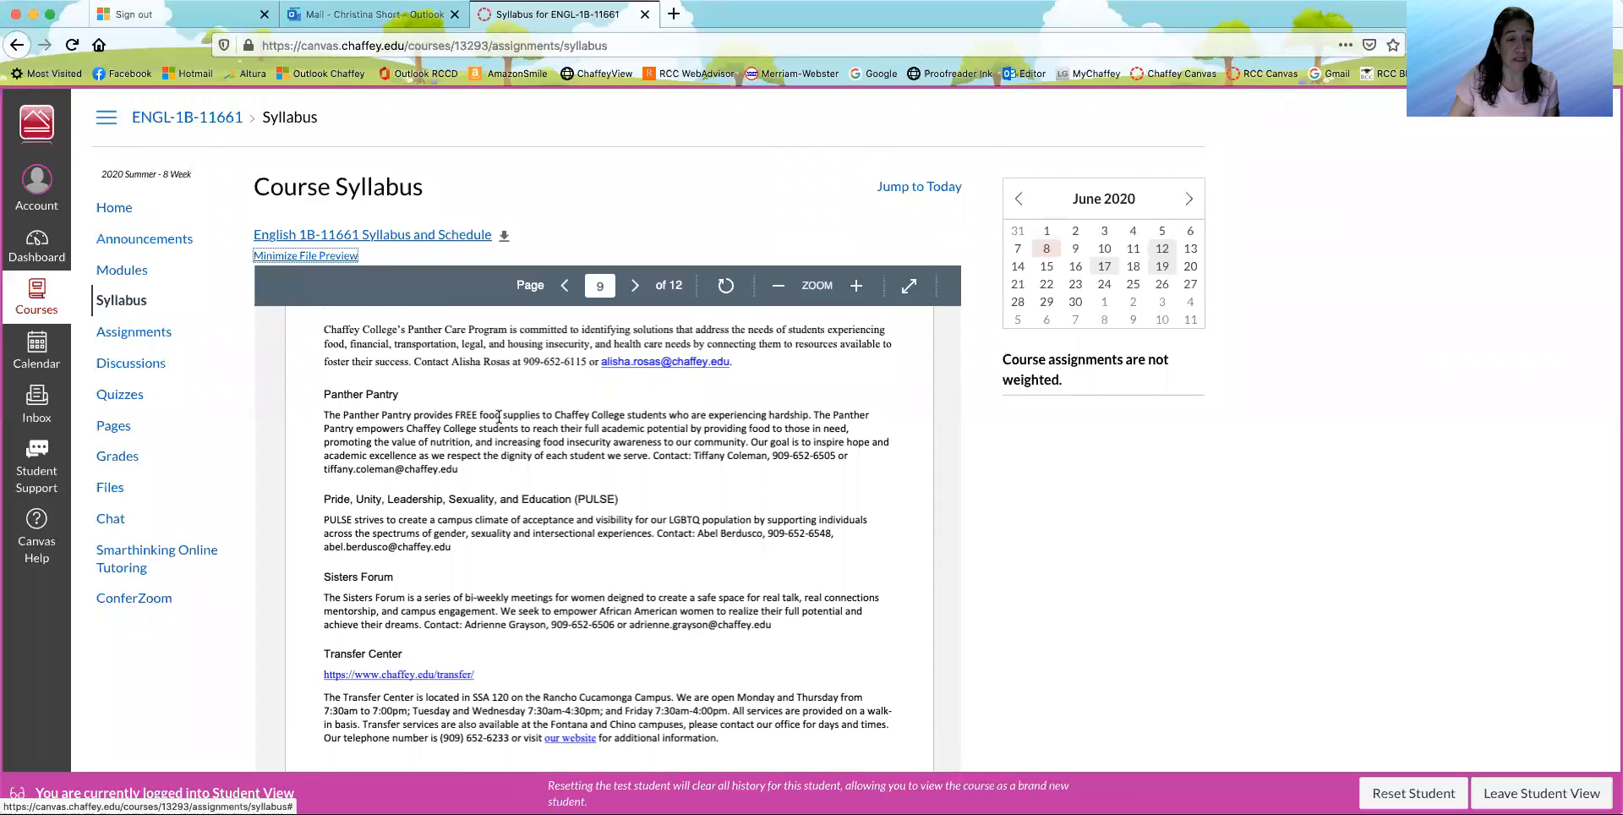
{"action": "left_click", "coordinate": [634, 286]}
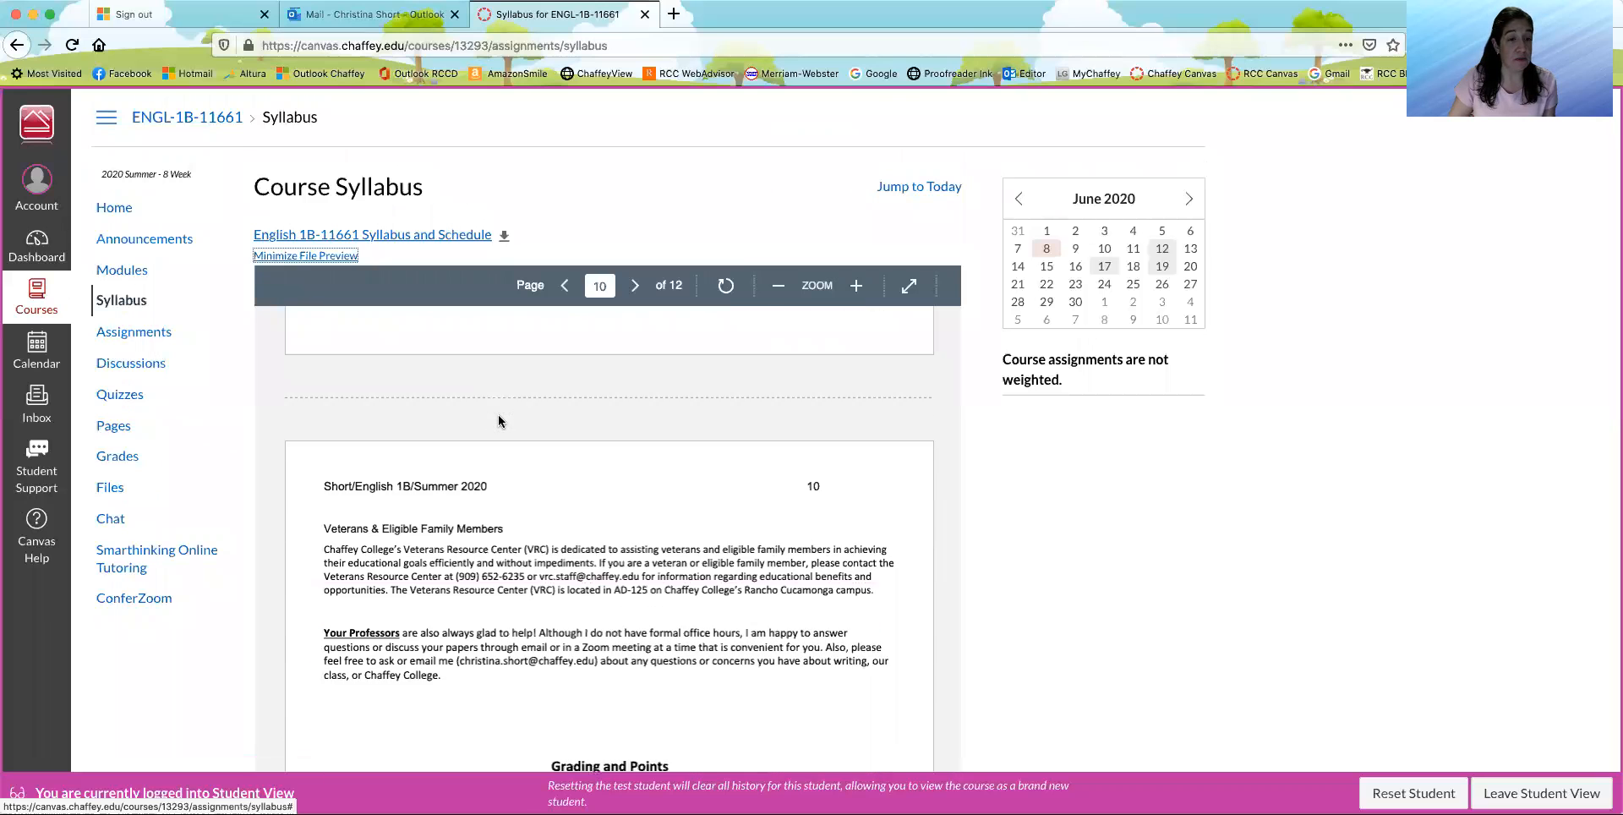
{"action": "scroll", "scroll_direction": "down", "scroll_amount": 3}
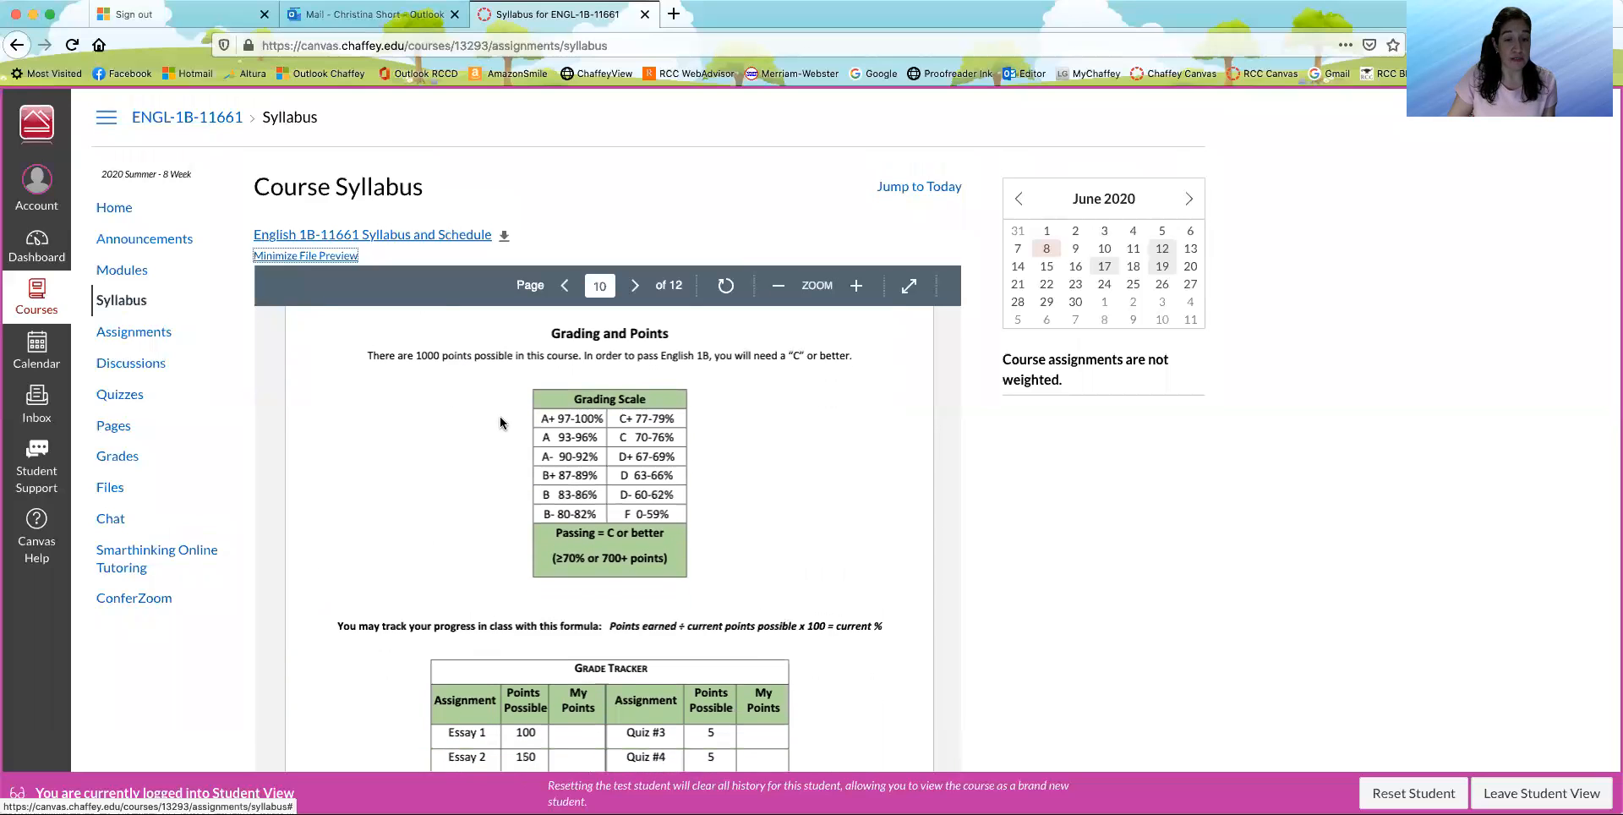
- Move past the Grading and Points tables and grade tracker to the Course Schedule on page 11
{"action": "scroll", "scroll_direction": "down", "scroll_amount": 3}
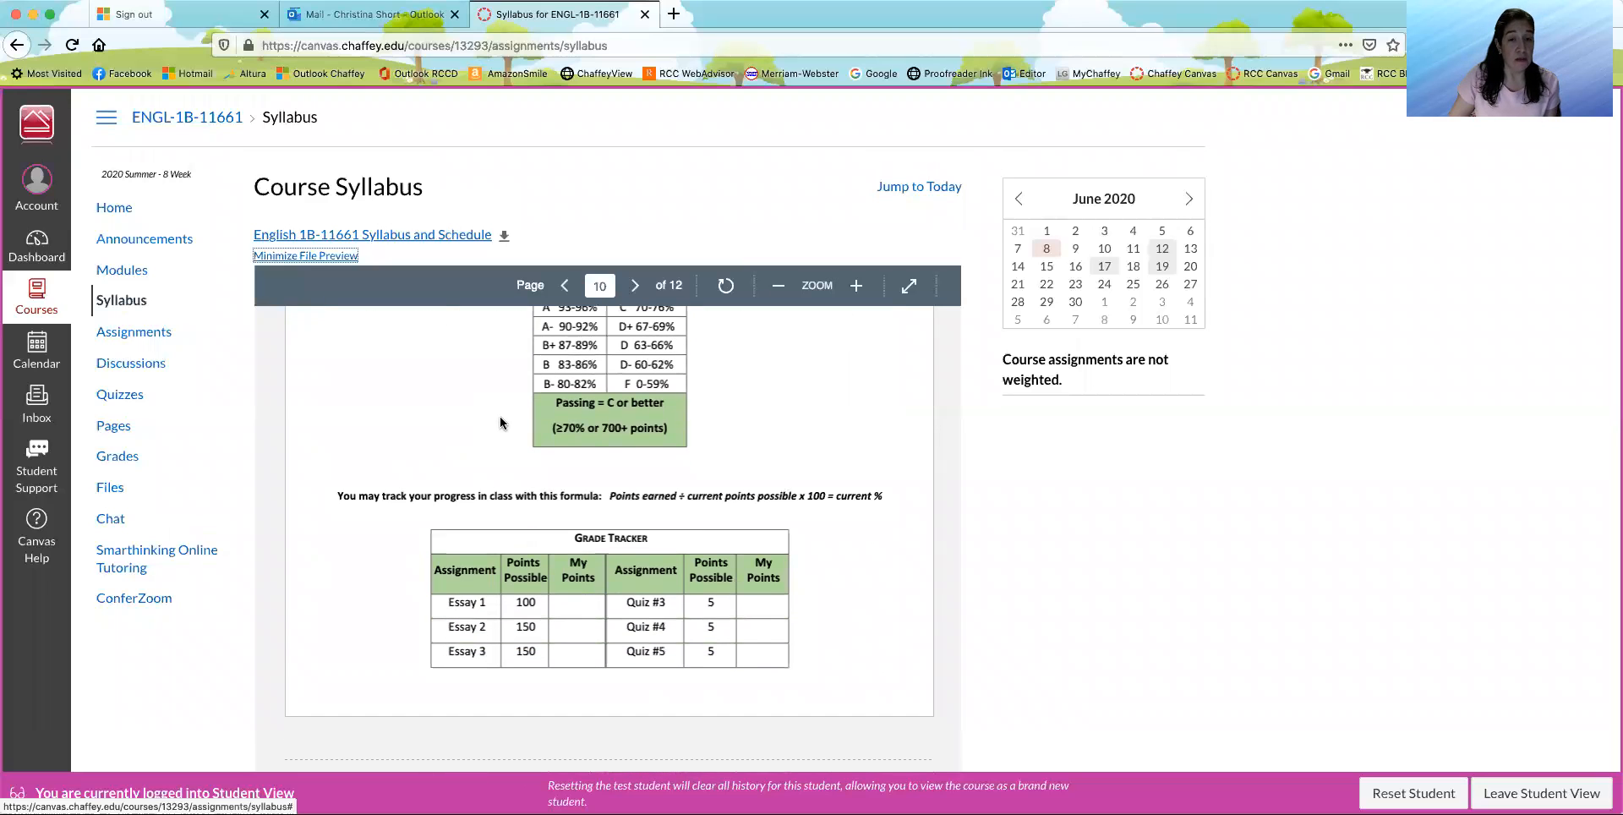
{"action": "scroll", "scroll_direction": "down", "scroll_amount": 3}
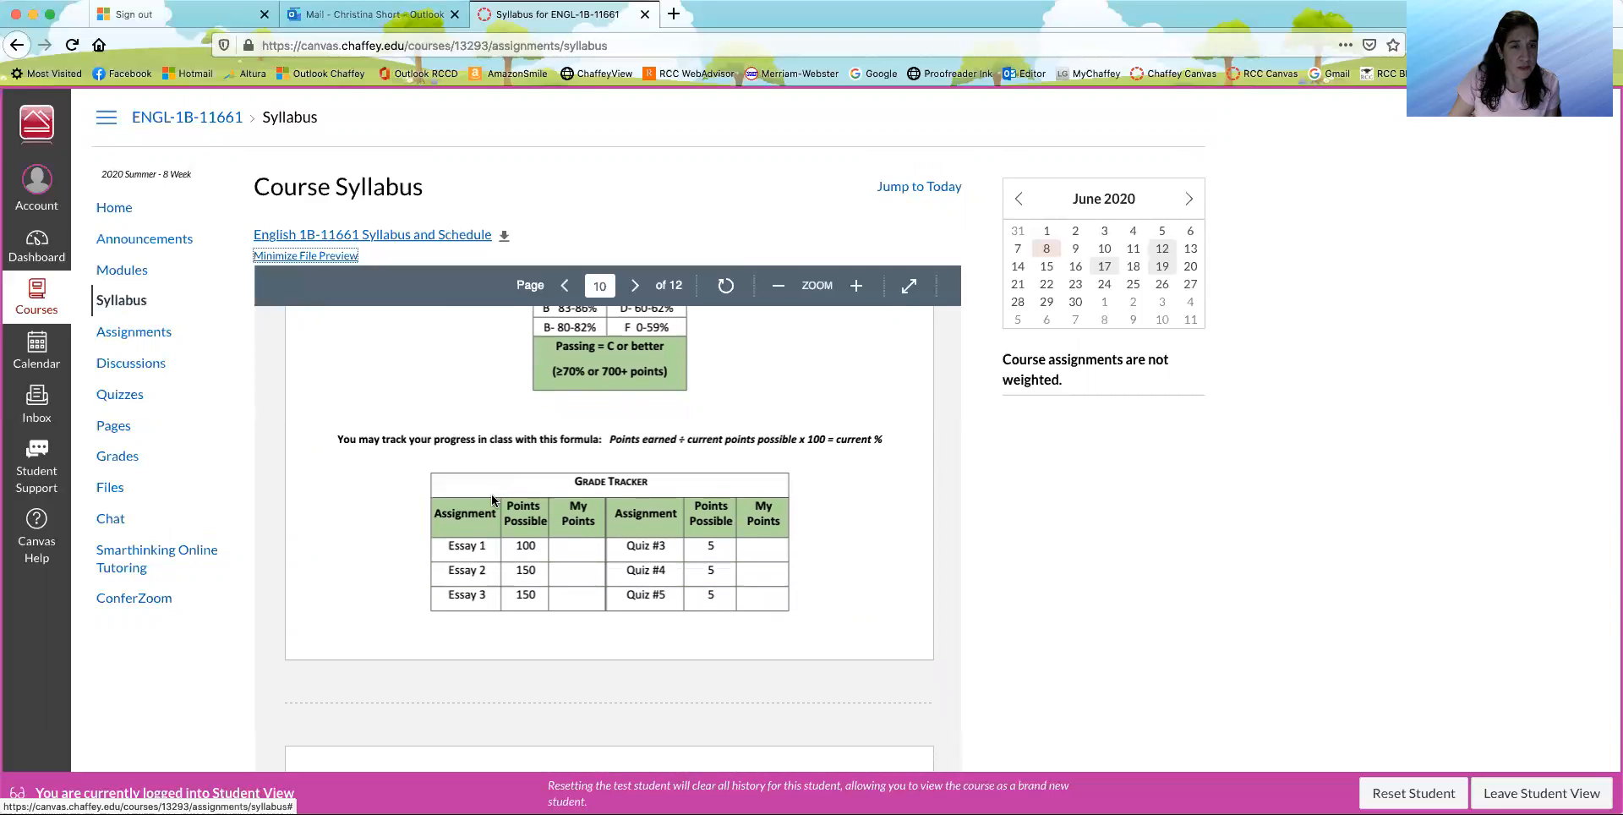
{"action": "scroll", "scroll_direction": "down", "scroll_amount": 3}
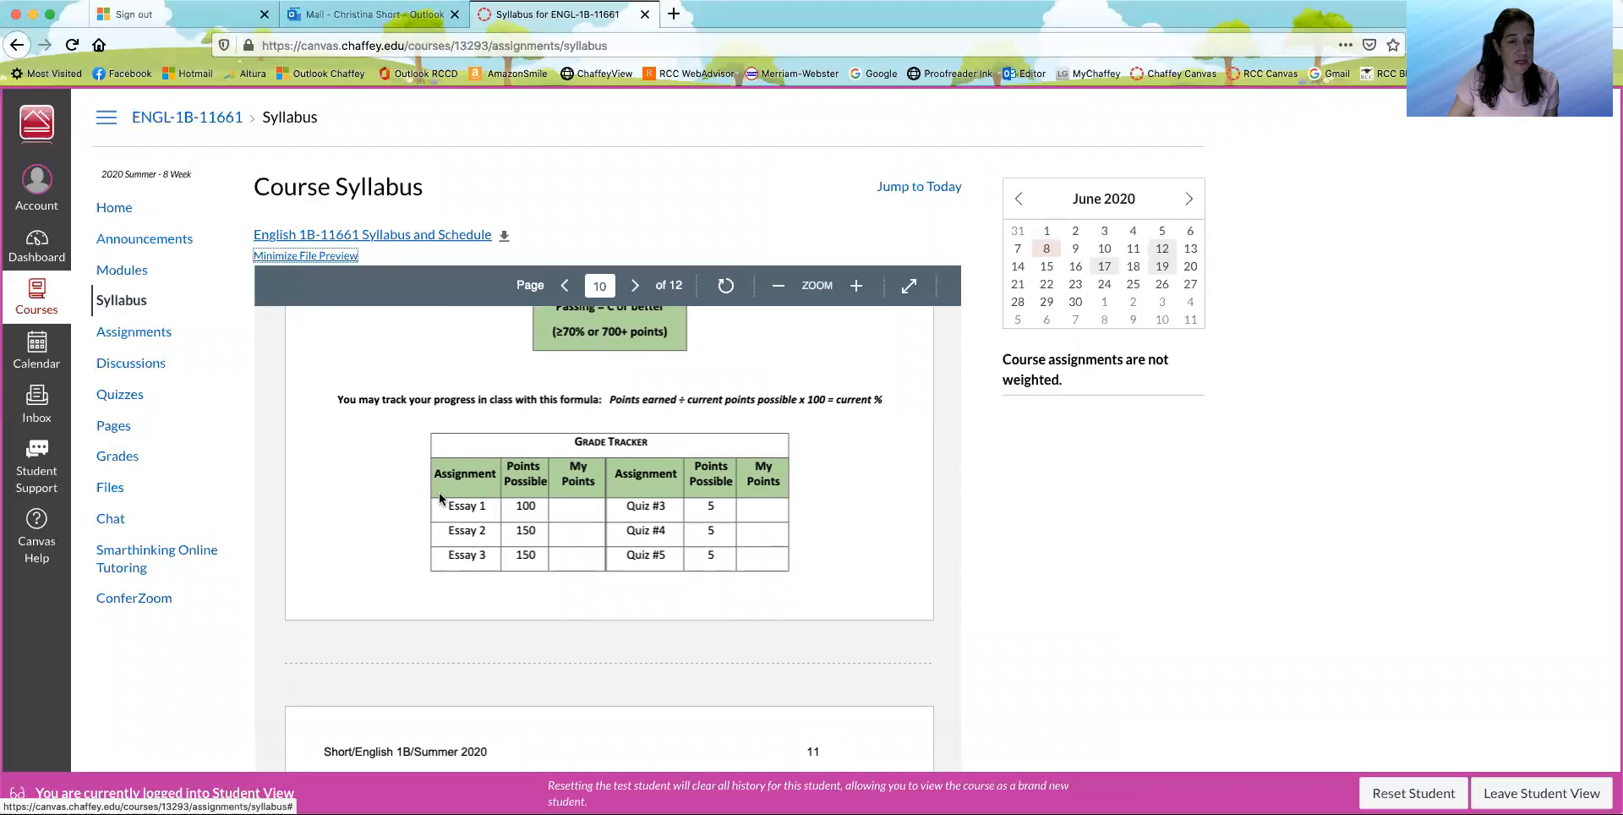
{"action": "scroll", "scroll_direction": "down", "scroll_amount": 3}
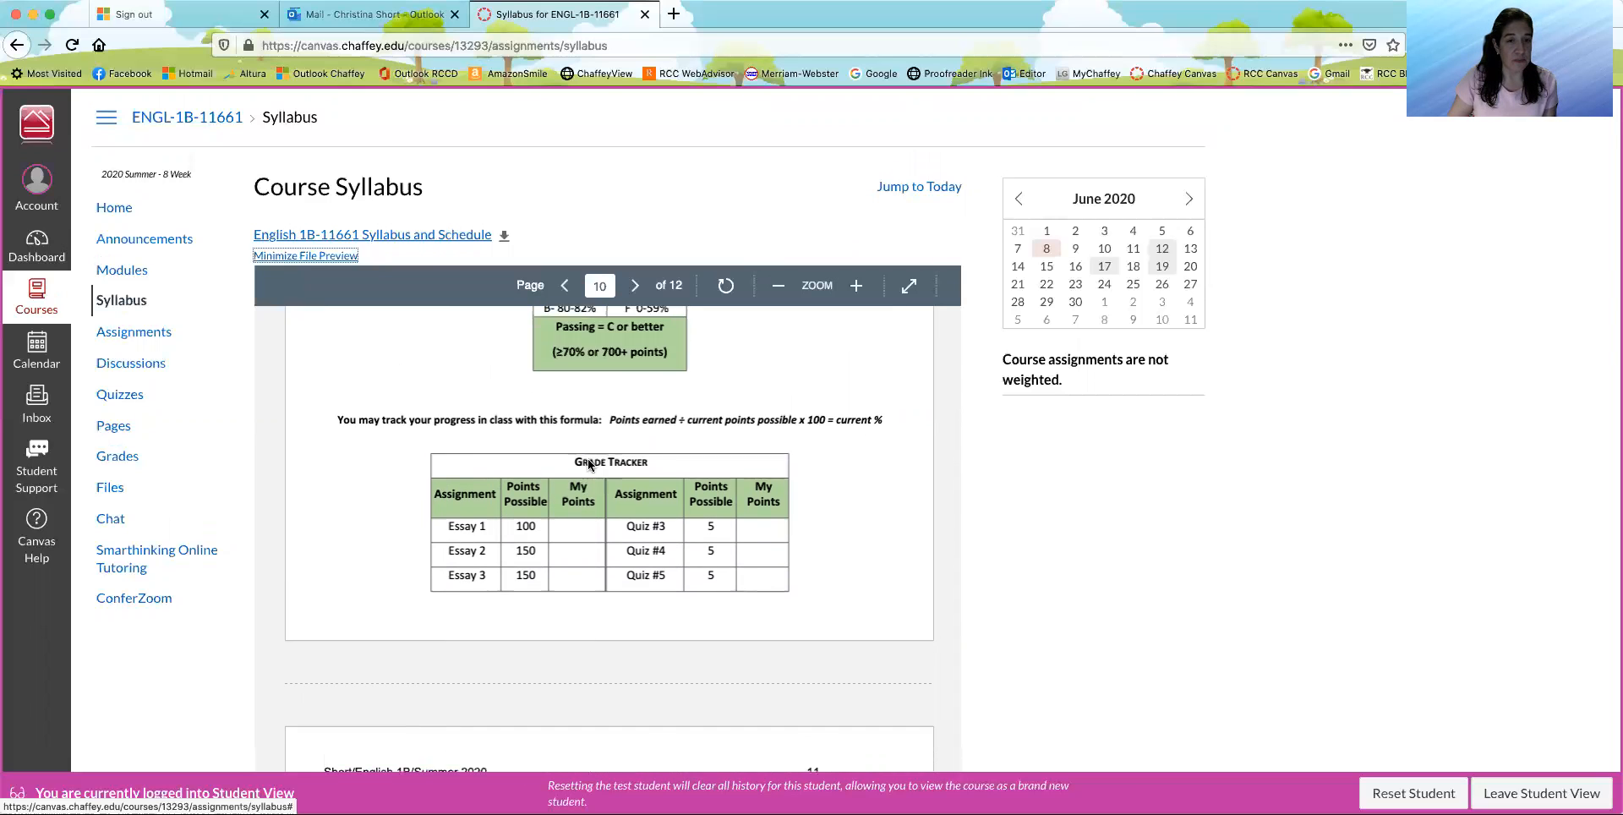
{"action": "left_click", "coordinate": [634, 287]}
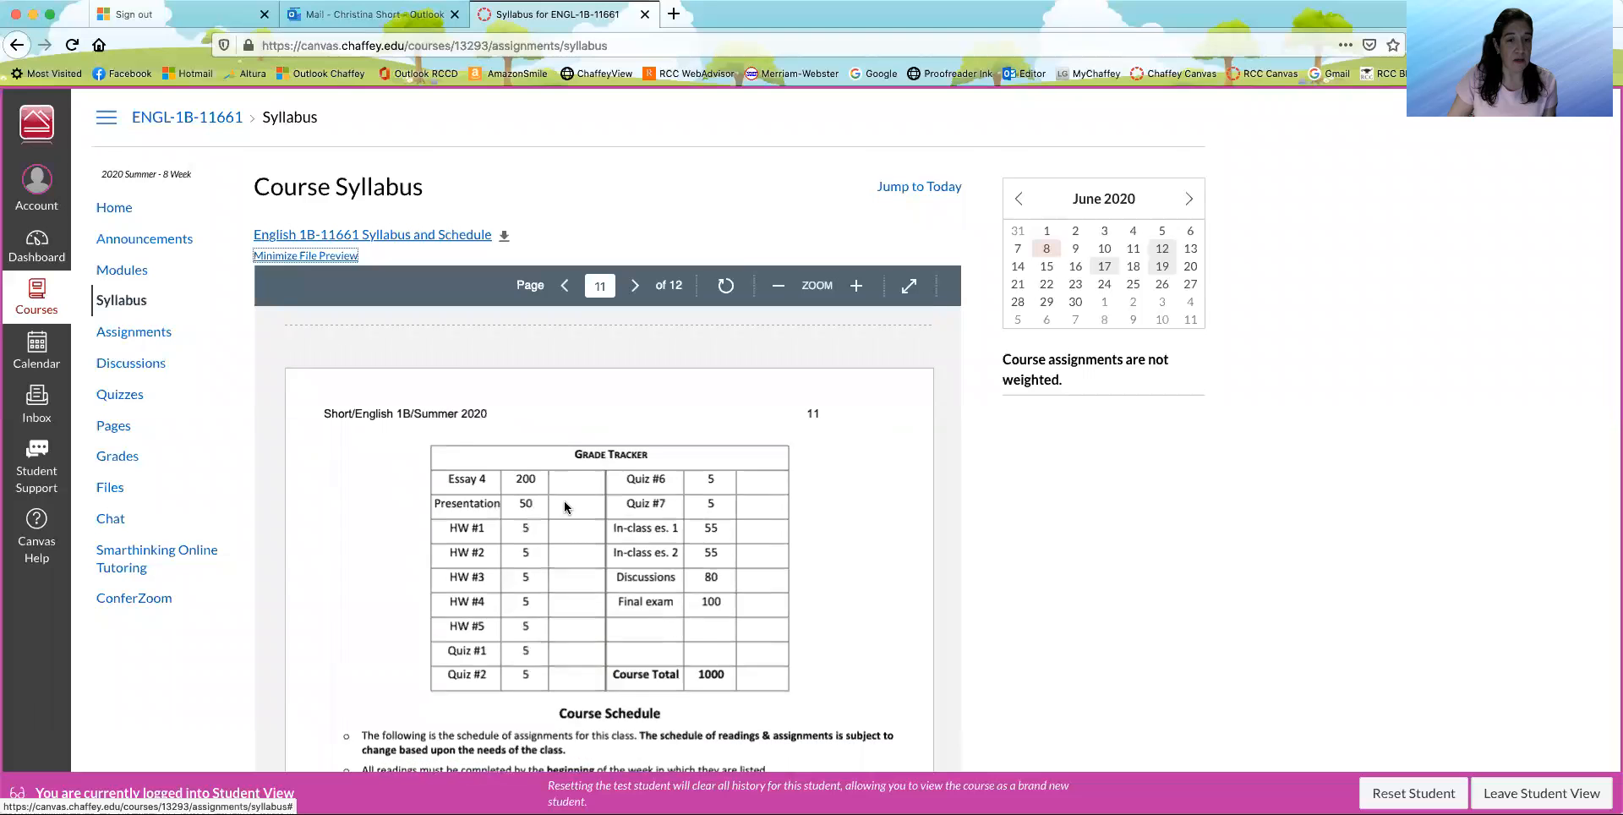
{"action": "scroll", "scroll_direction": "down", "scroll_amount": 3}
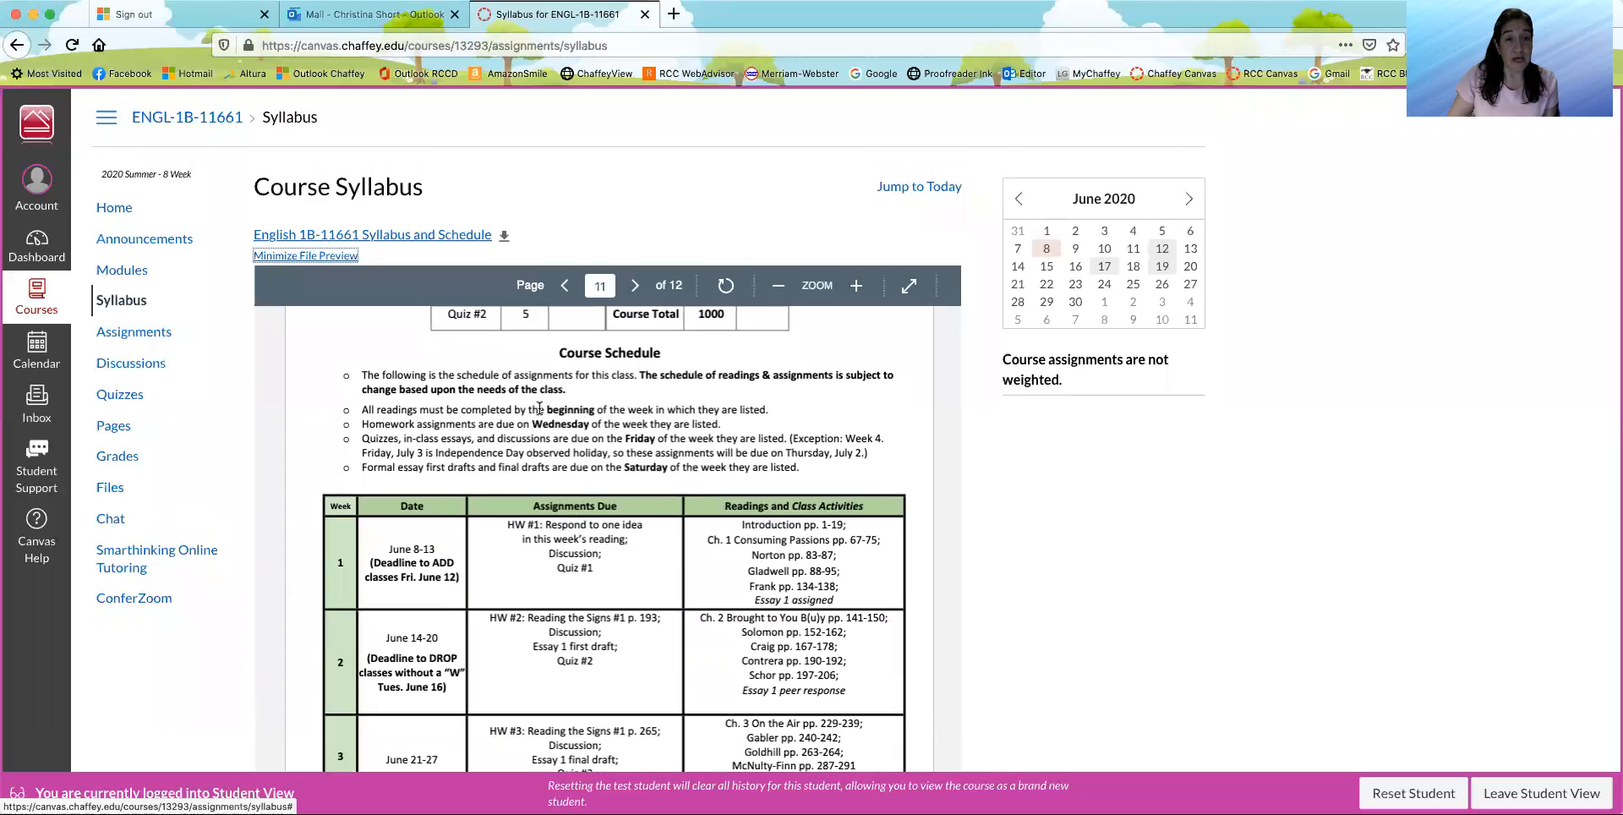
- Reach page 12, then return to the weeks 1–3 schedule table on page 11
{"action": "scroll", "scroll_direction": "down", "scroll_amount": 3}
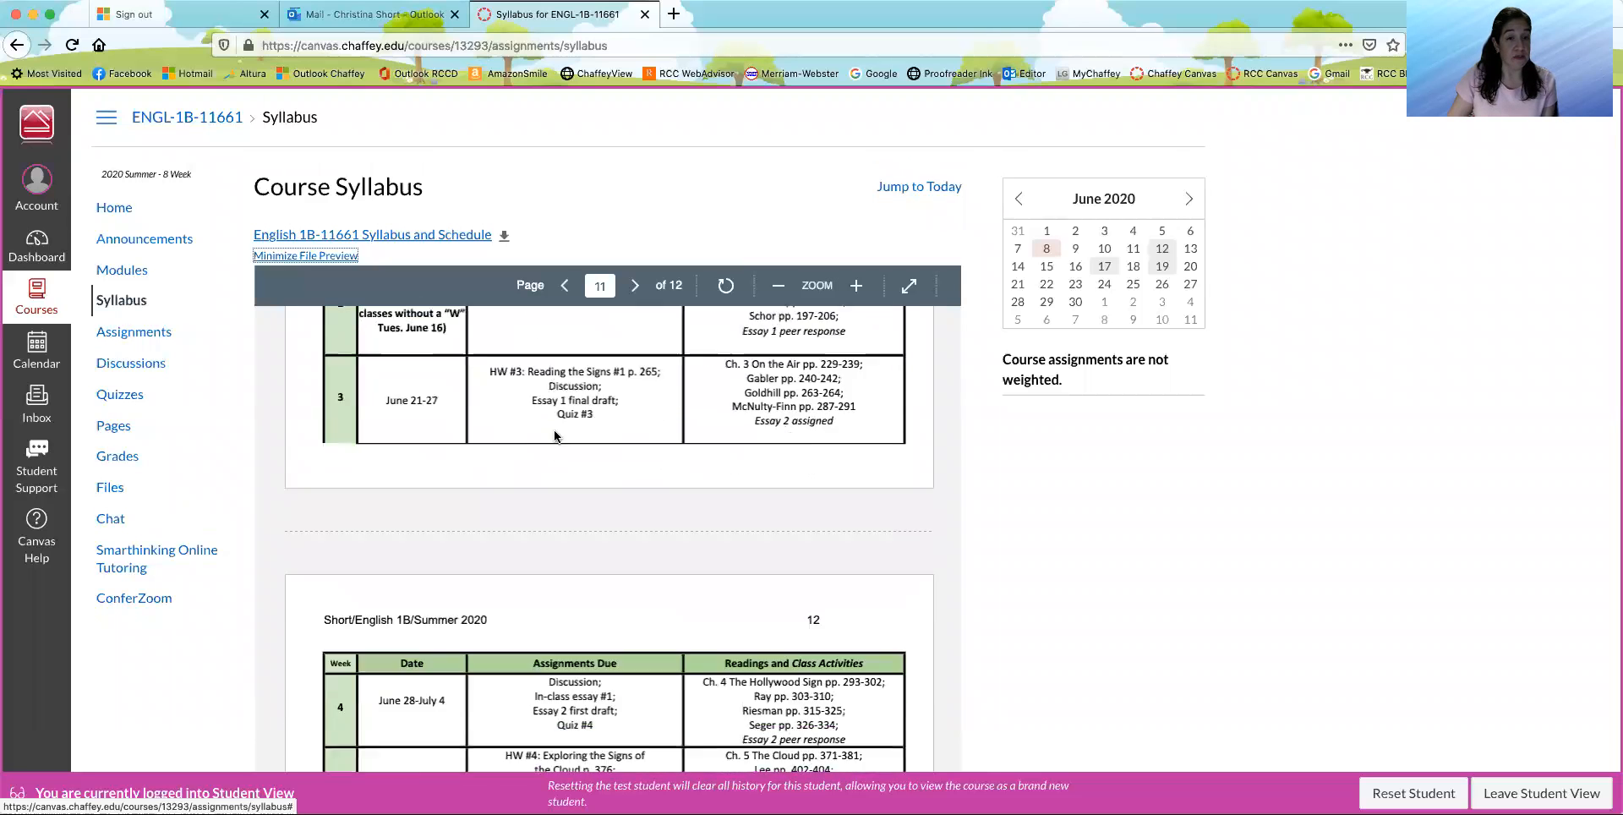
{"action": "left_click", "coordinate": [634, 286]}
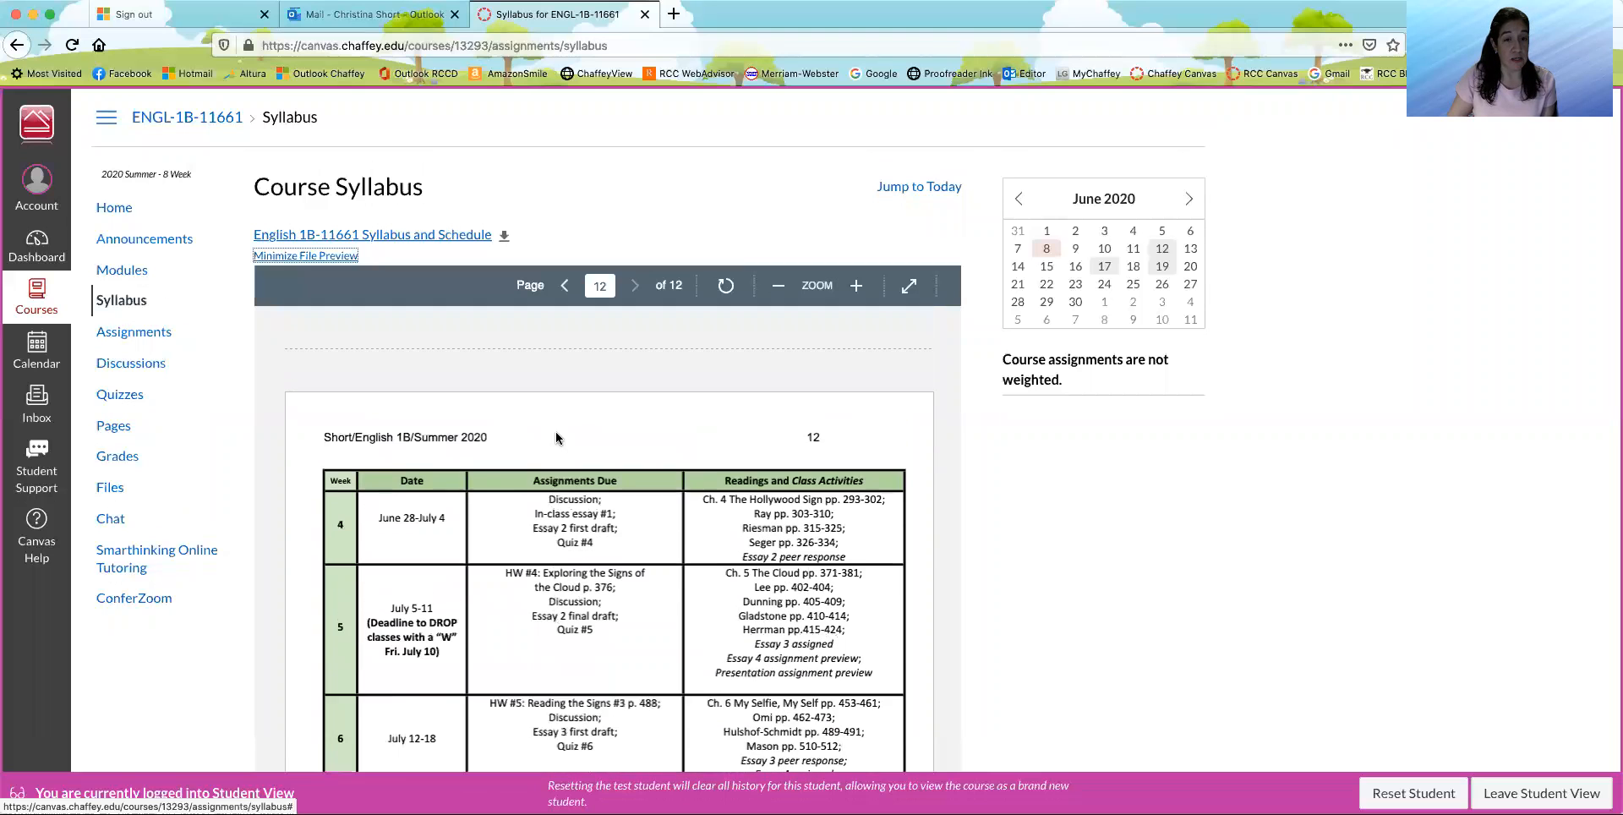
{"action": "left_click", "coordinate": [565, 285]}
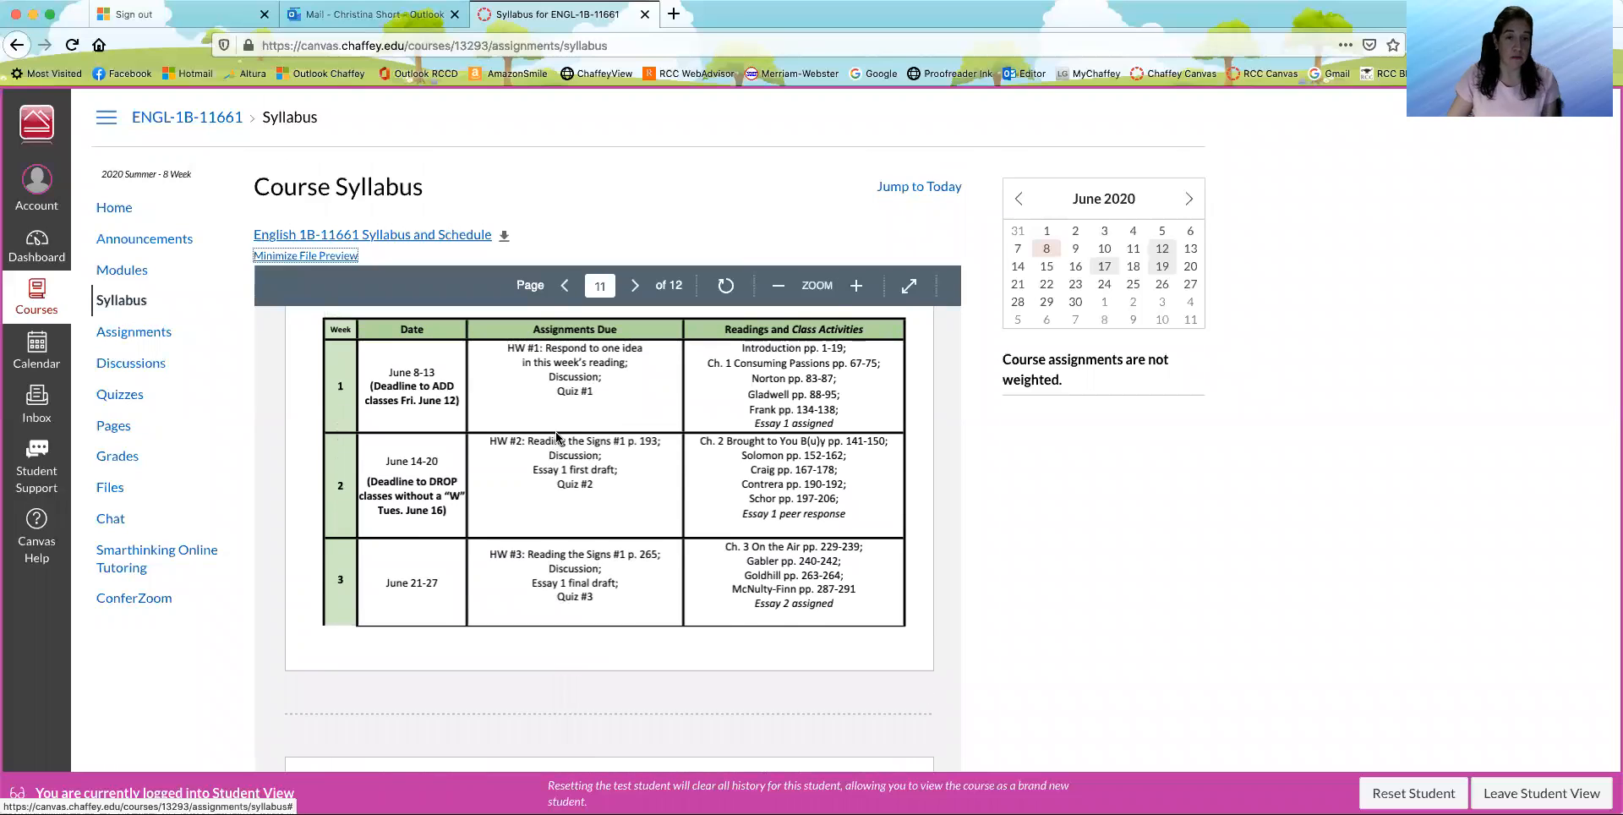
{"action": "scroll", "scroll_direction": "down", "scroll_amount": 3}
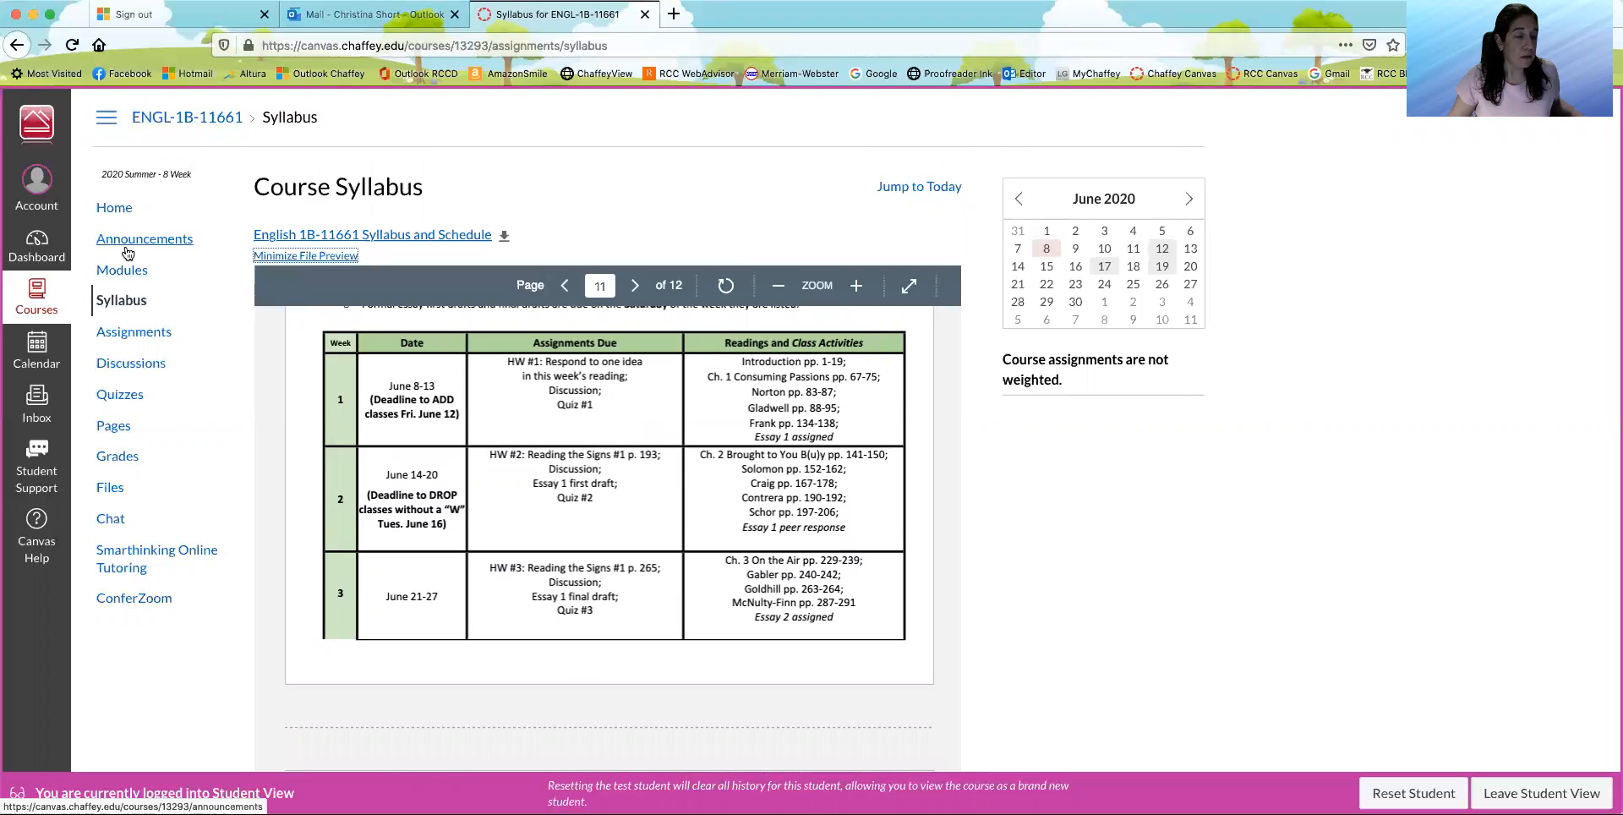
{"action": "left_click", "coordinate": [113, 206]}
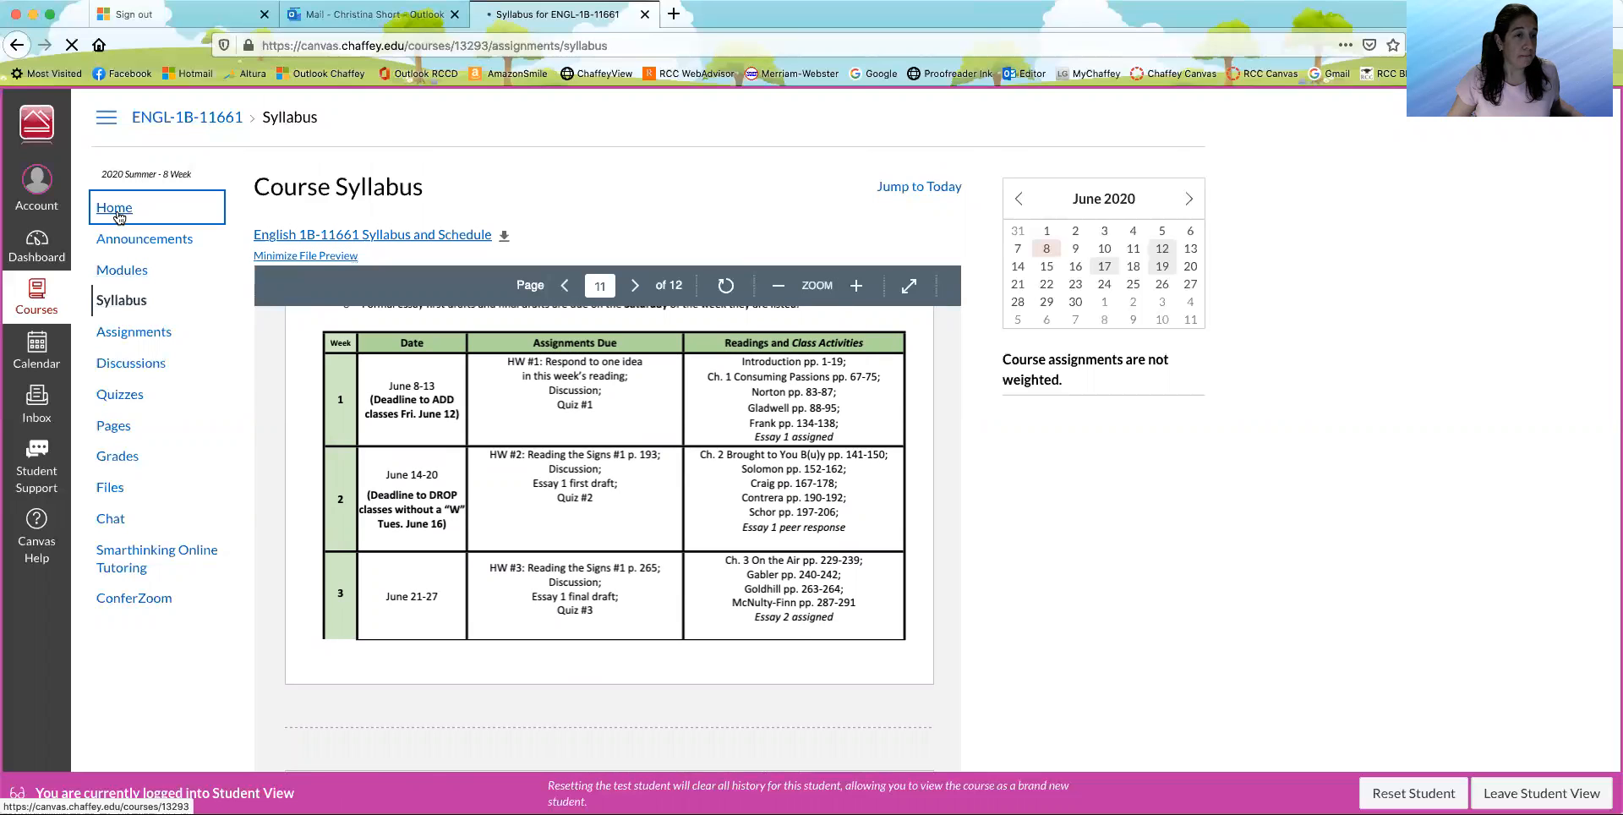
- Show the course home page's announcements and its Preliminary Information and Week 1 modules
{"action": "left_click", "coordinate": [113, 206]}
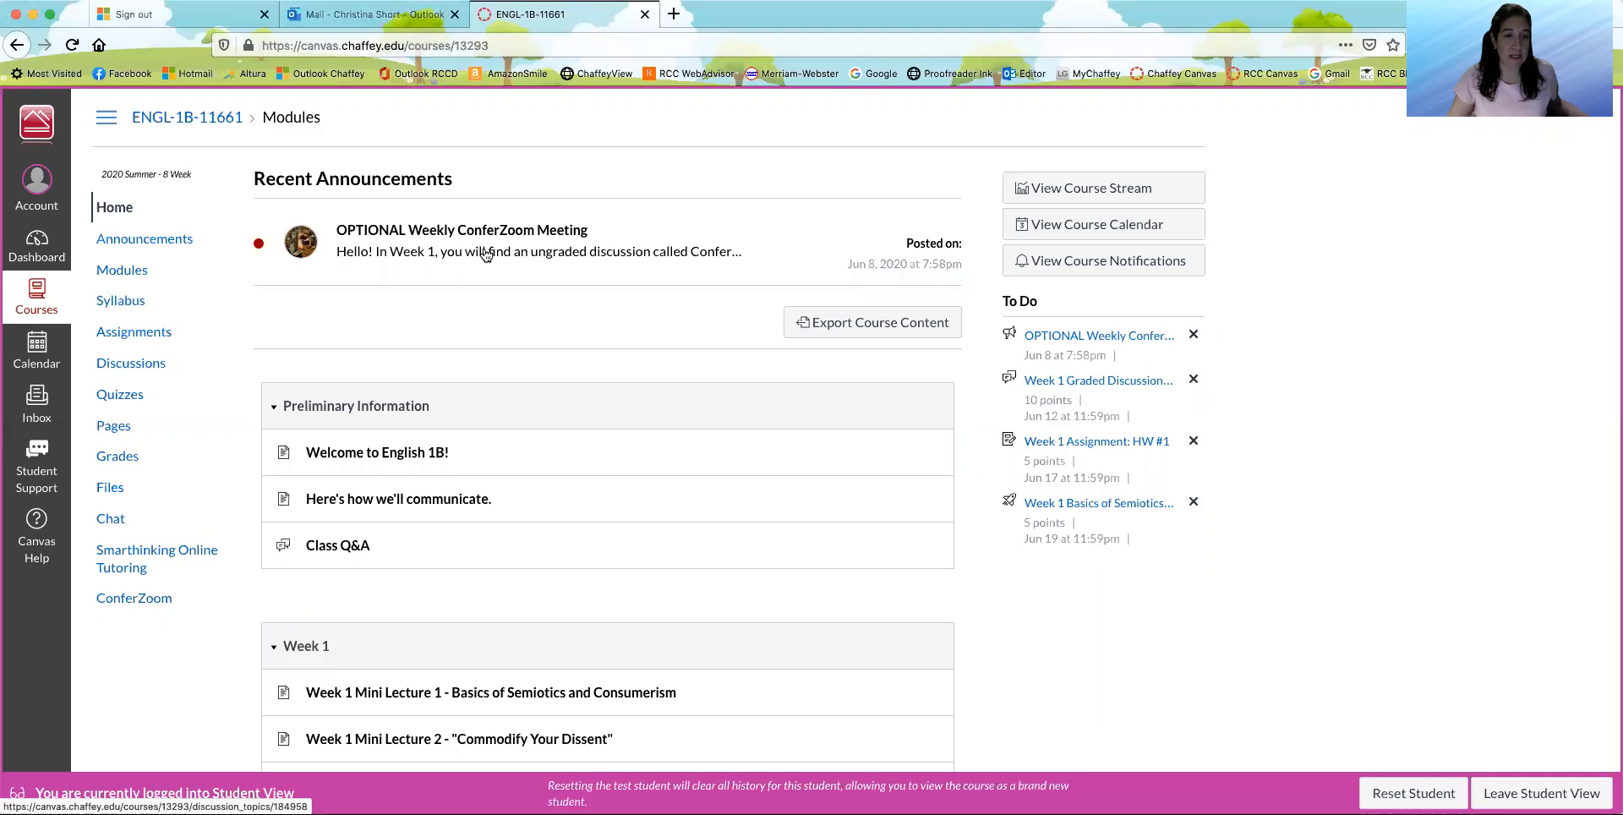
{"action": "mouse_move", "coordinate": [507, 284]}
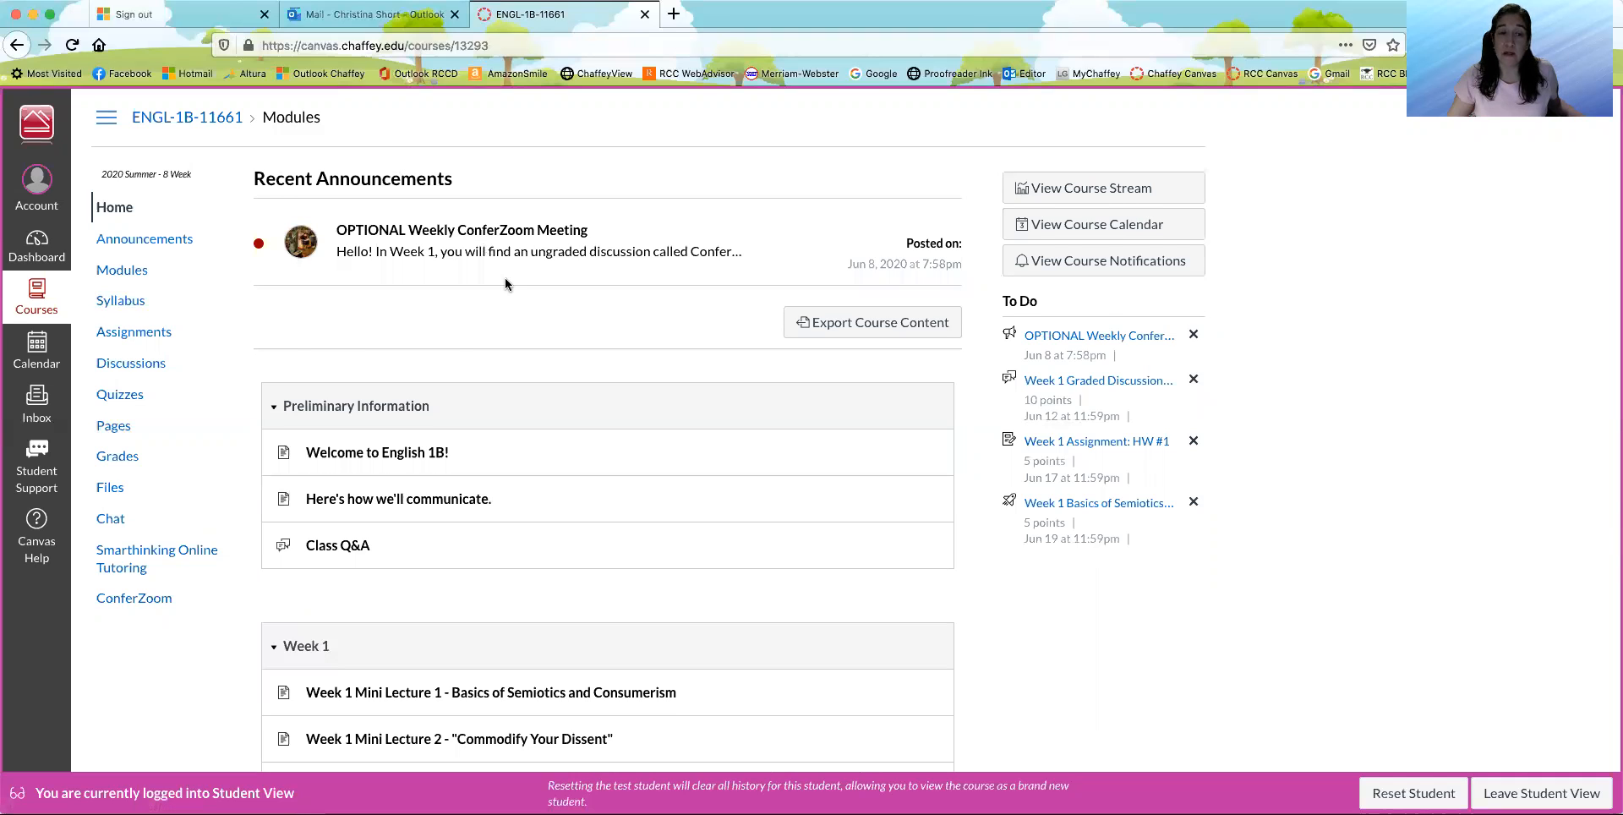
{"action": "scroll", "scroll_direction": "down", "scroll_amount": 3}
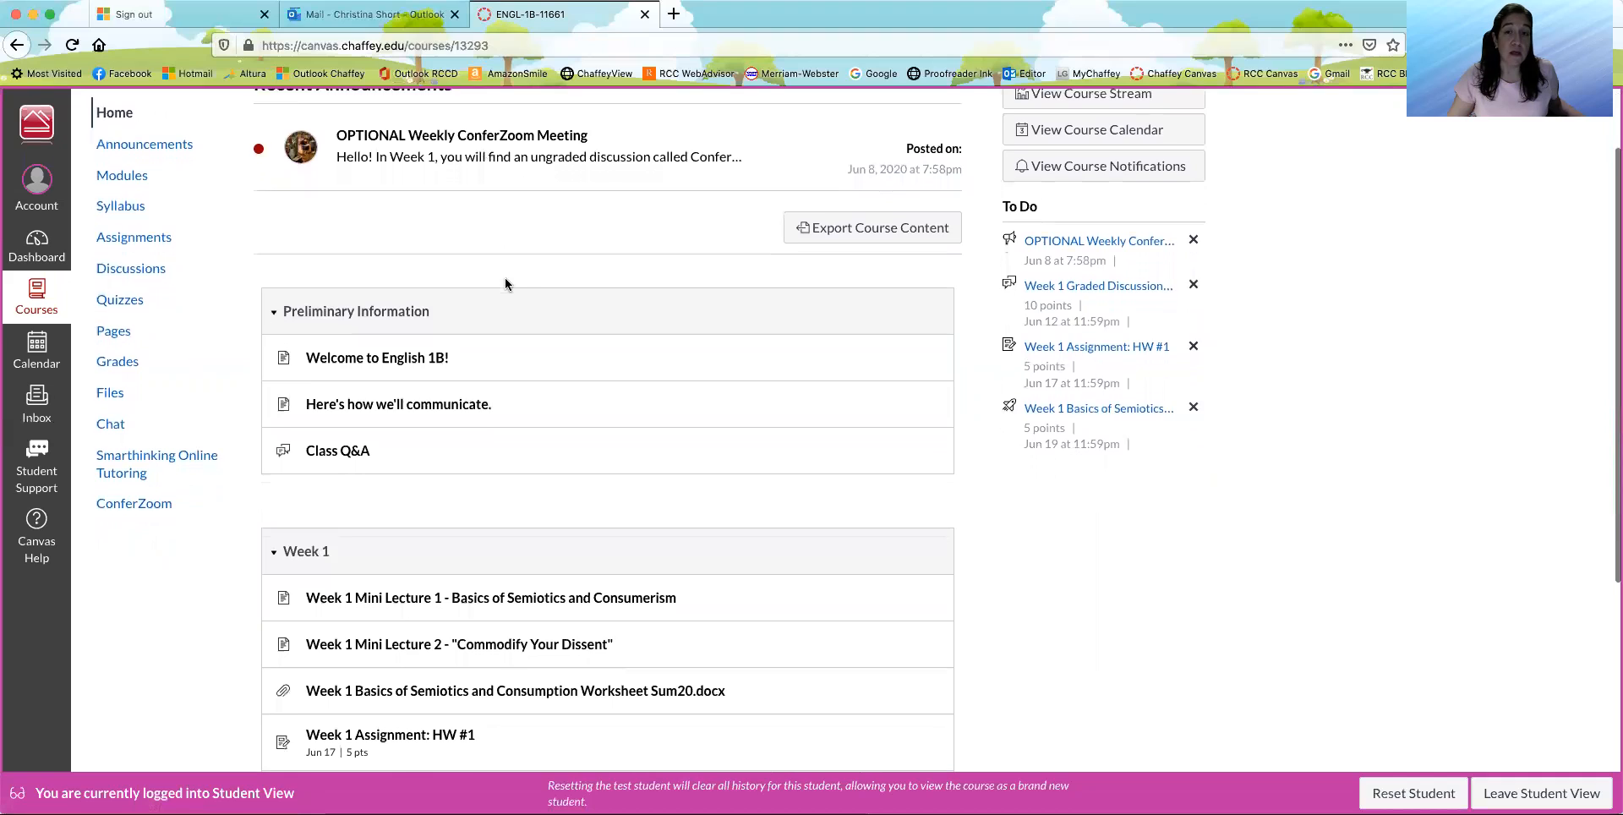
{"action": "scroll", "scroll_direction": "down", "scroll_amount": 3}
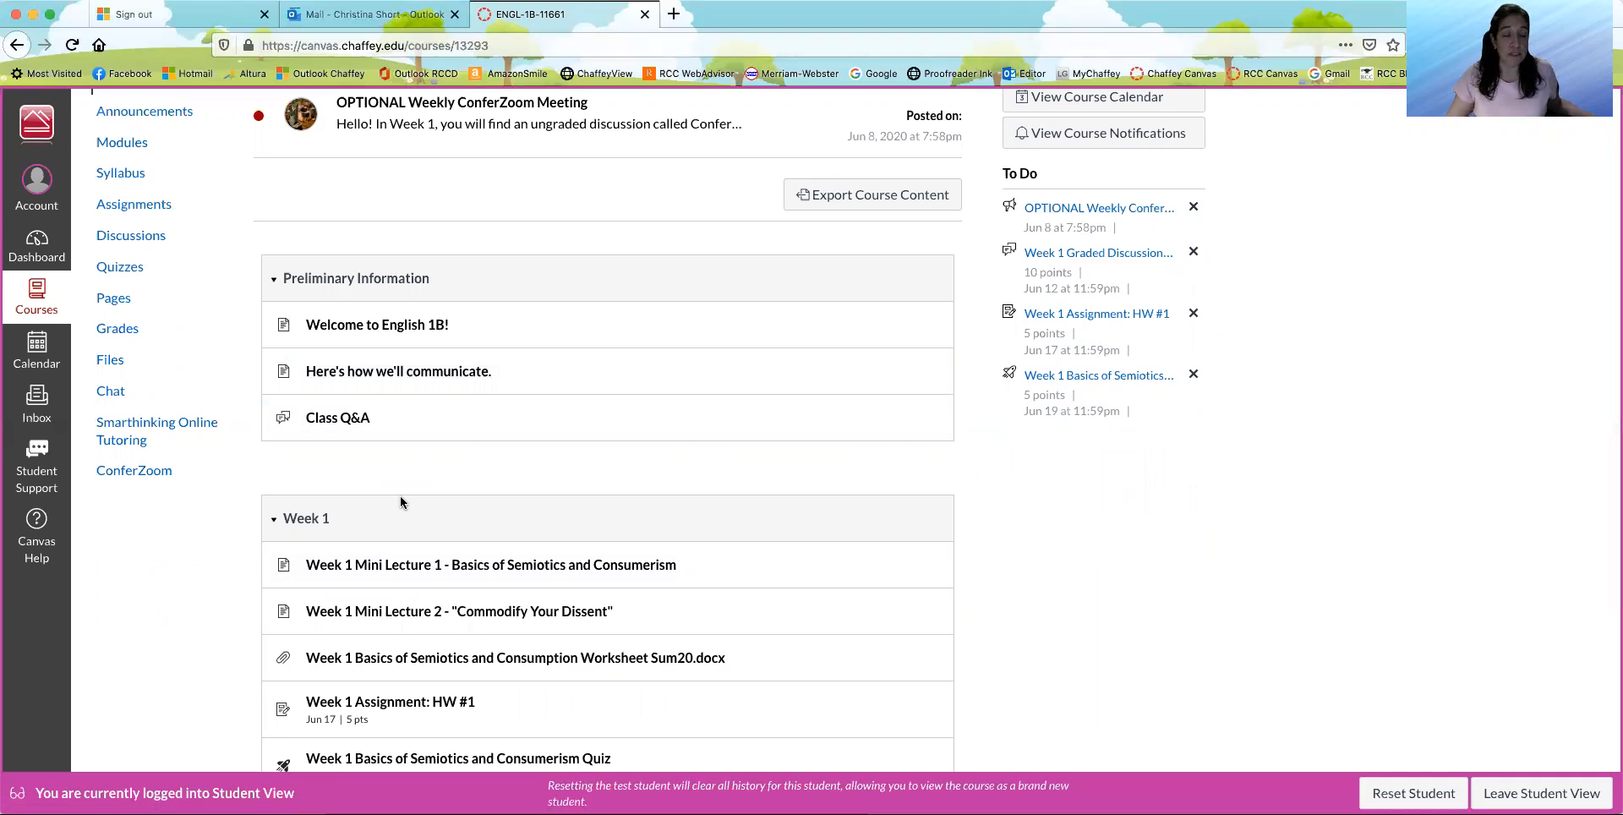
{"action": "mouse_move", "coordinate": [414, 499]}
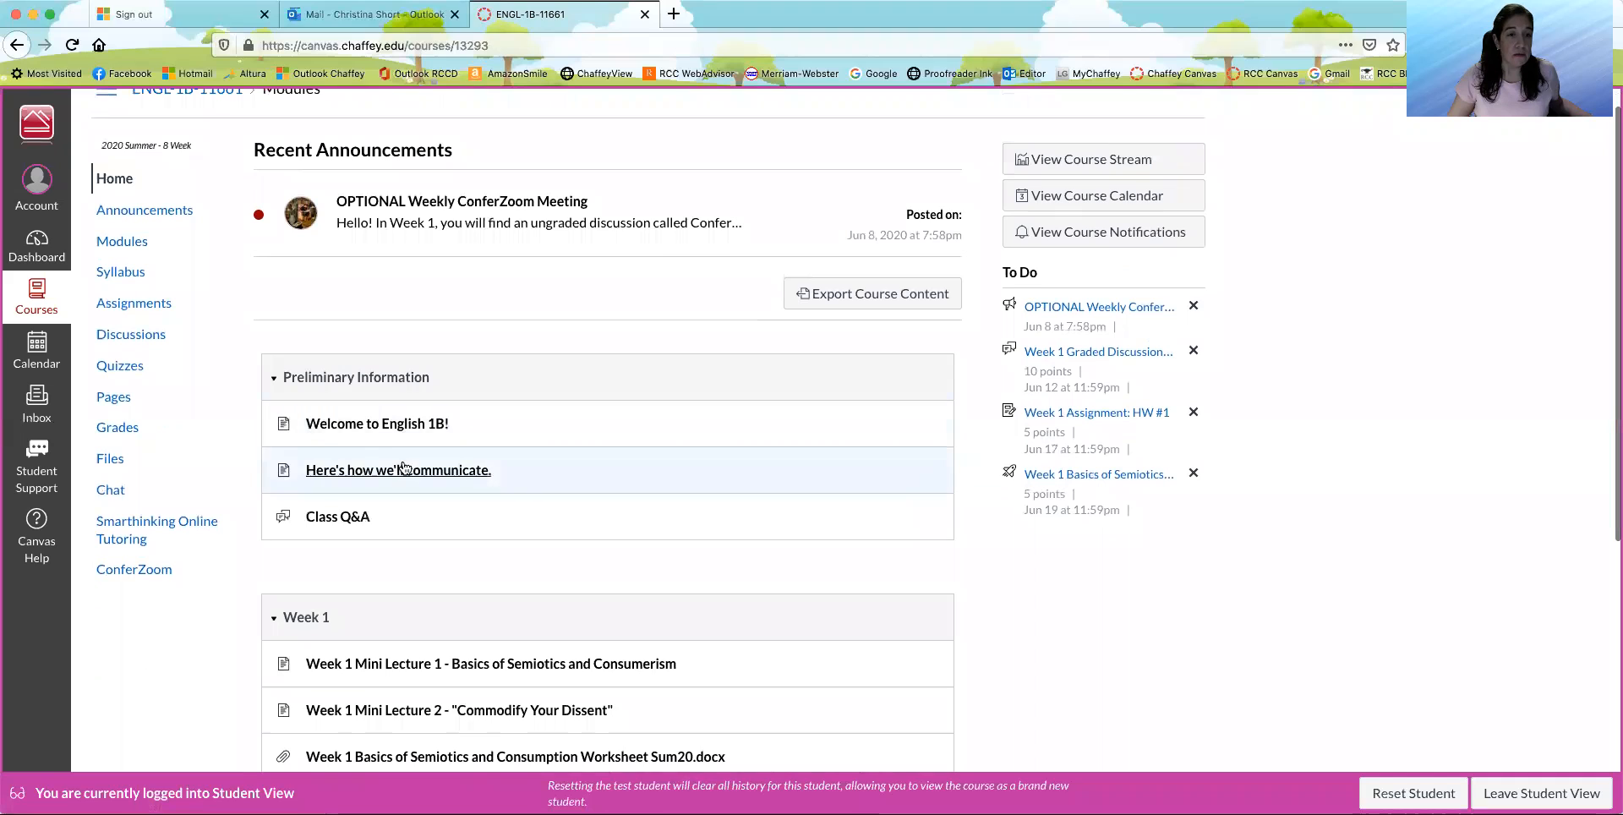
- Open 'Here's how we'll communicate.' from the Preliminary Information module
{"action": "left_click", "coordinate": [397, 469]}
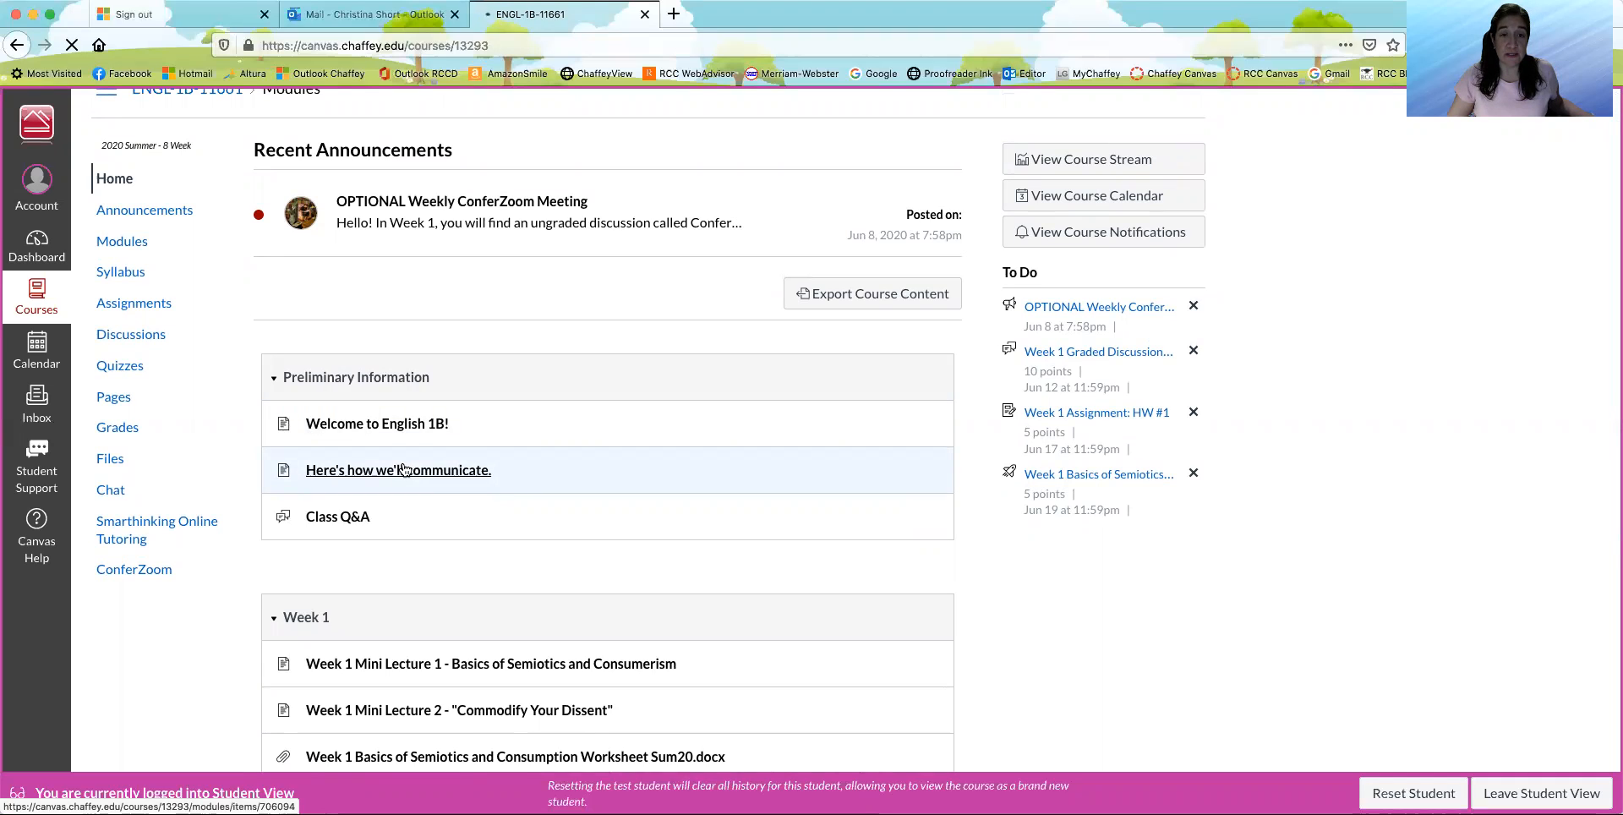
{"action": "left_click", "coordinate": [397, 469]}
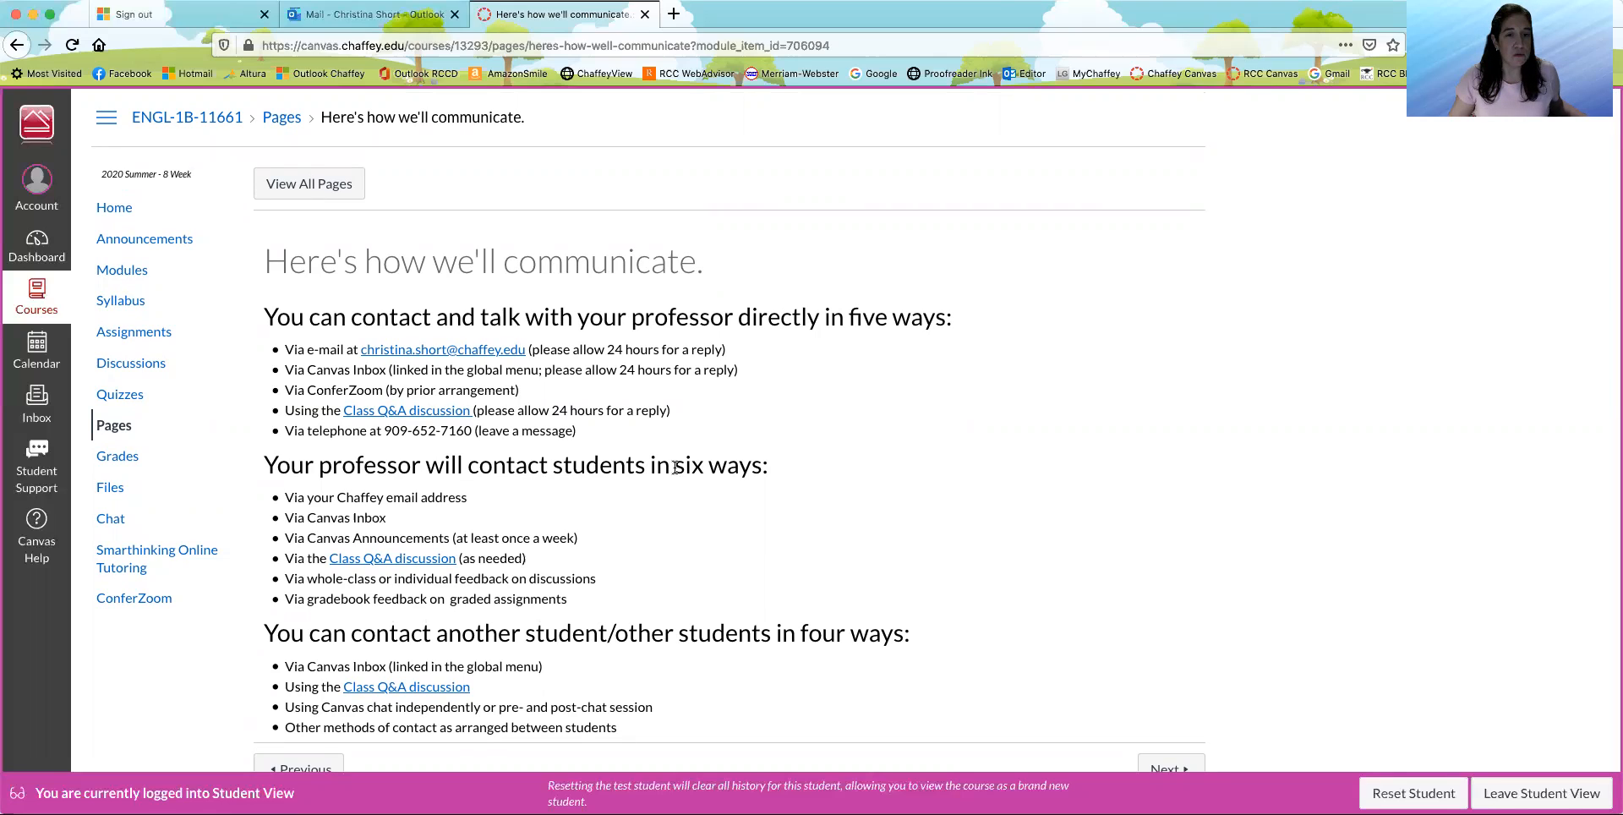
{"action": "mouse_move", "coordinate": [688, 458]}
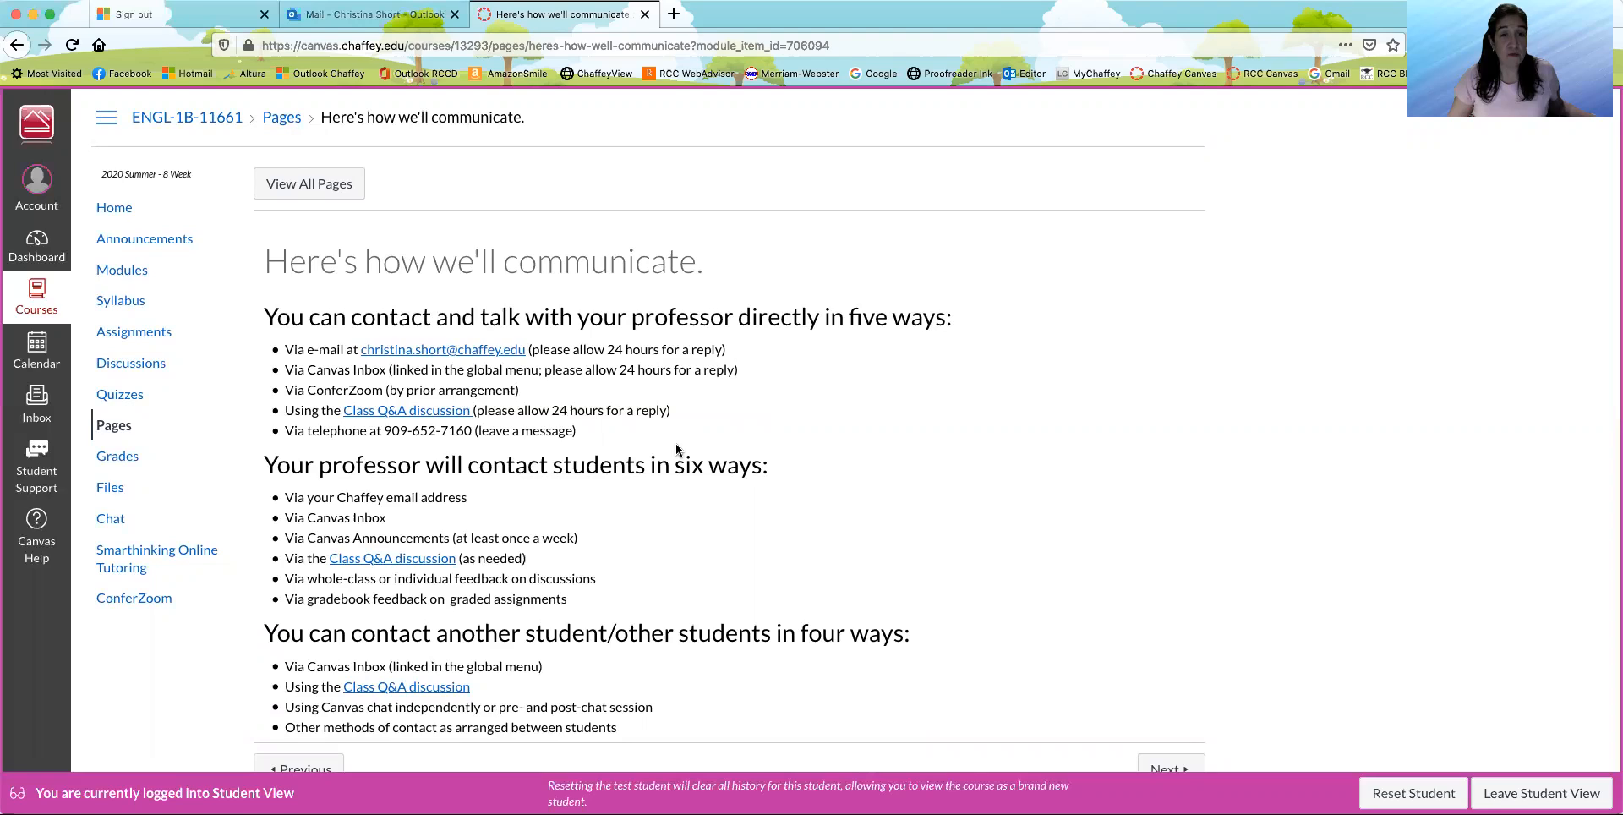
{"action": "mouse_move", "coordinate": [869, 127]}
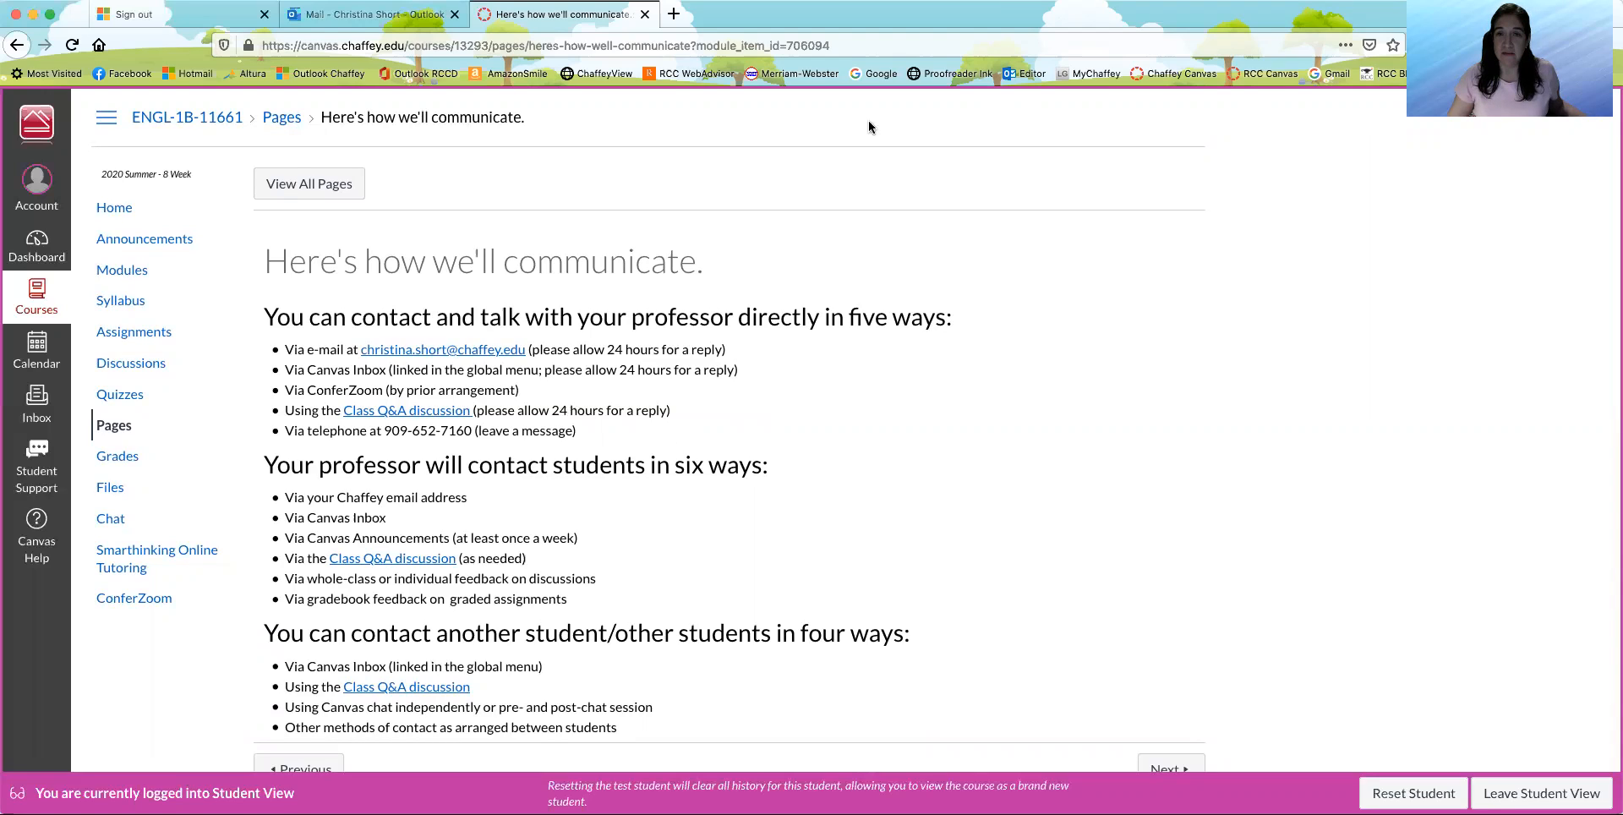